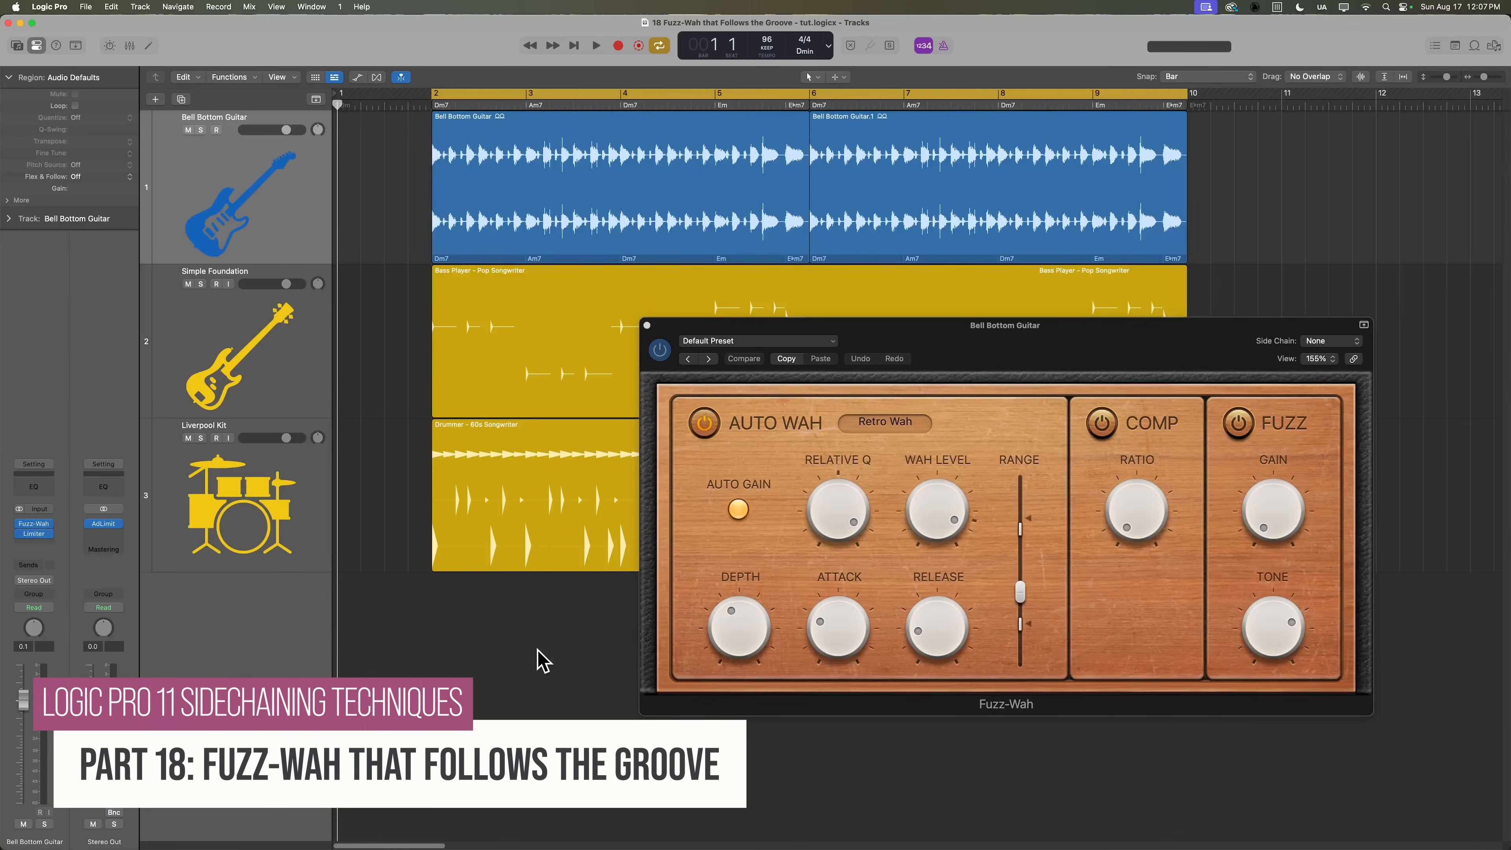
{"action": "mouse_move", "coordinate": [1127, 621]}
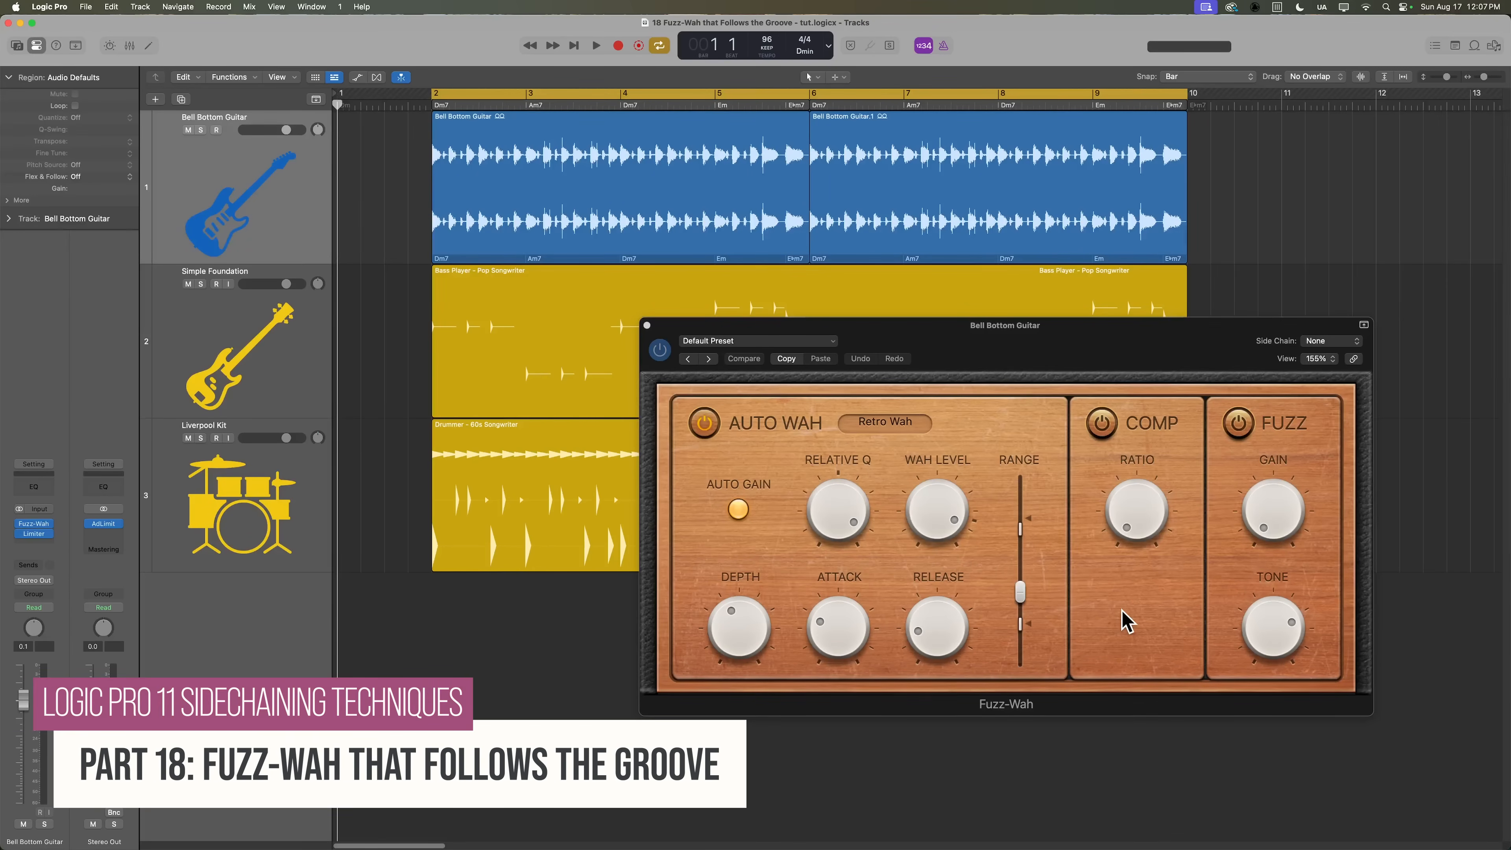
{"action": "mouse_move", "coordinate": [918, 379]}
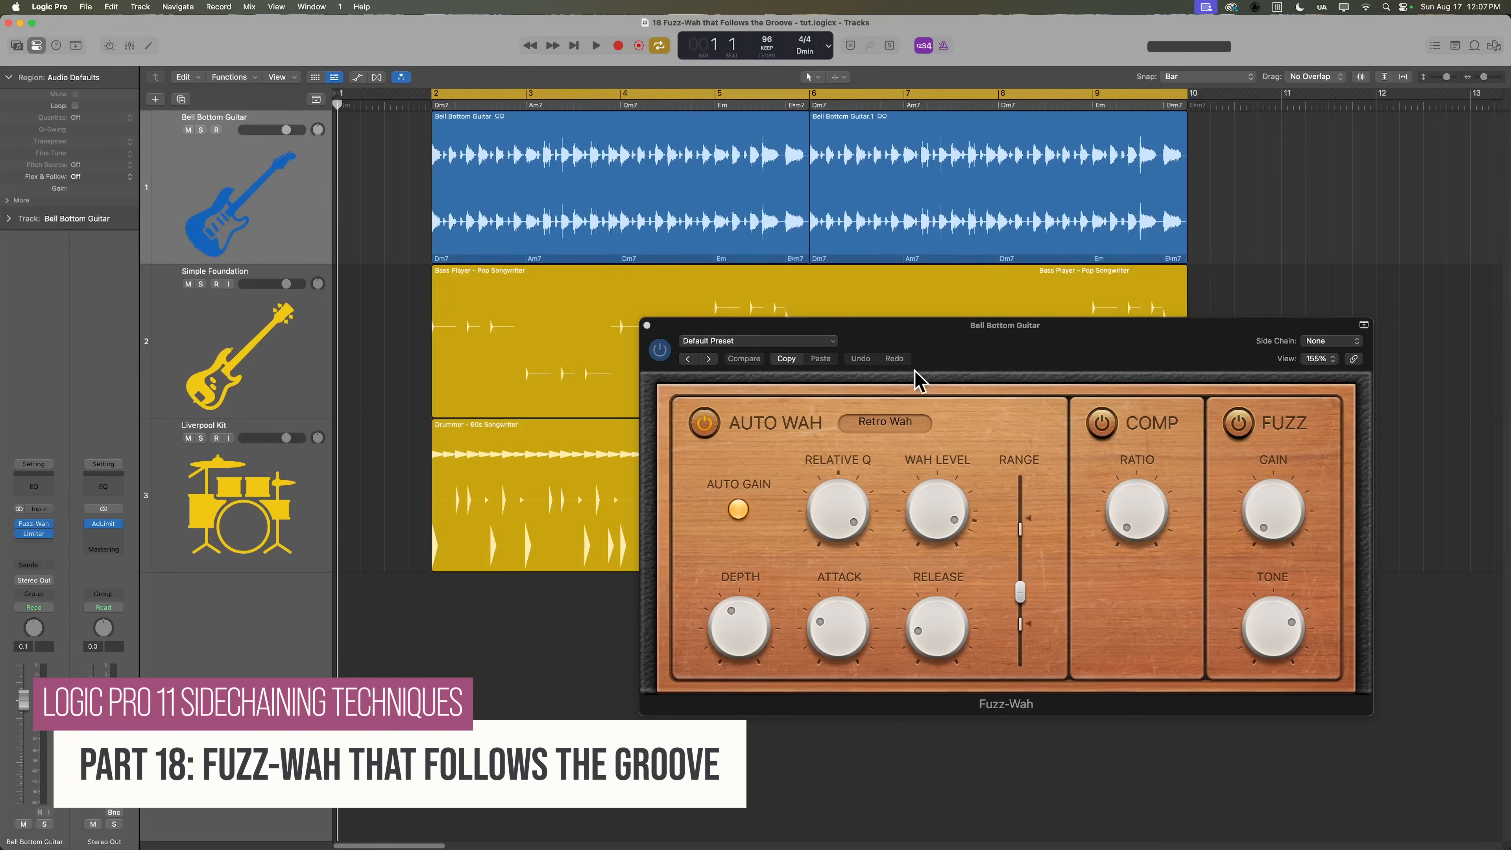
{"action": "mouse_move", "coordinate": [1068, 636]}
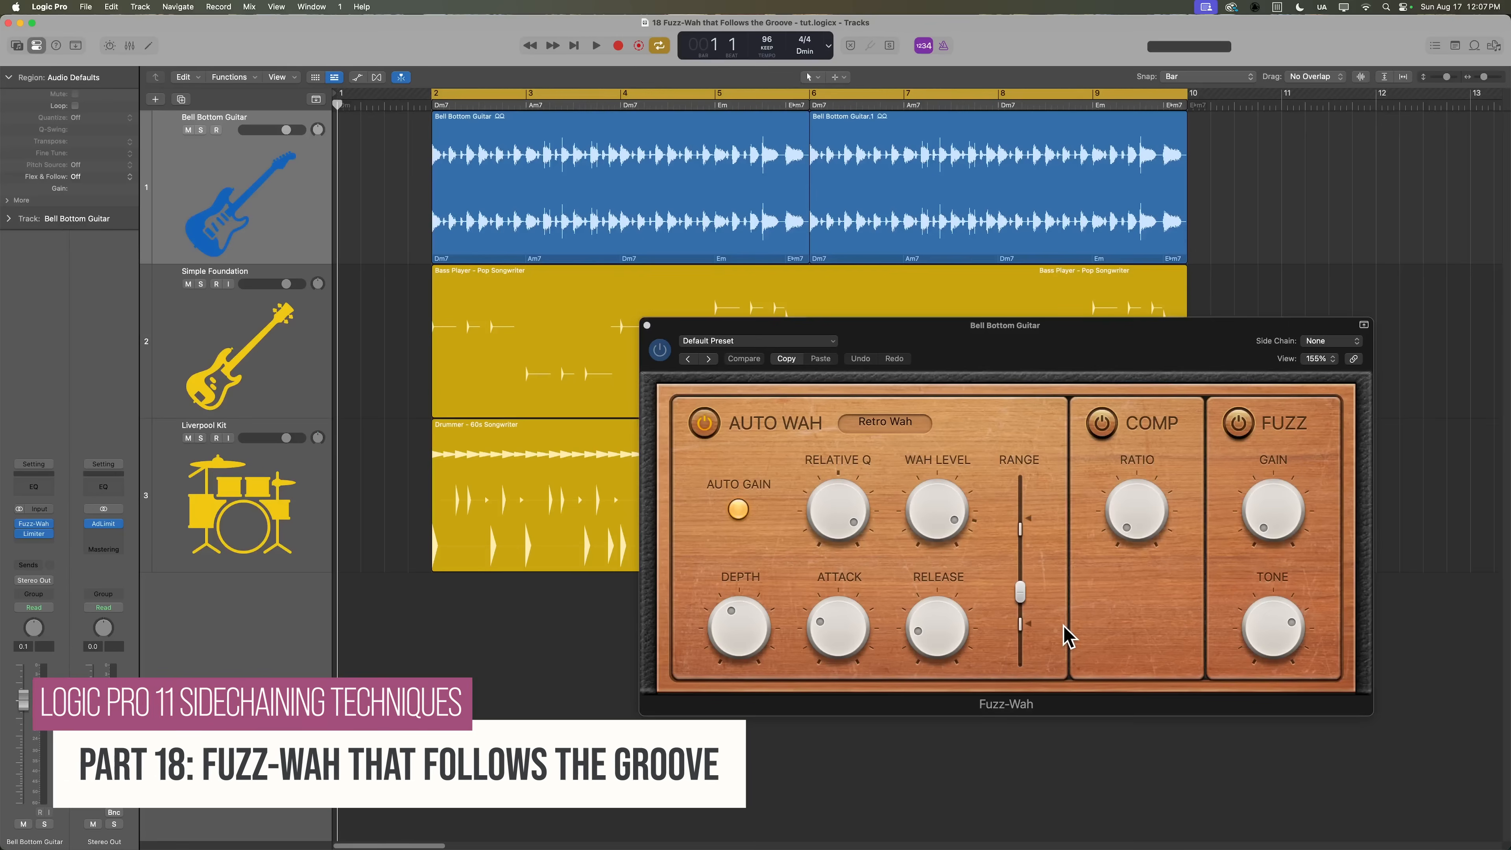
Step: Sweep the Fuzz-Wah Range up to about 0.865, down to 0.210, then back near 0.440
{"action": "left_click", "coordinate": [34, 523]}
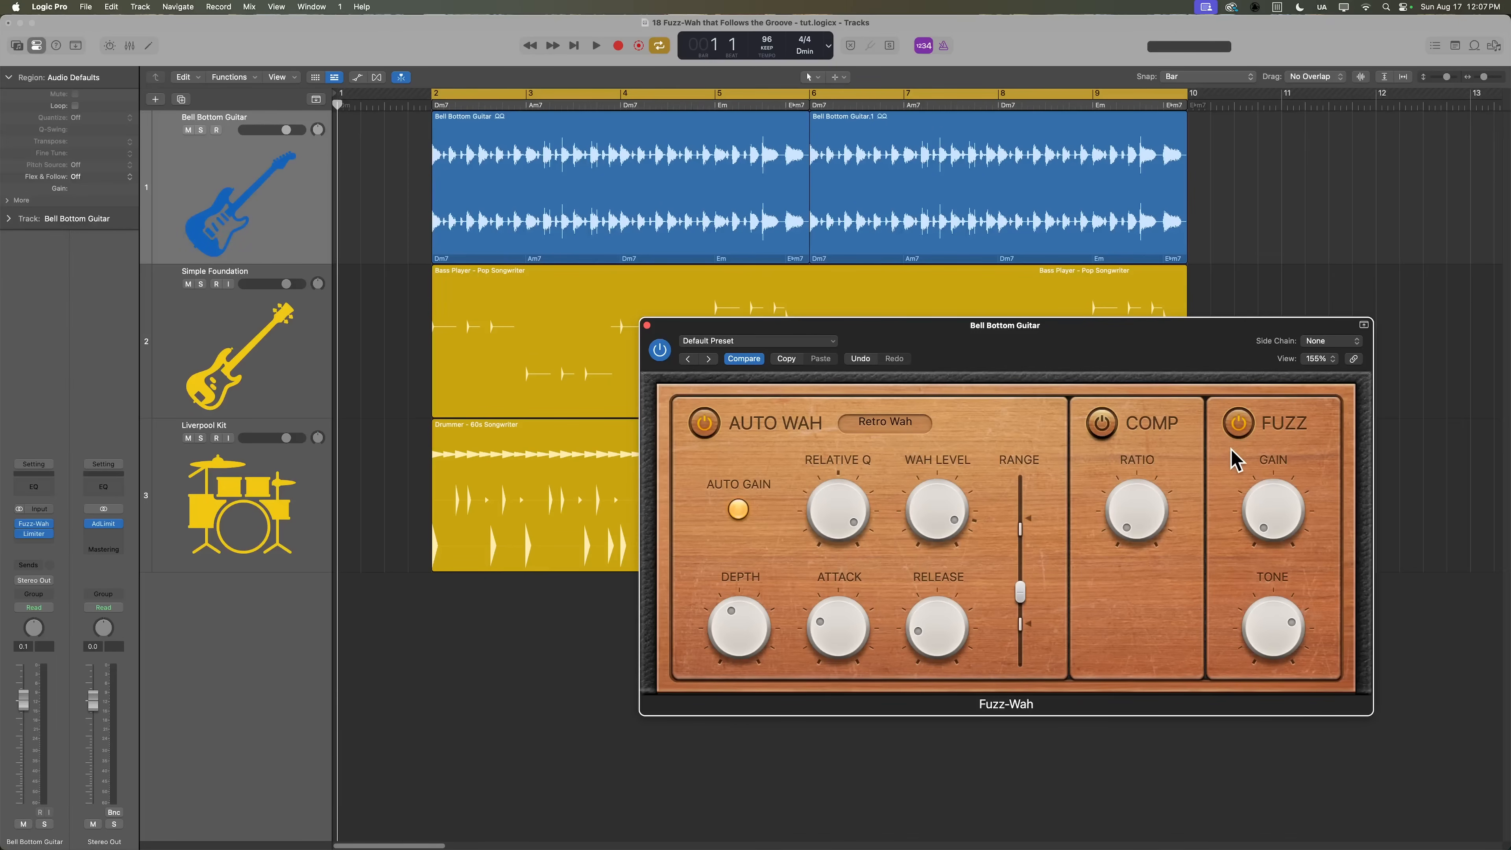
{"action": "mouse_move", "coordinate": [1343, 525]}
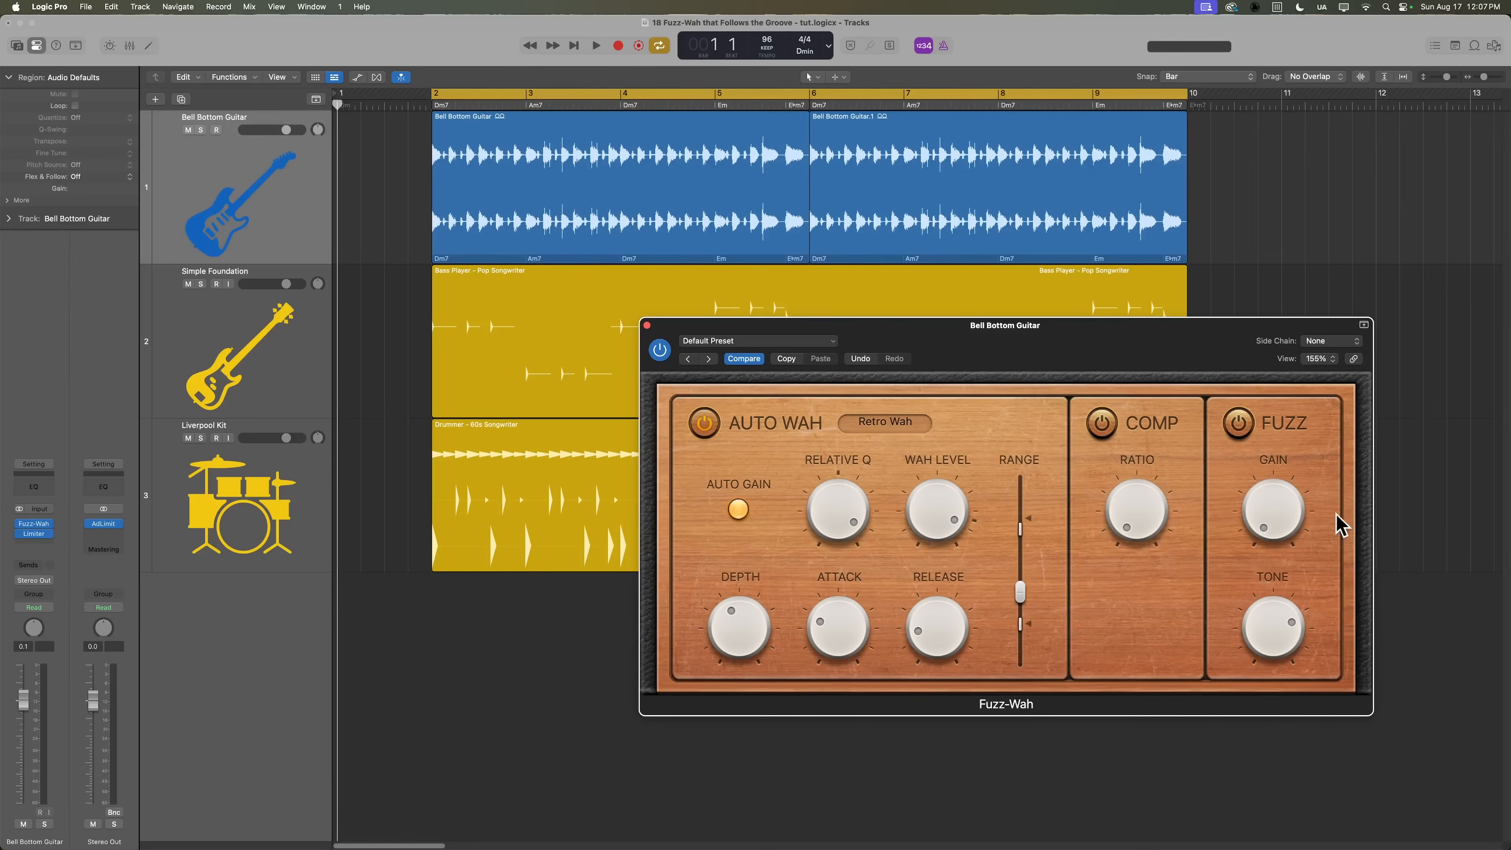
{"action": "mouse_move", "coordinate": [1023, 425]}
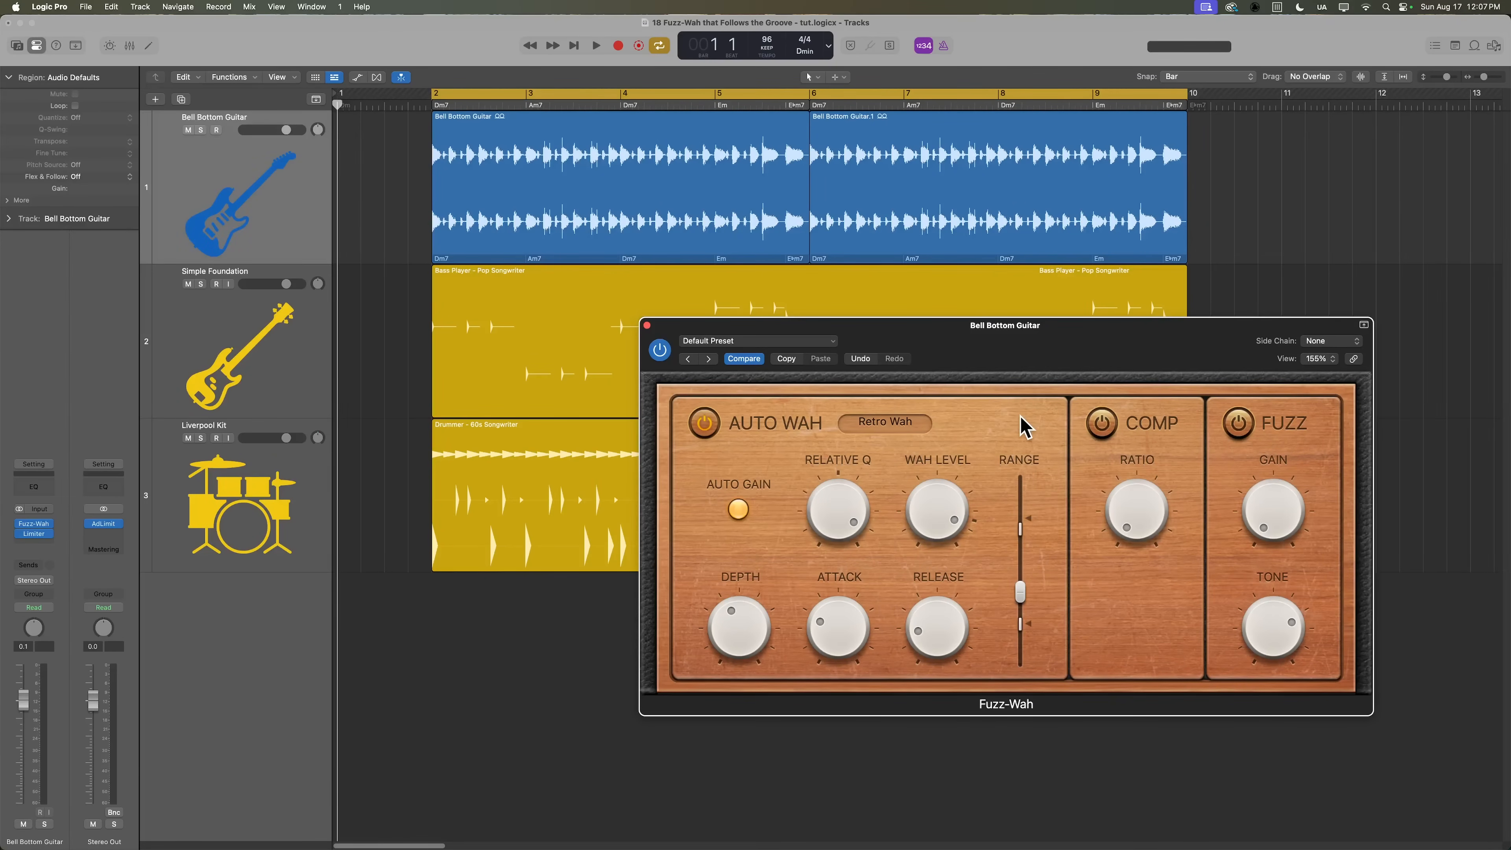
{"action": "left_click_drag", "start_coordinate": [1004, 325], "coordinate": [752, 130]}
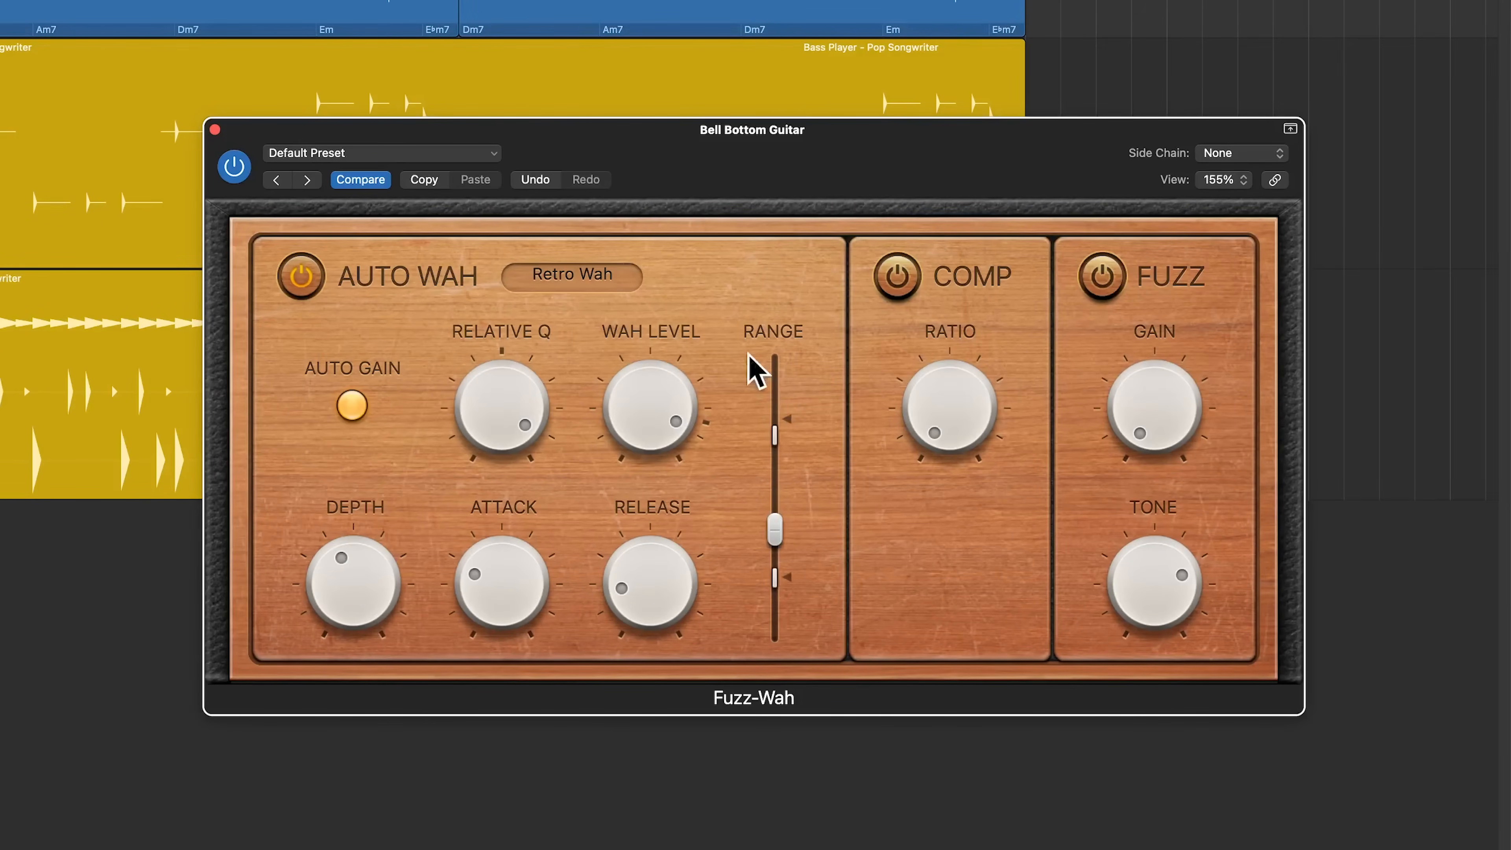
{"action": "mouse_move", "coordinate": [828, 549]}
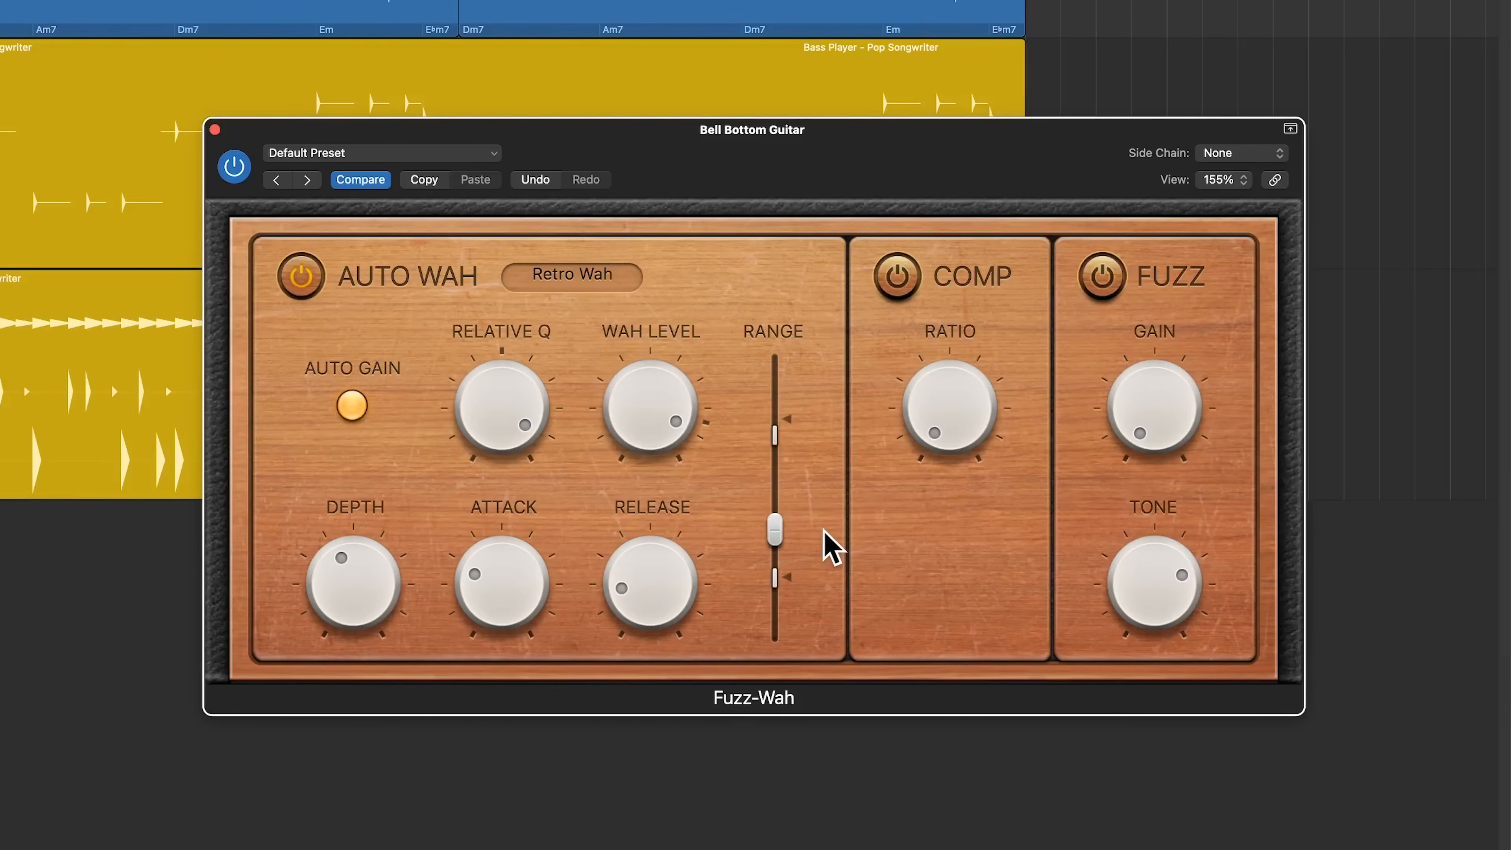
{"action": "left_click_drag", "start_coordinate": [773, 531], "coordinate": [774, 470]}
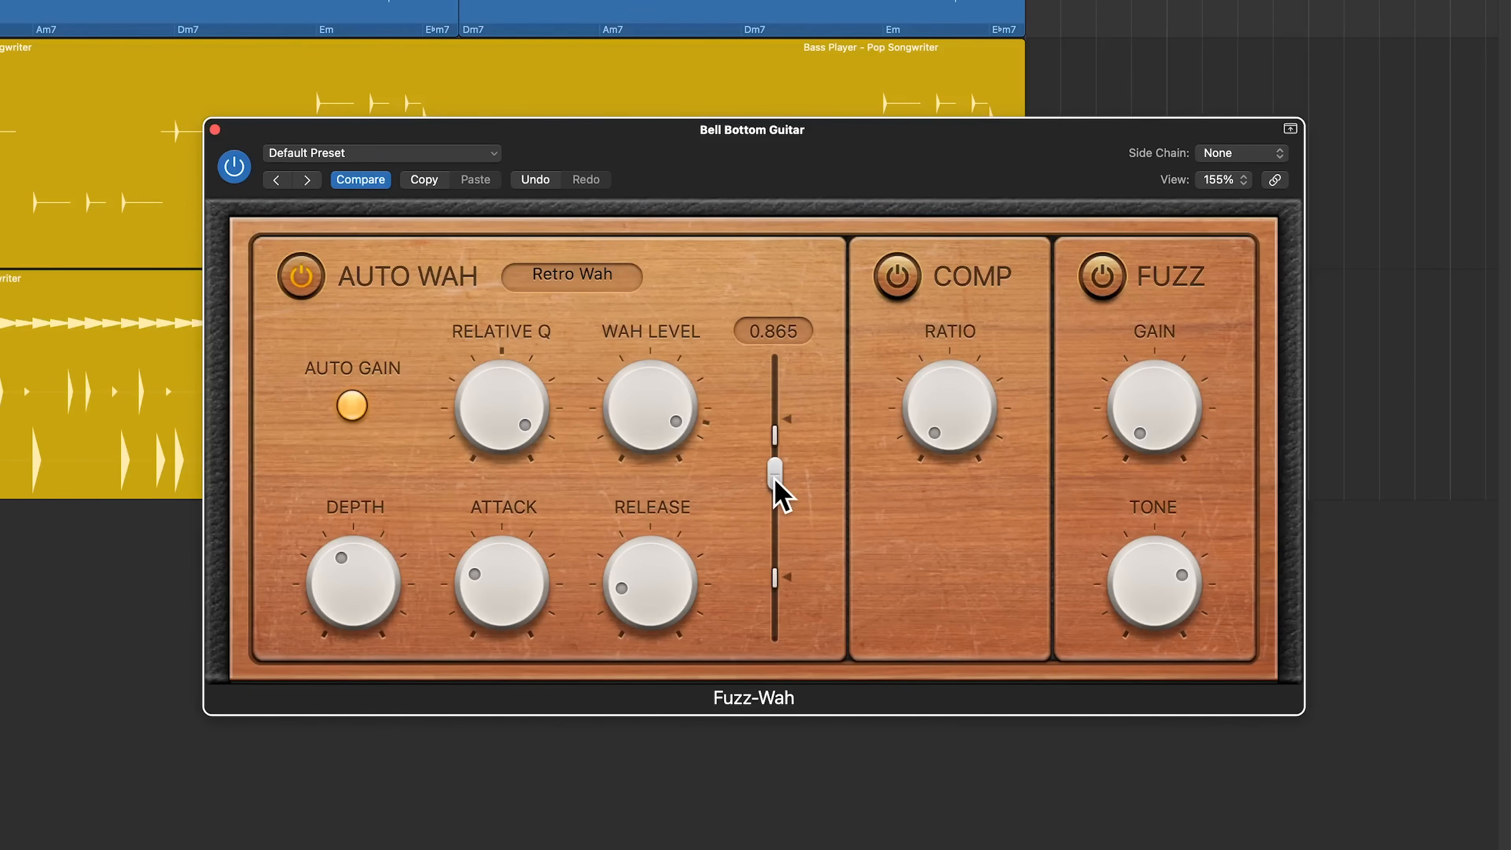
{"action": "left_click_drag", "start_coordinate": [774, 468], "coordinate": [773, 528]}
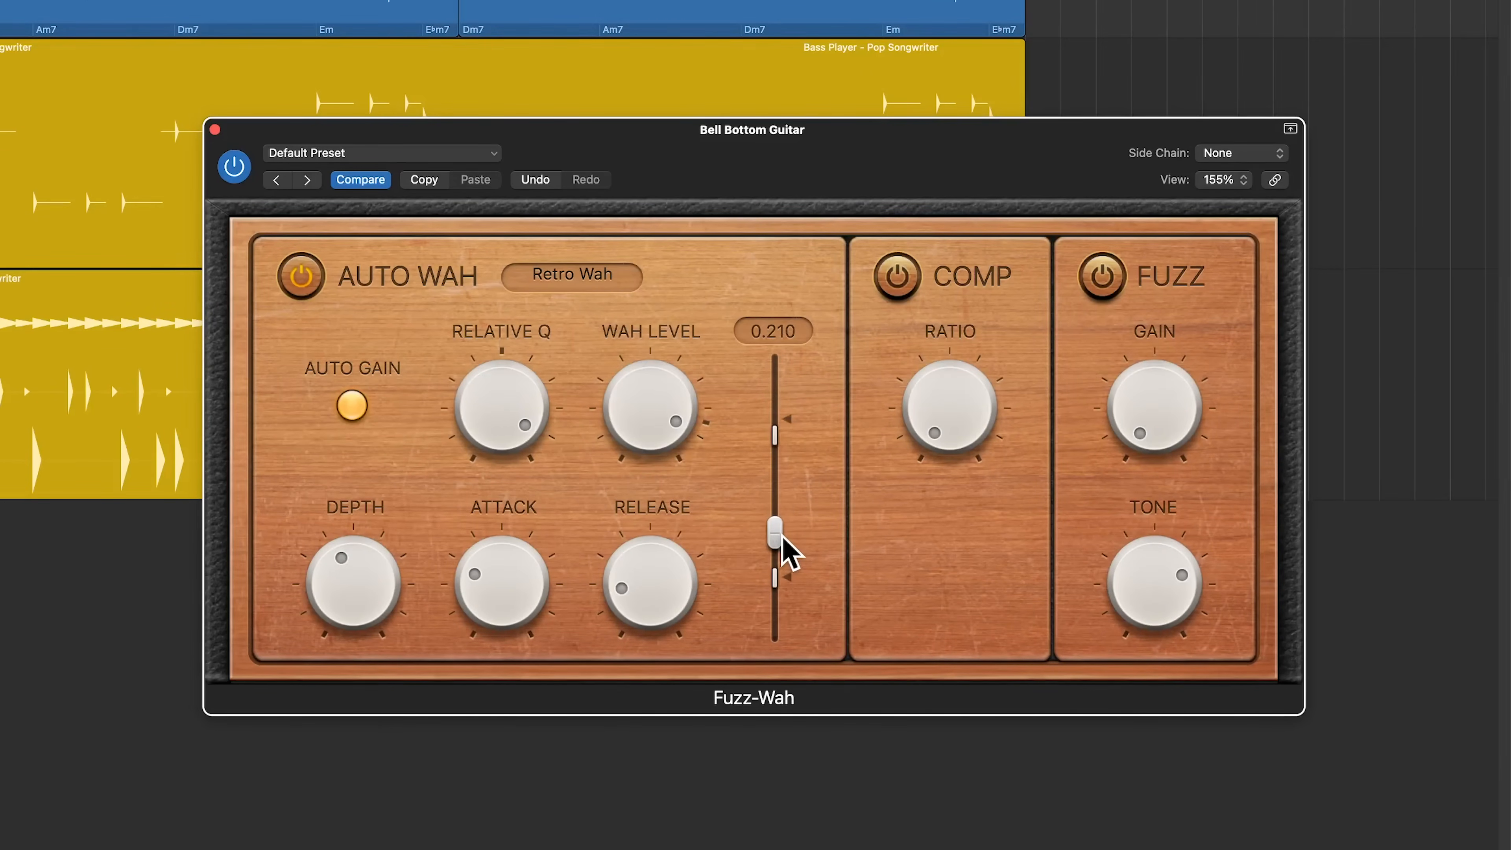
{"action": "left_click_drag", "start_coordinate": [774, 528], "coordinate": [776, 518]}
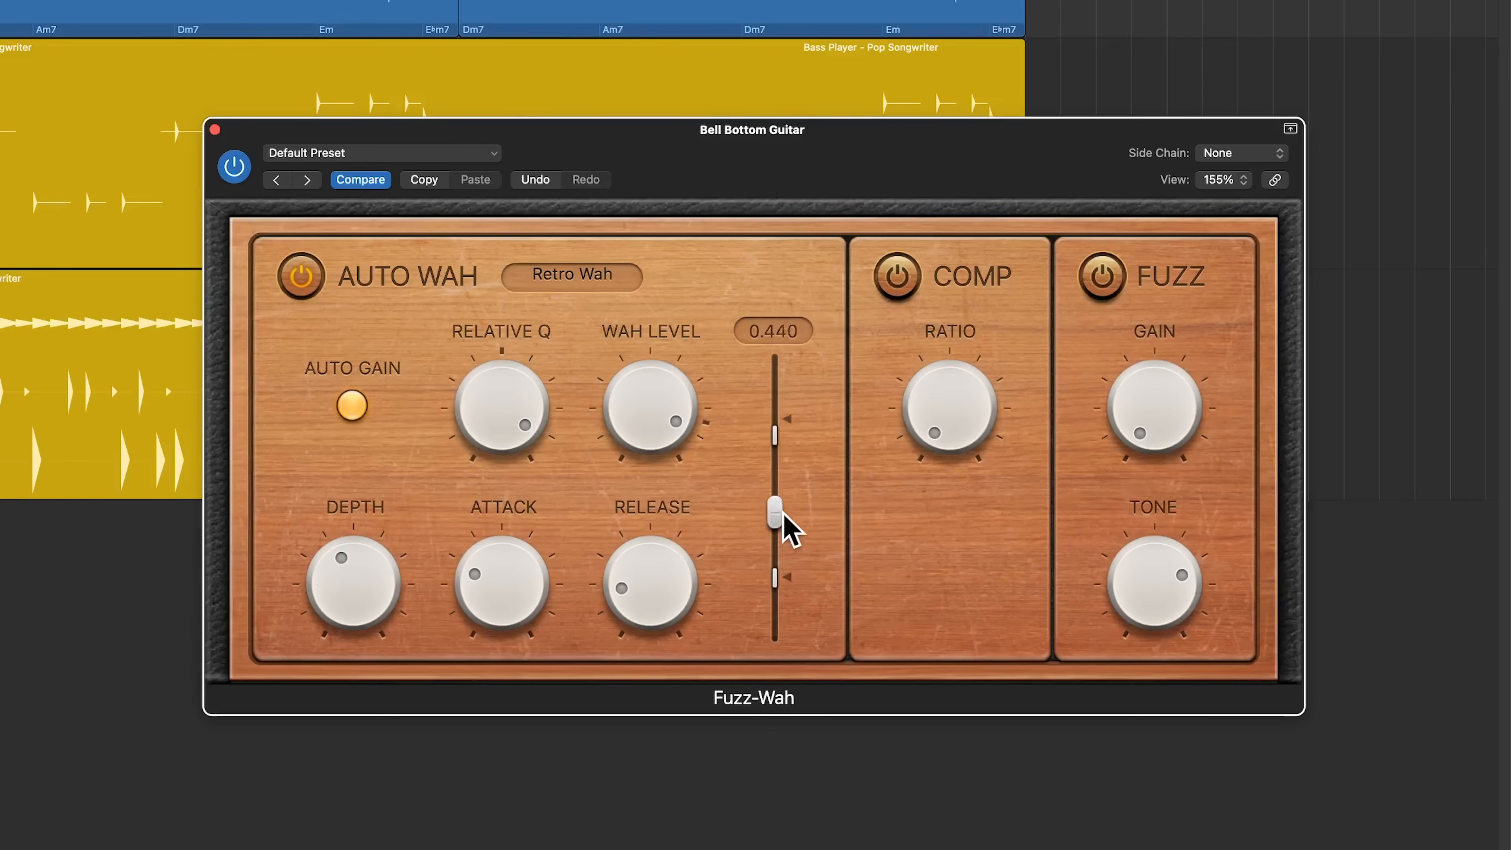
Step: Audition the Range at 0.340 and its minimum, leaving it just above minimum
{"action": "left_click_drag", "start_coordinate": [776, 502], "coordinate": [776, 520]}
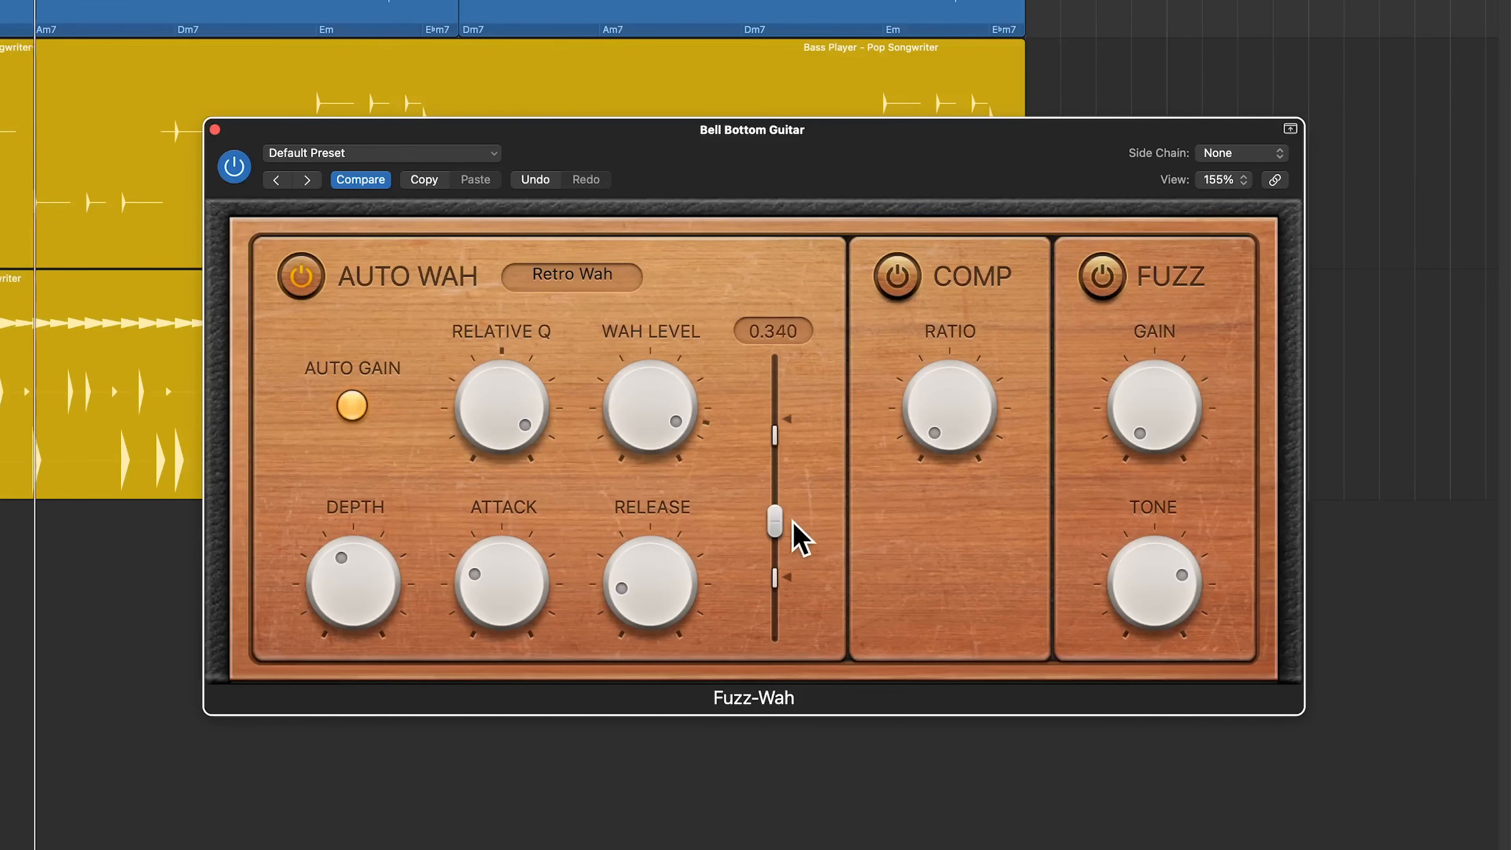
{"action": "left_click_drag", "start_coordinate": [774, 515], "coordinate": [774, 557]}
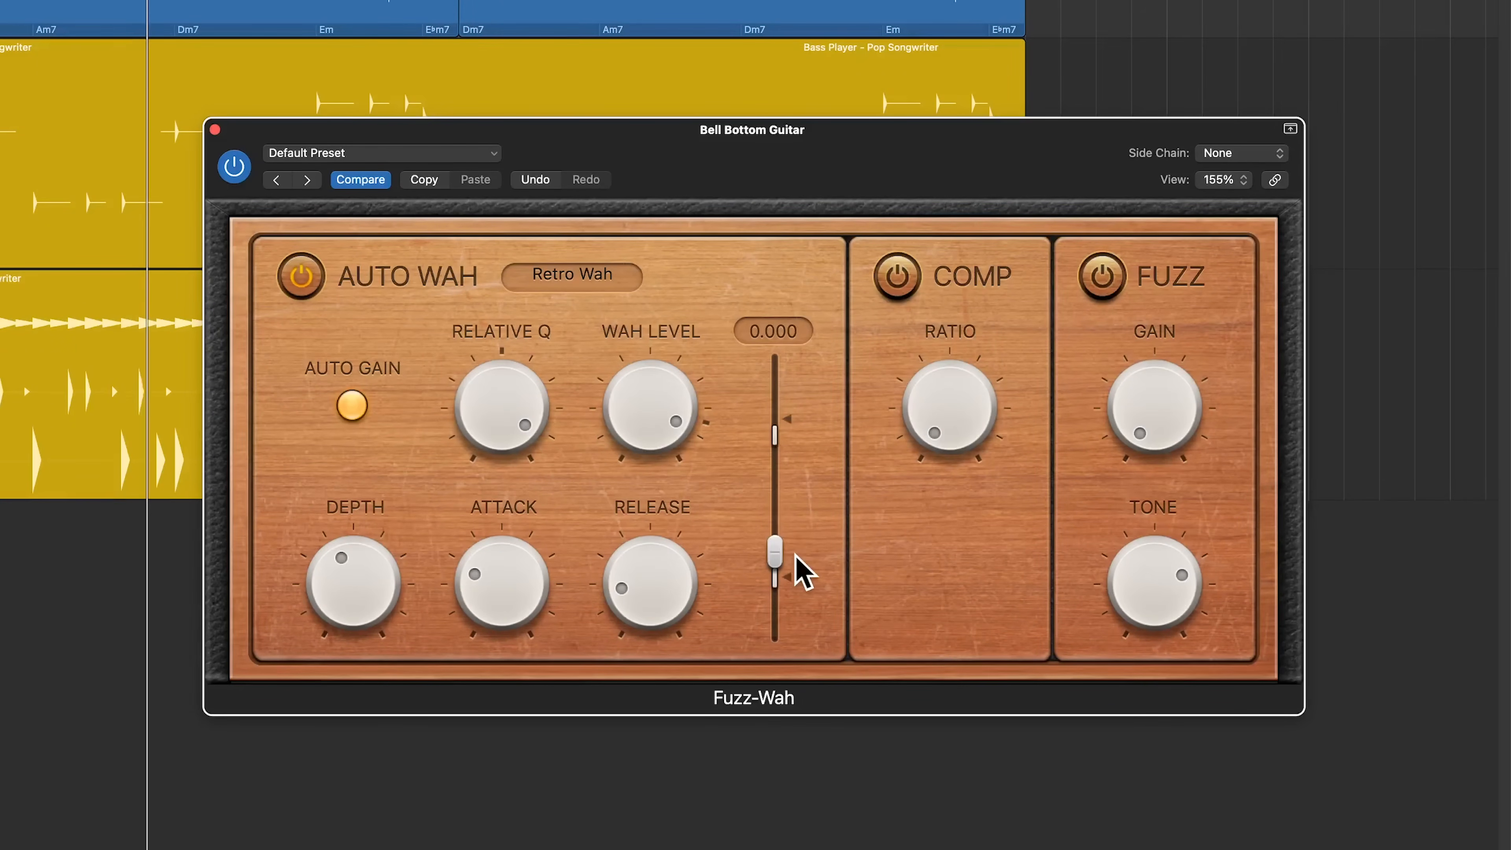
{"action": "left_click_drag", "start_coordinate": [774, 554], "coordinate": [774, 463]}
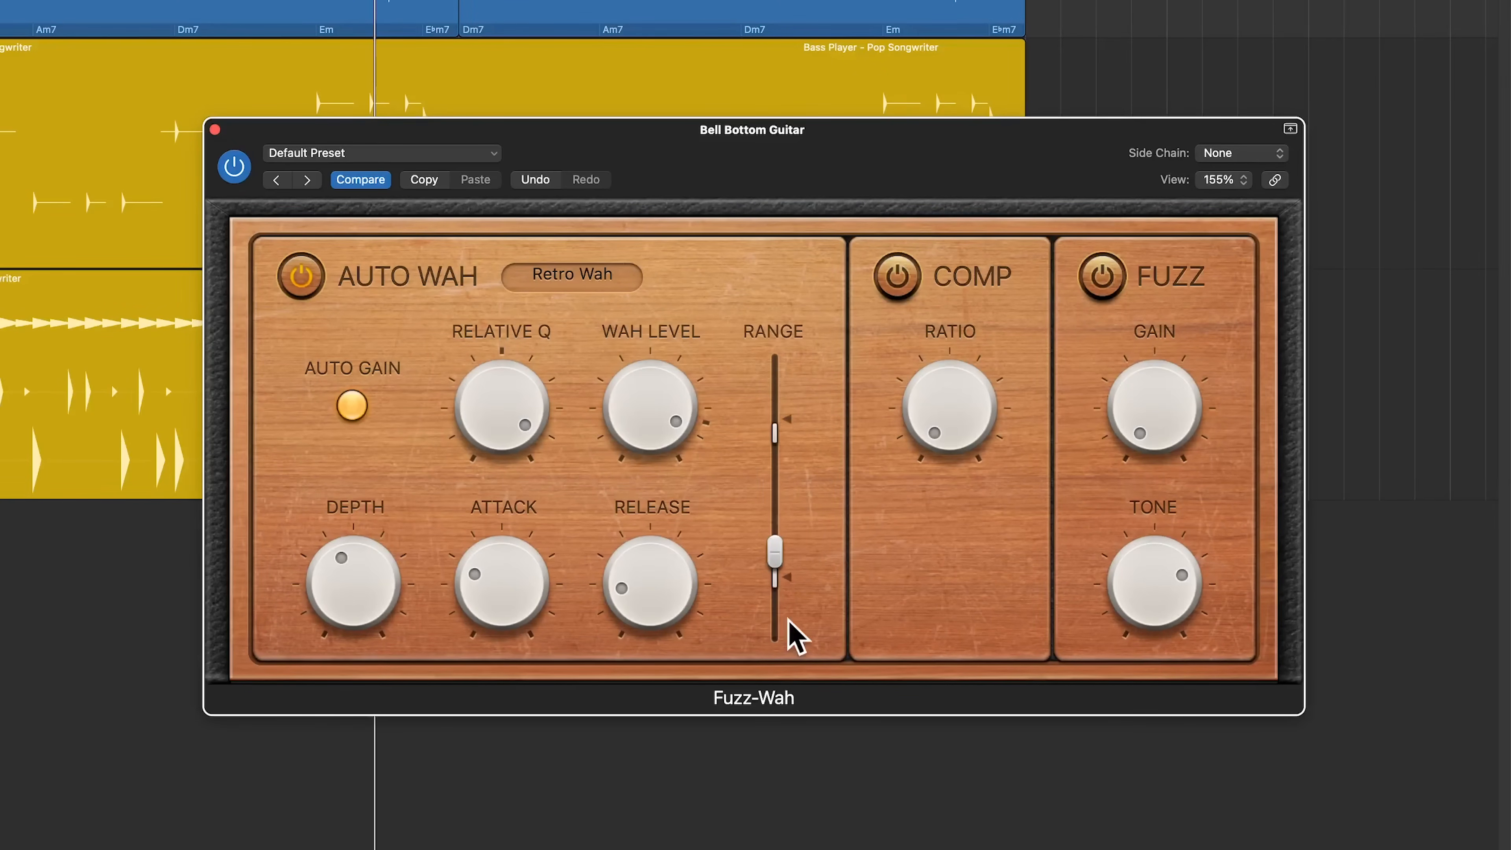
{"action": "left_click_drag", "start_coordinate": [775, 554], "coordinate": [776, 535]}
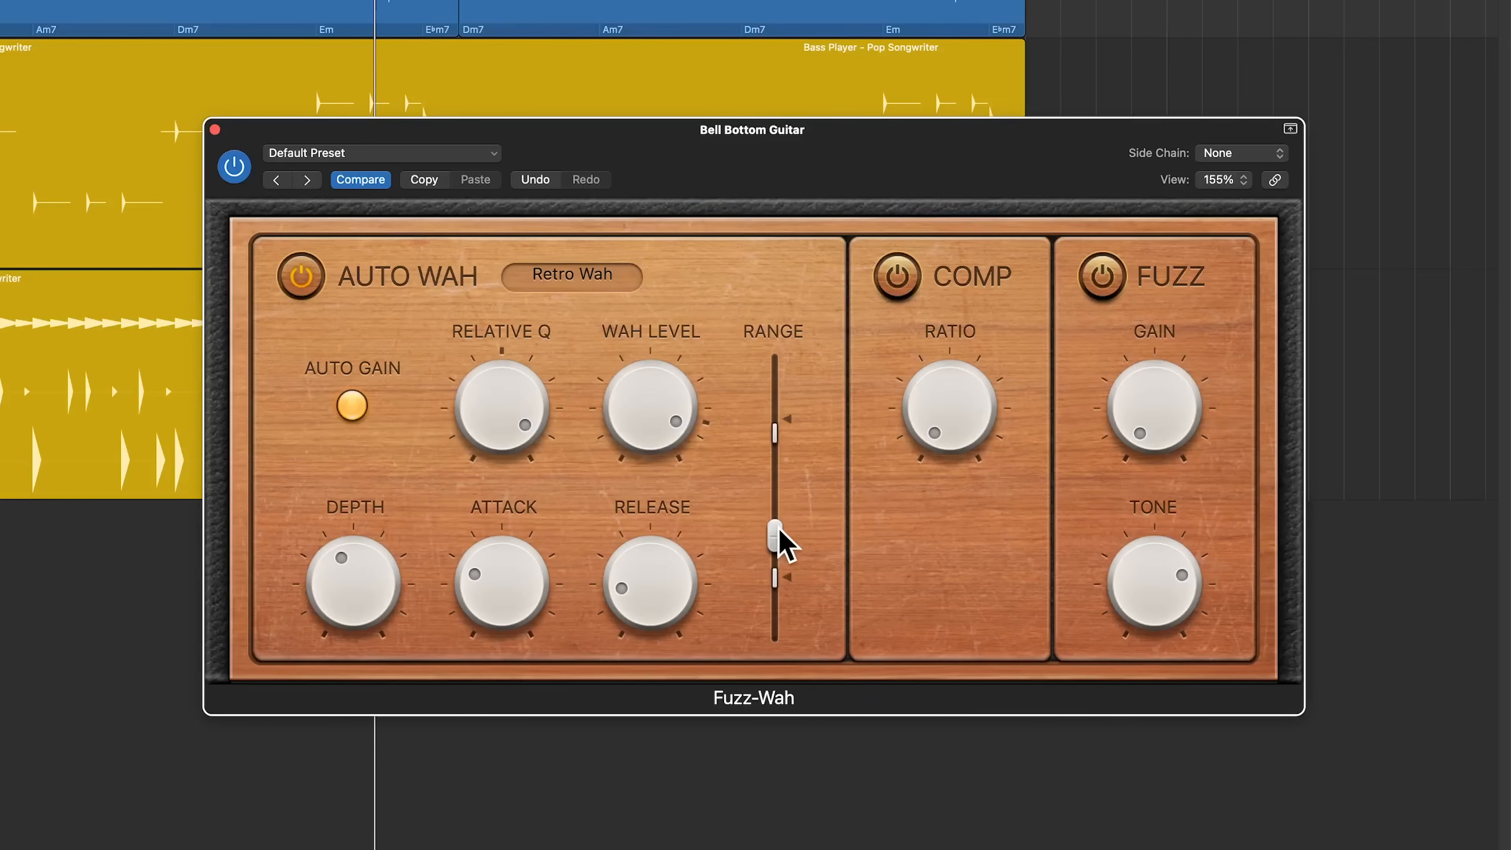
Step: Keep Retro Wah as the wah mode and lower the Range to about 0.125
{"action": "left_click", "coordinate": [570, 274]}
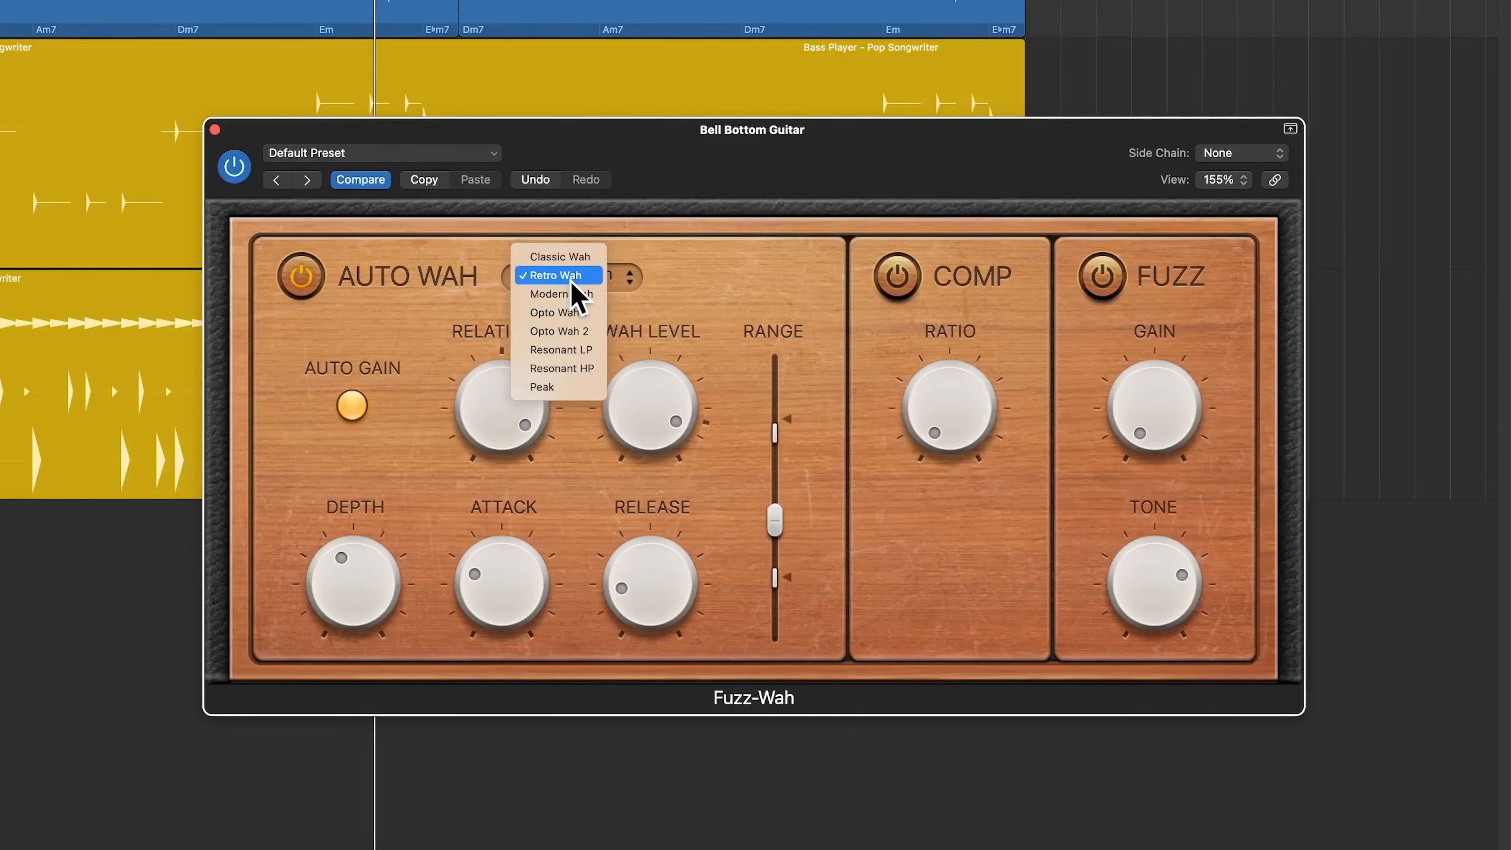
{"action": "left_click", "coordinate": [549, 275]}
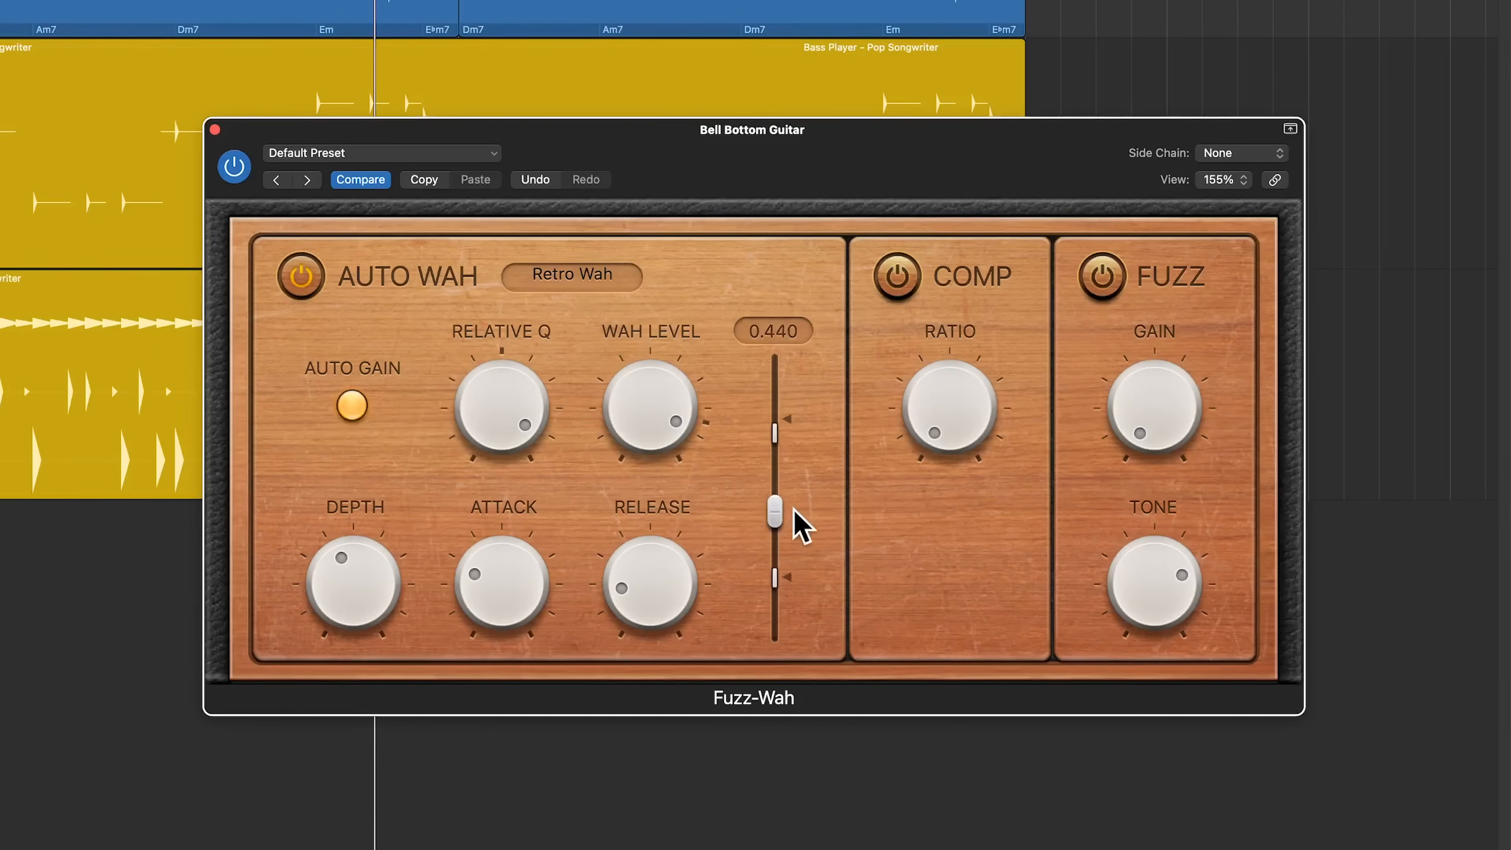
{"action": "left_click_drag", "start_coordinate": [773, 506], "coordinate": [774, 541]}
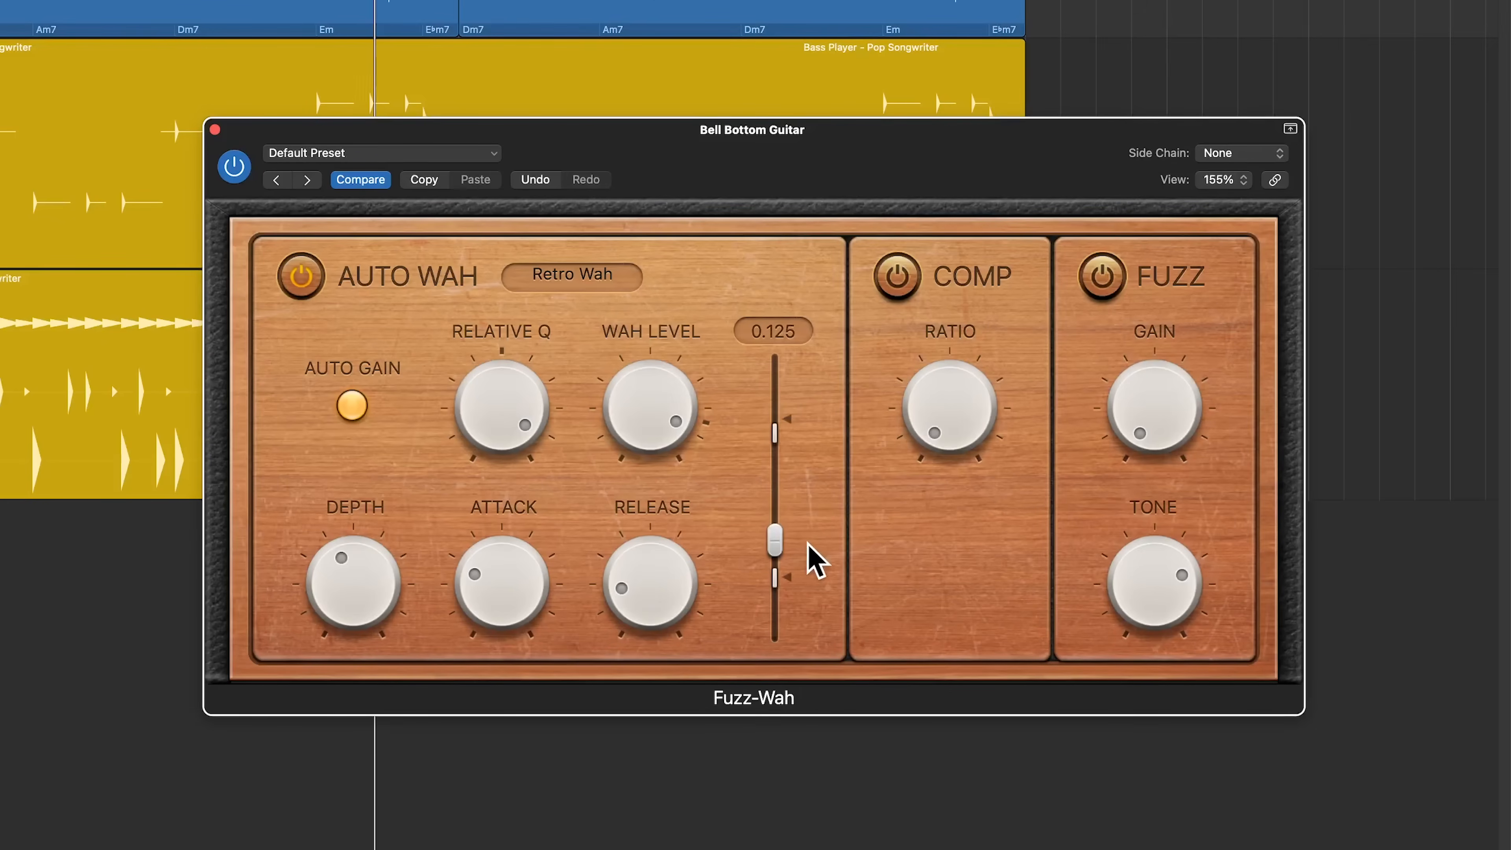
{"action": "left_click_drag", "start_coordinate": [774, 539], "coordinate": [775, 523]}
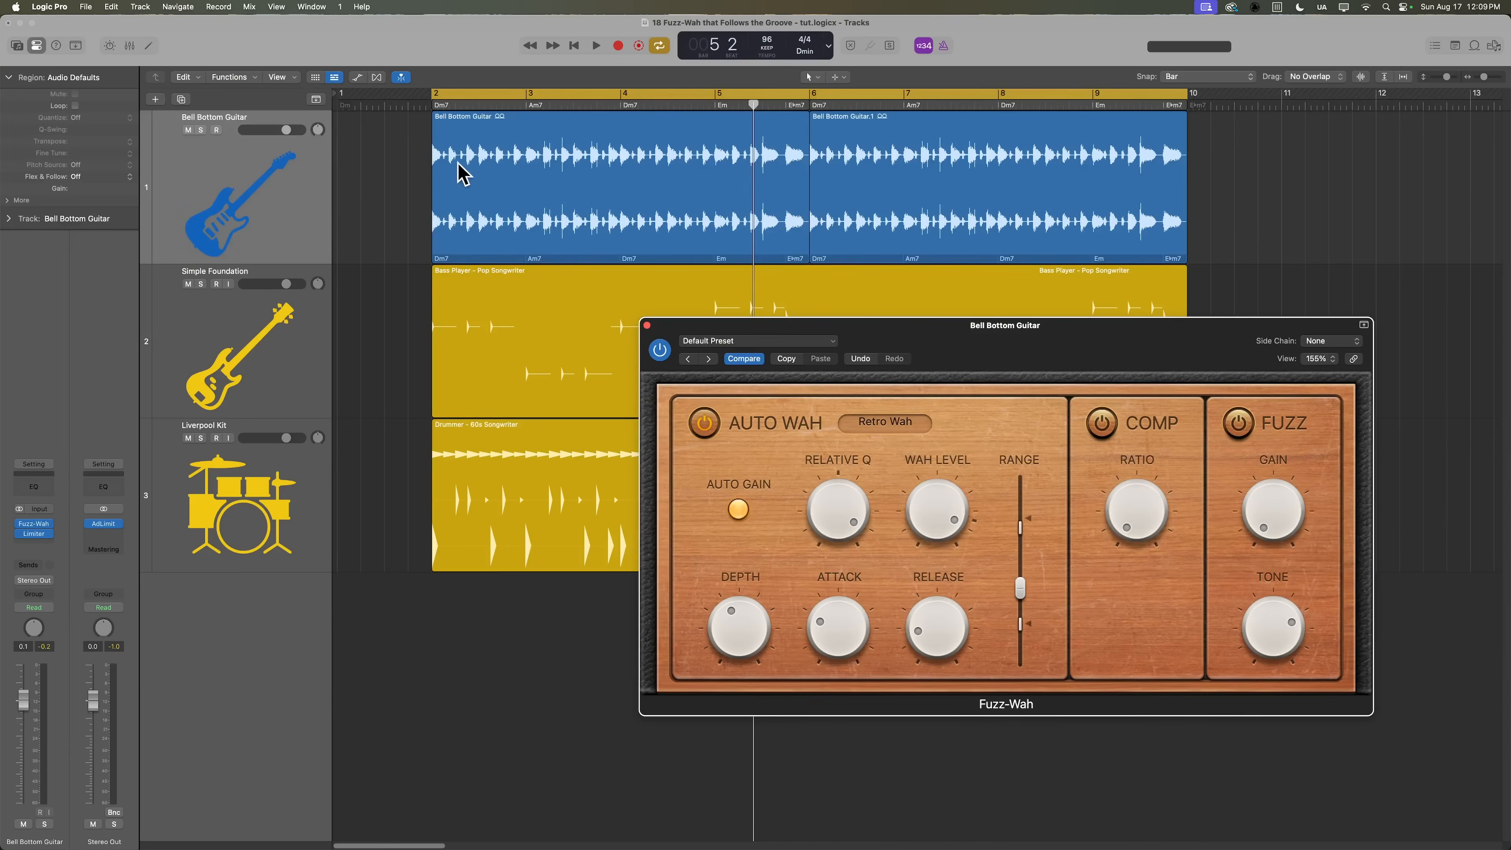
{"action": "mouse_move", "coordinate": [598, 138]}
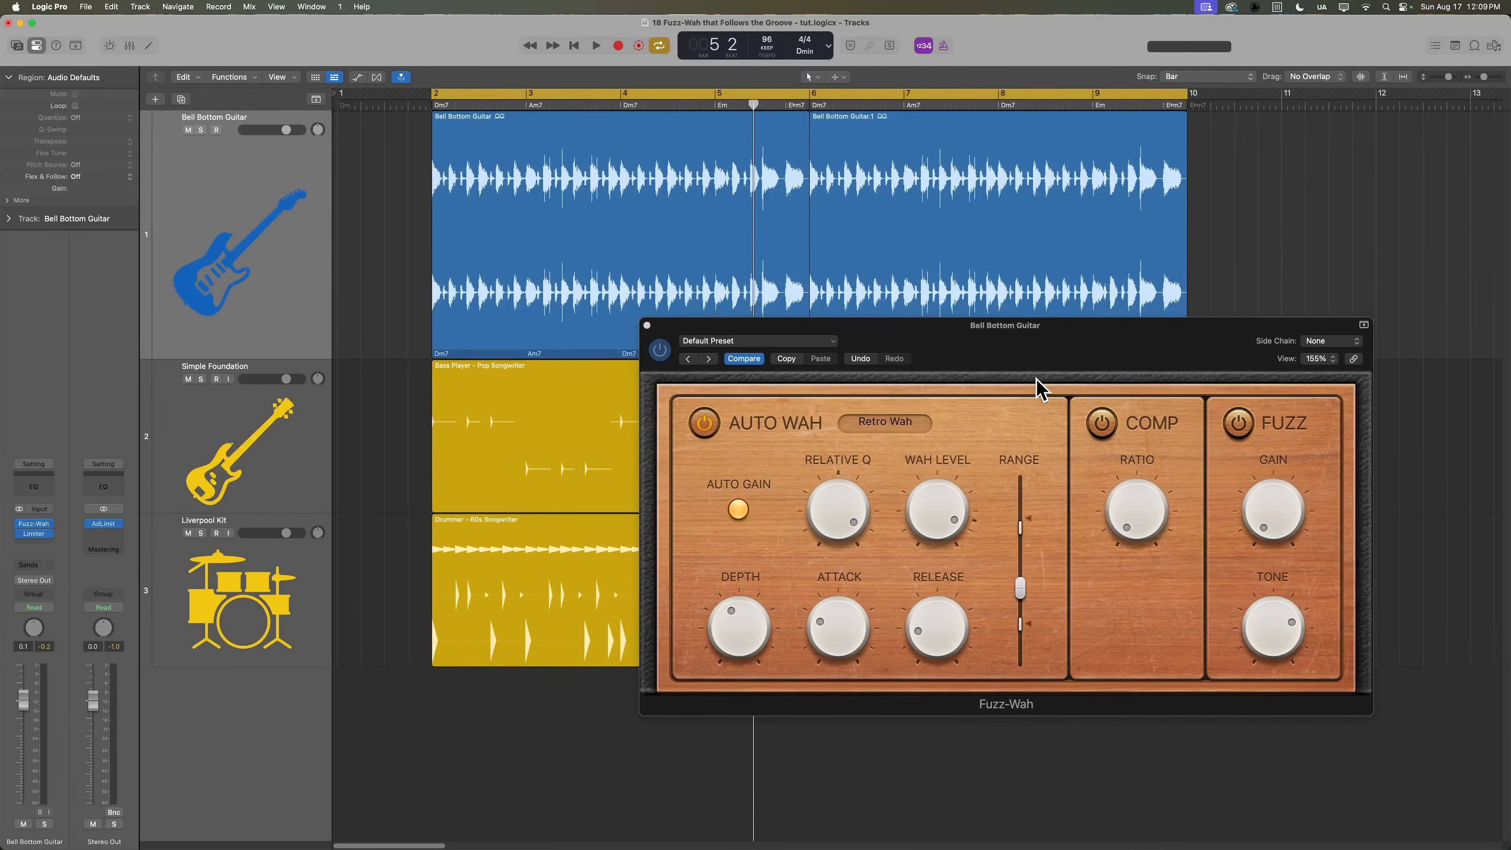
{"action": "mouse_move", "coordinate": [1033, 385]}
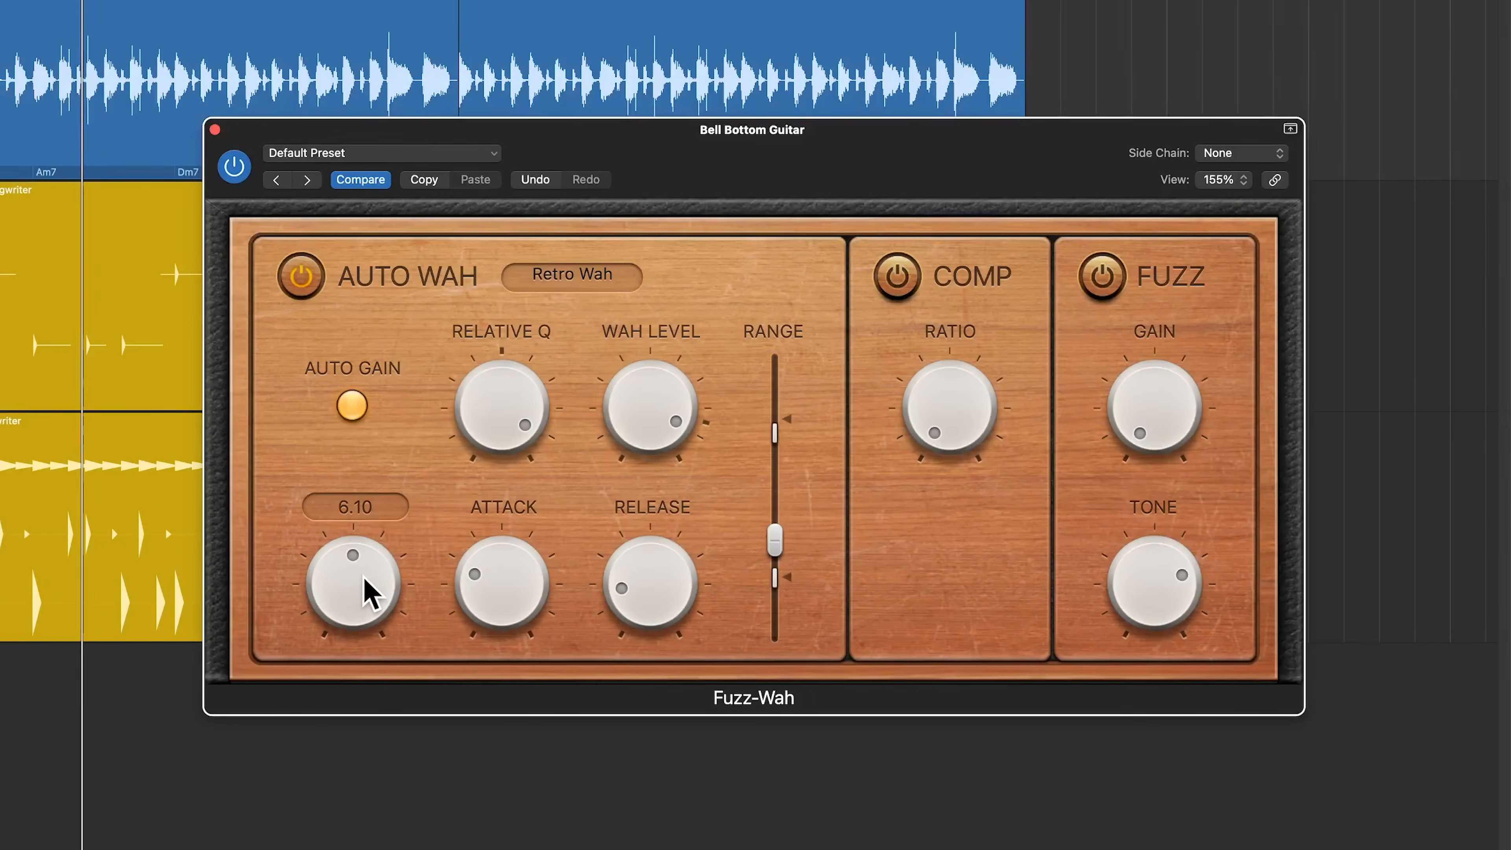
Step: Turn the Fuzz-Wah Depth up to about 6.10, then settle it at 5.30
{"action": "left_click_drag", "start_coordinate": [351, 583], "coordinate": [364, 602]}
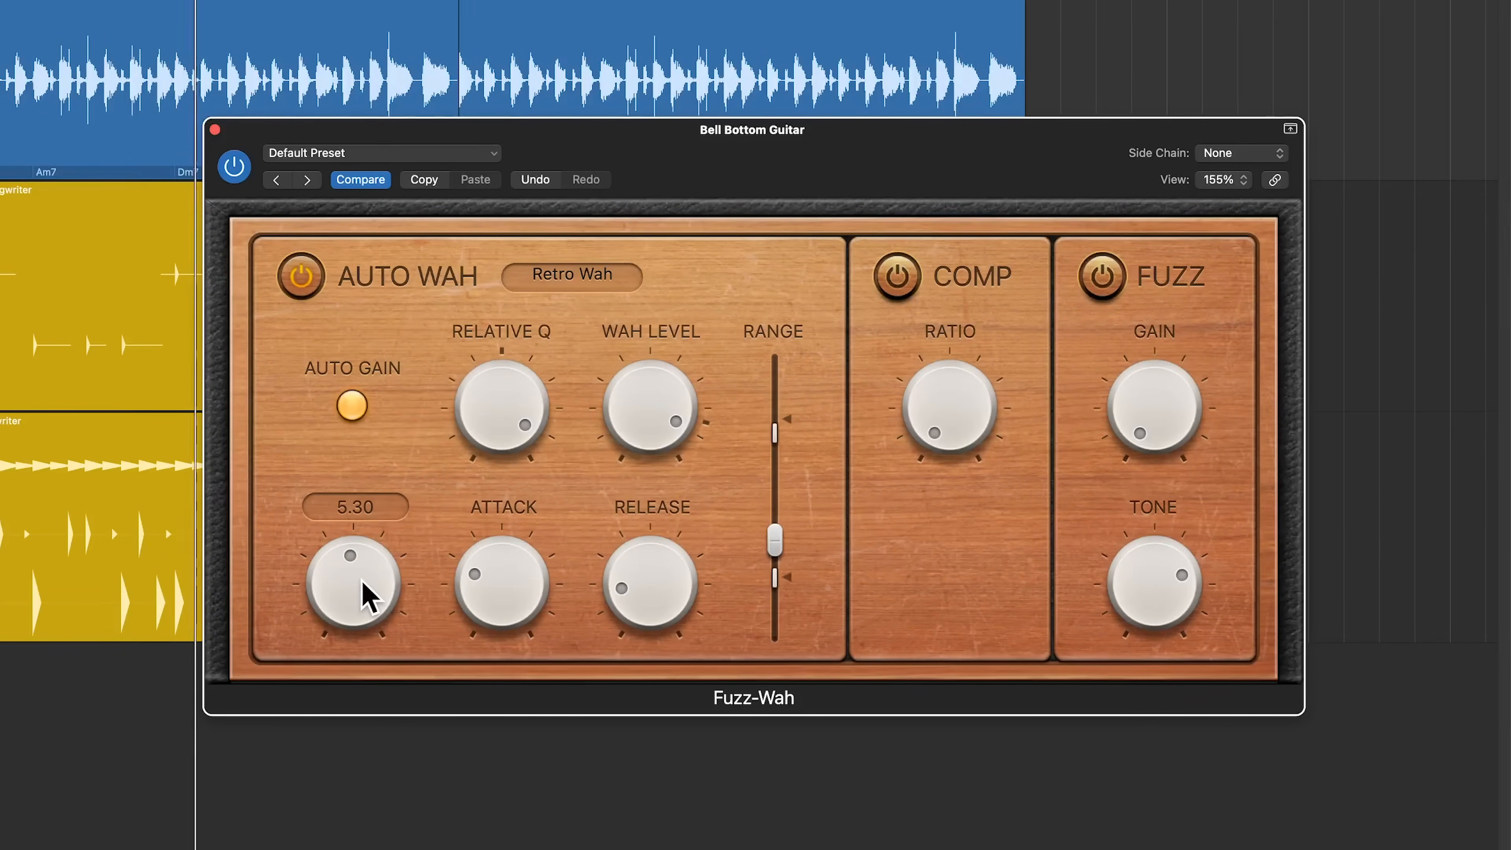
{"action": "left_click_drag", "start_coordinate": [351, 578], "coordinate": [376, 549]}
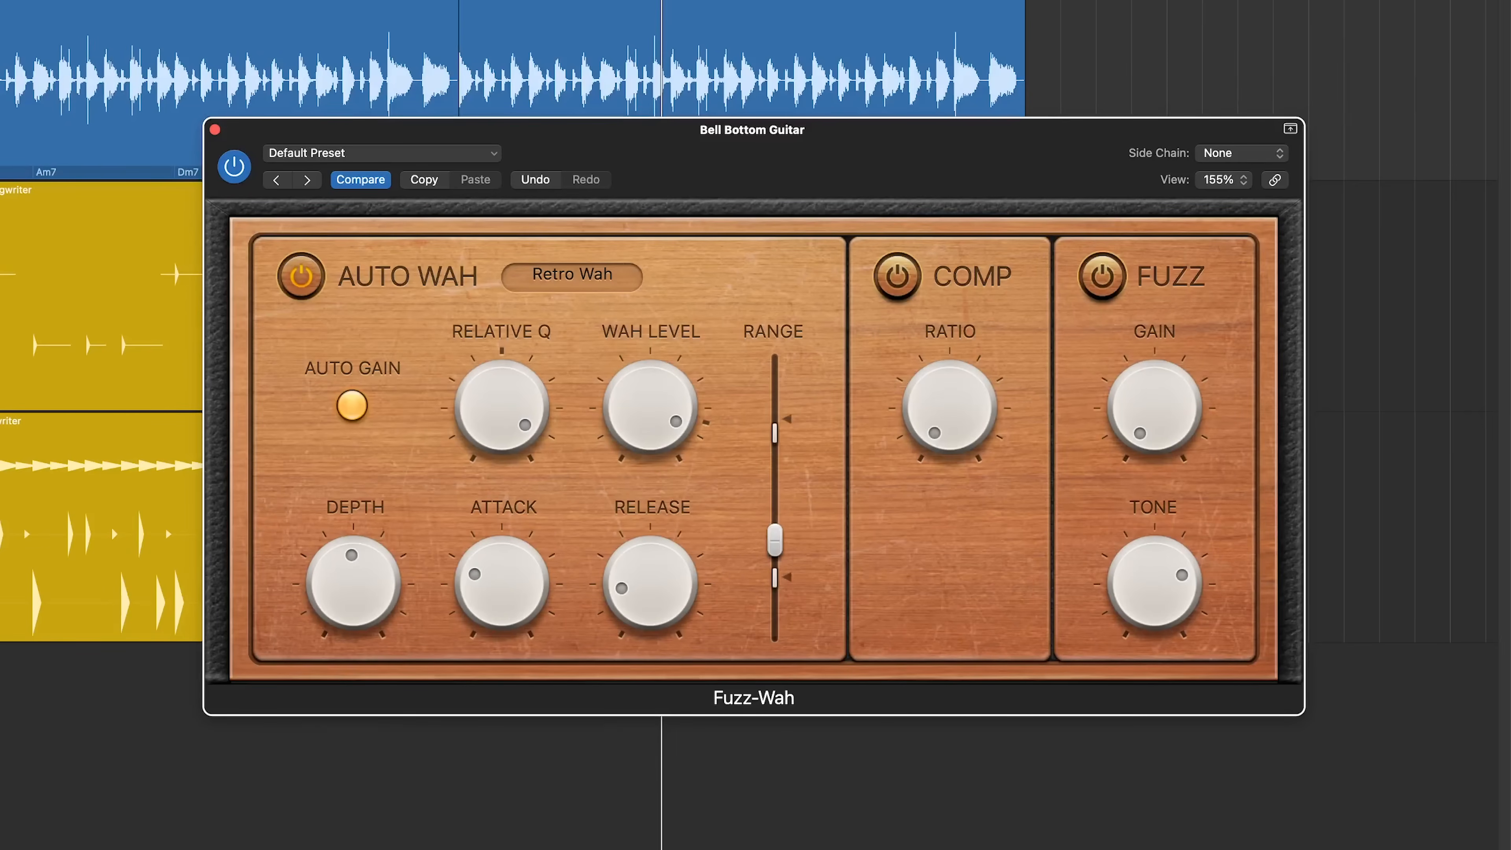
{"action": "mouse_move", "coordinate": [608, 21]}
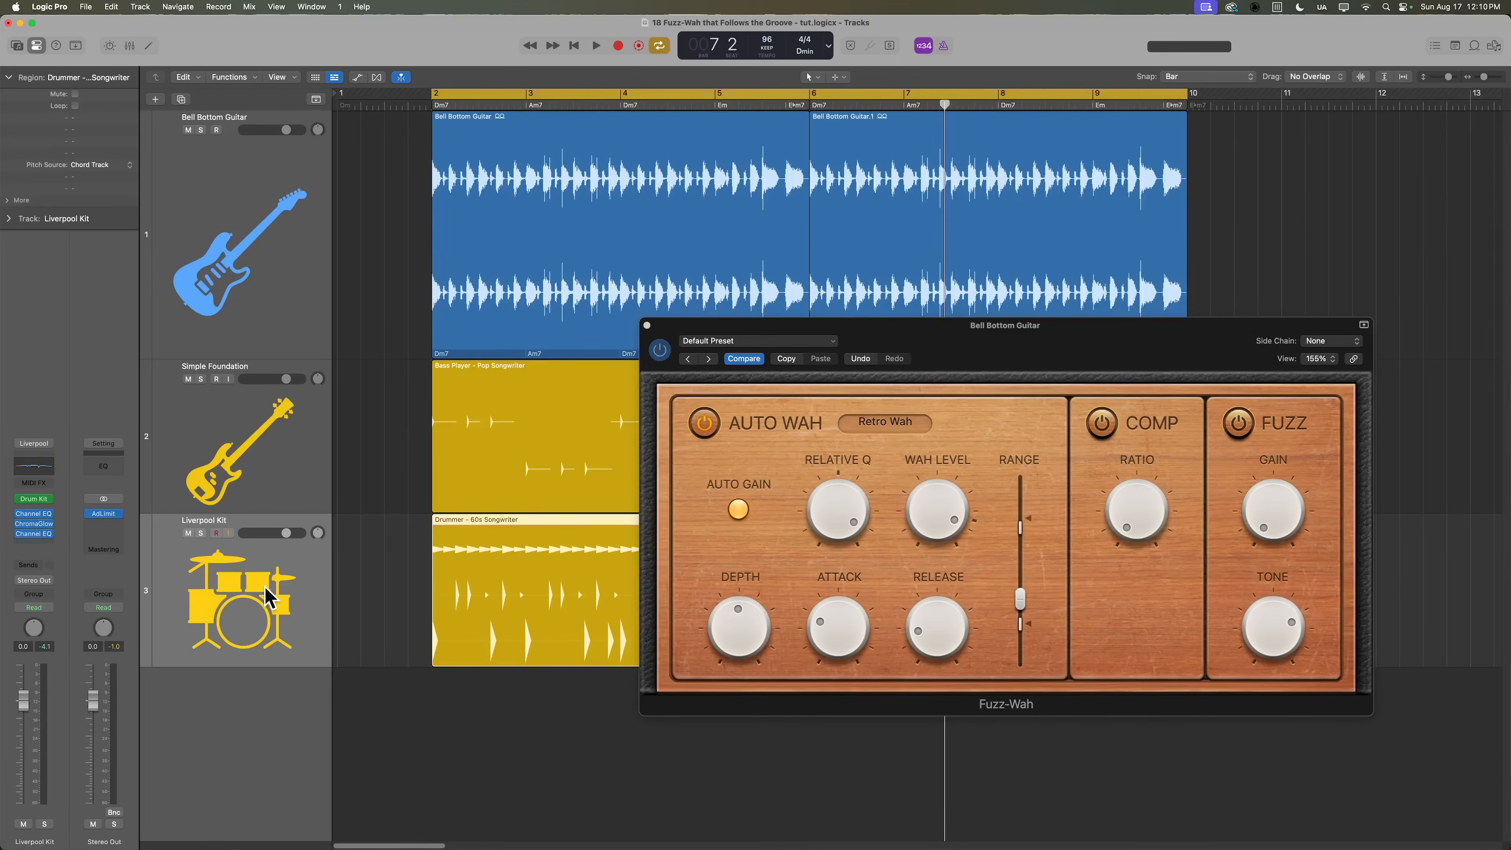
{"action": "mouse_move", "coordinate": [1050, 365]}
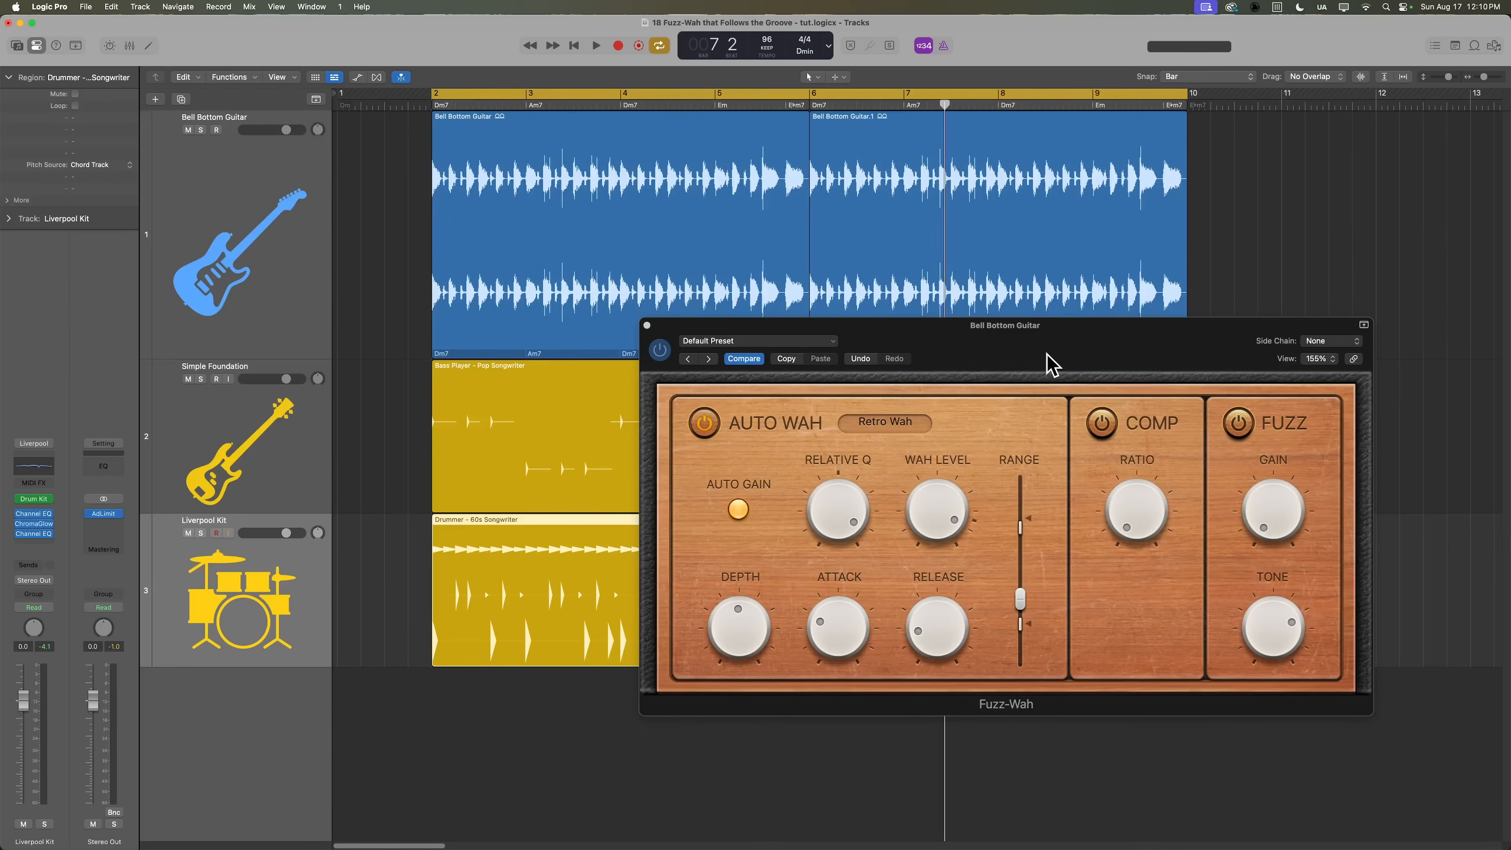
{"action": "mouse_move", "coordinate": [1342, 304]}
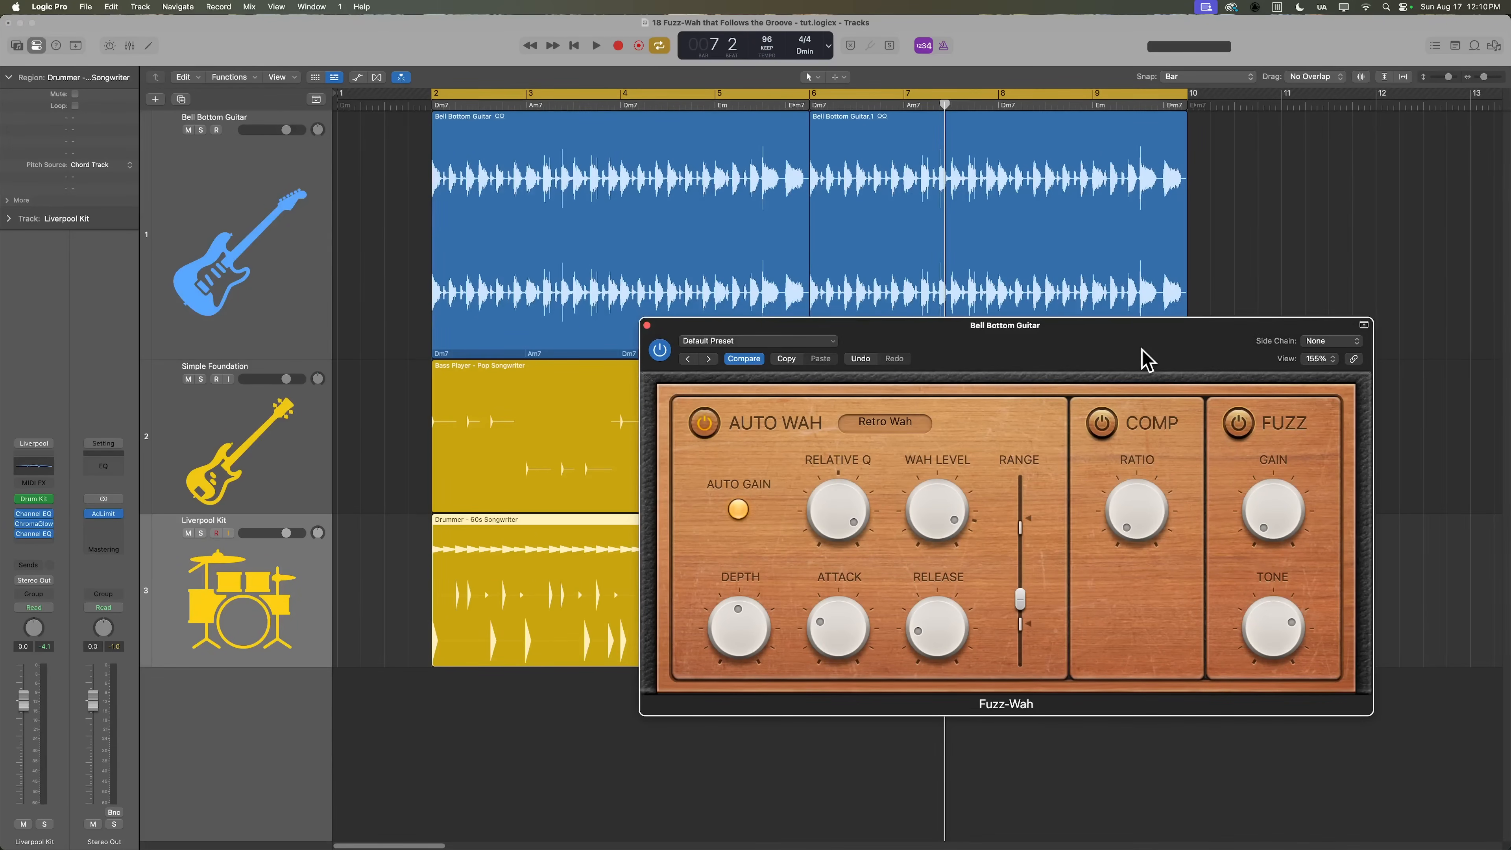
{"action": "mouse_move", "coordinate": [255, 580]}
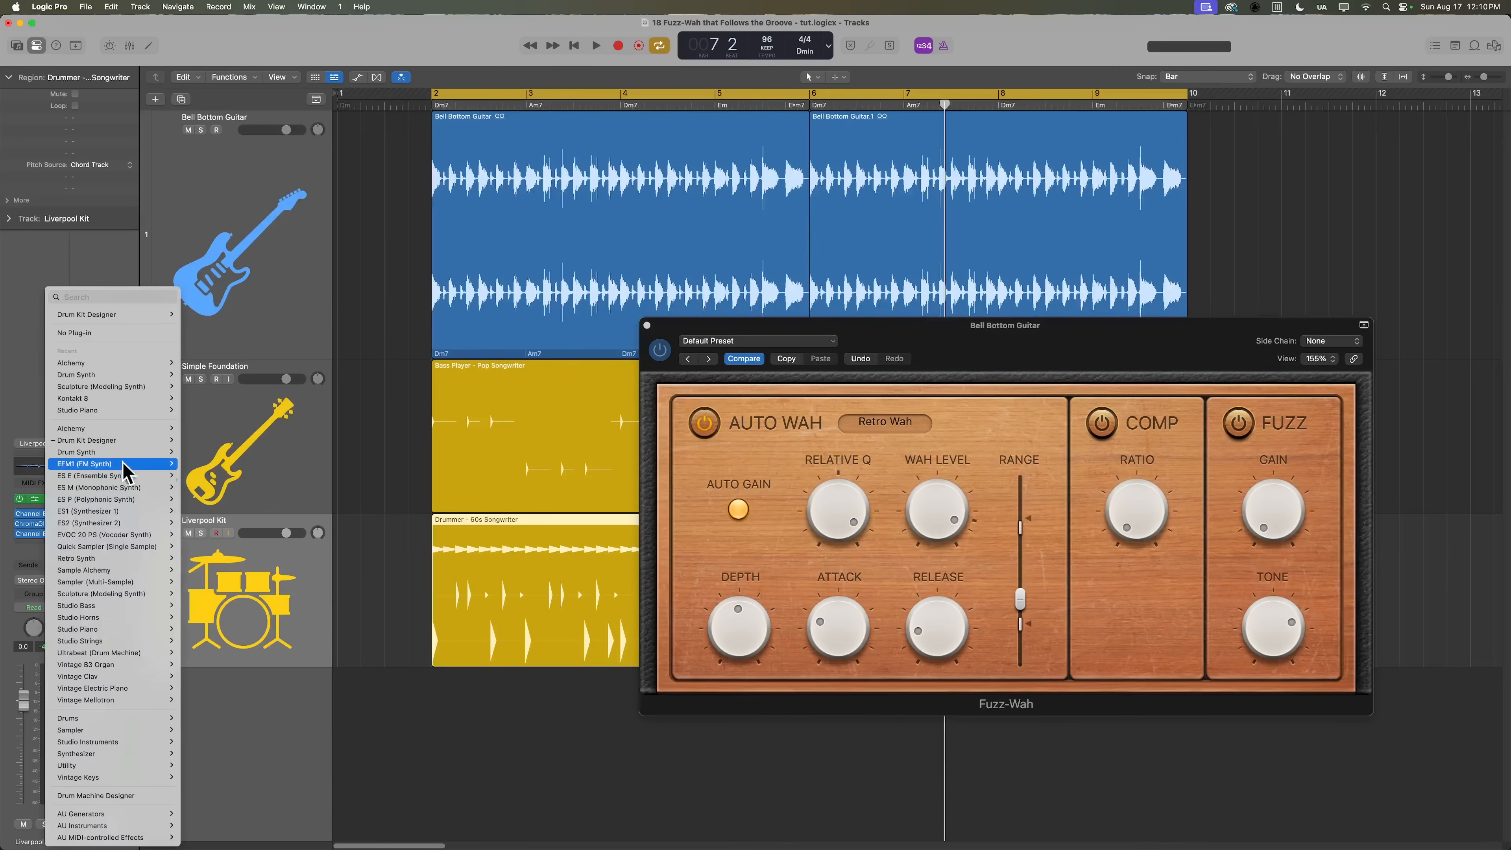
{"action": "mouse_move", "coordinate": [111, 463]}
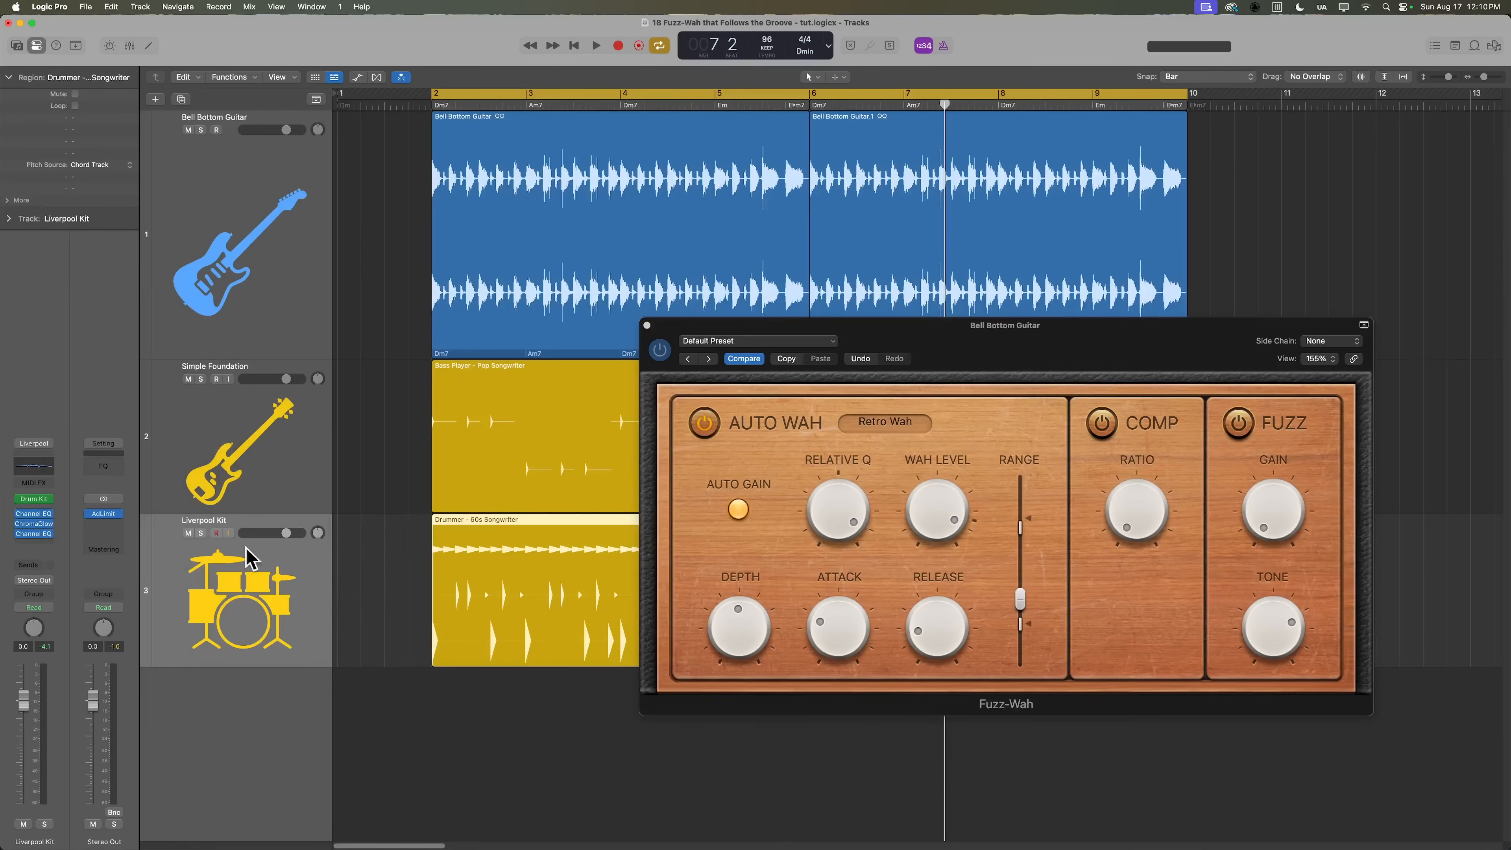
{"action": "mouse_move", "coordinate": [365, 547]}
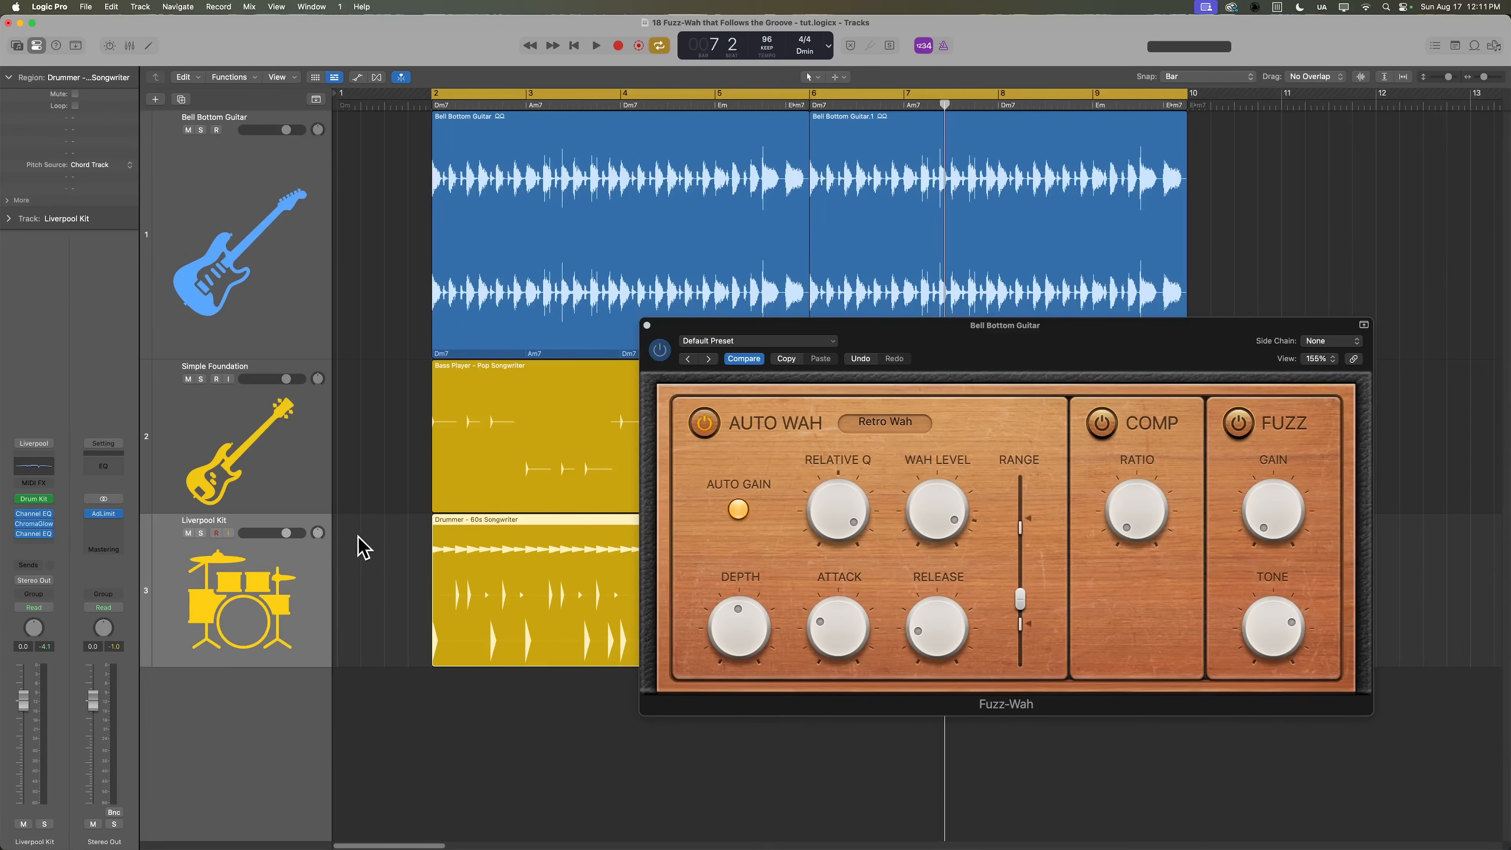
{"action": "mouse_move", "coordinate": [991, 439]}
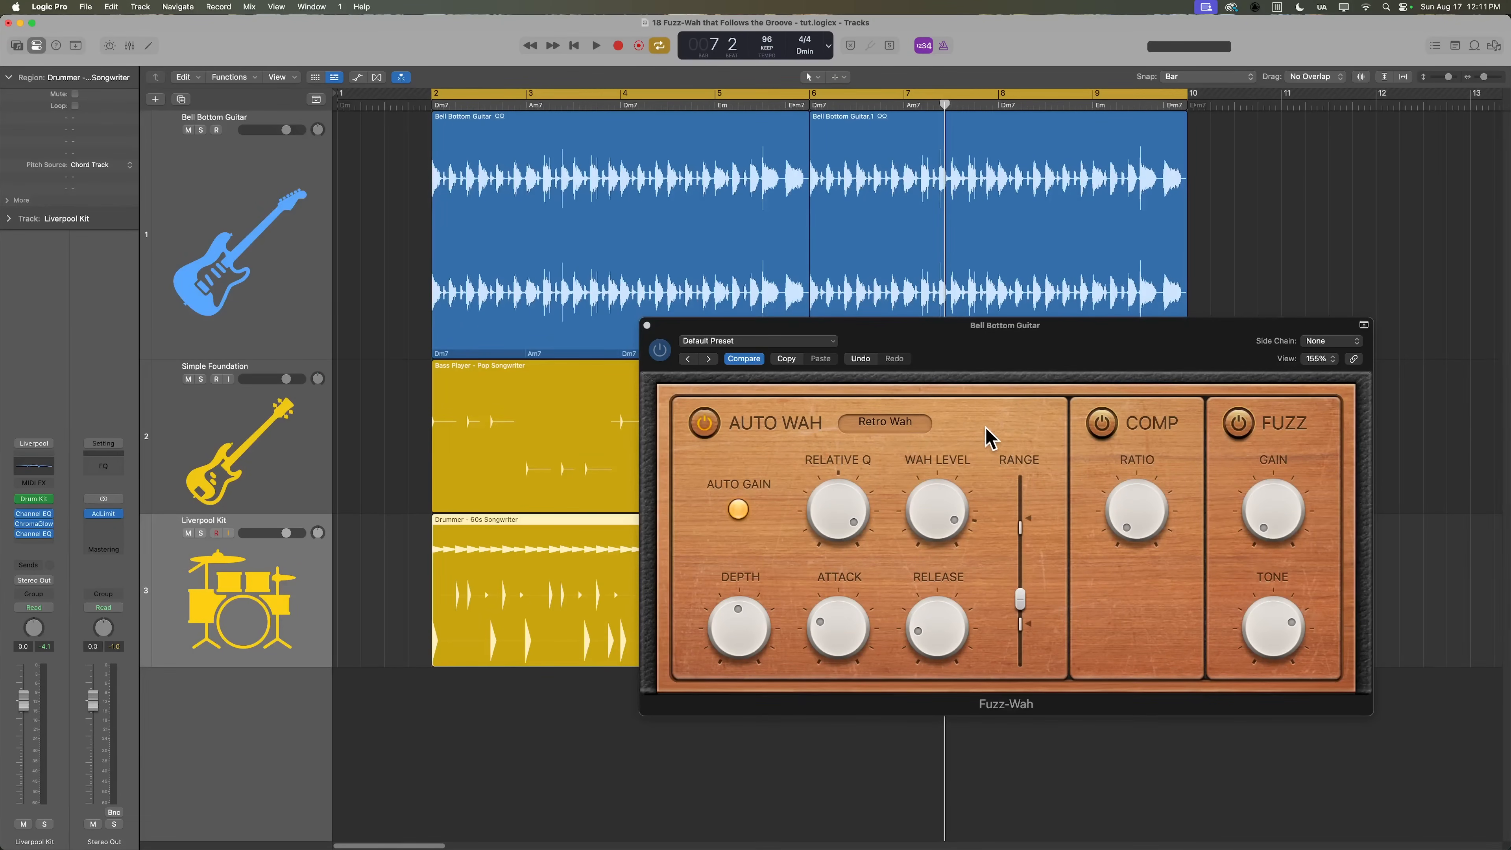
{"action": "mouse_move", "coordinate": [29, 164]}
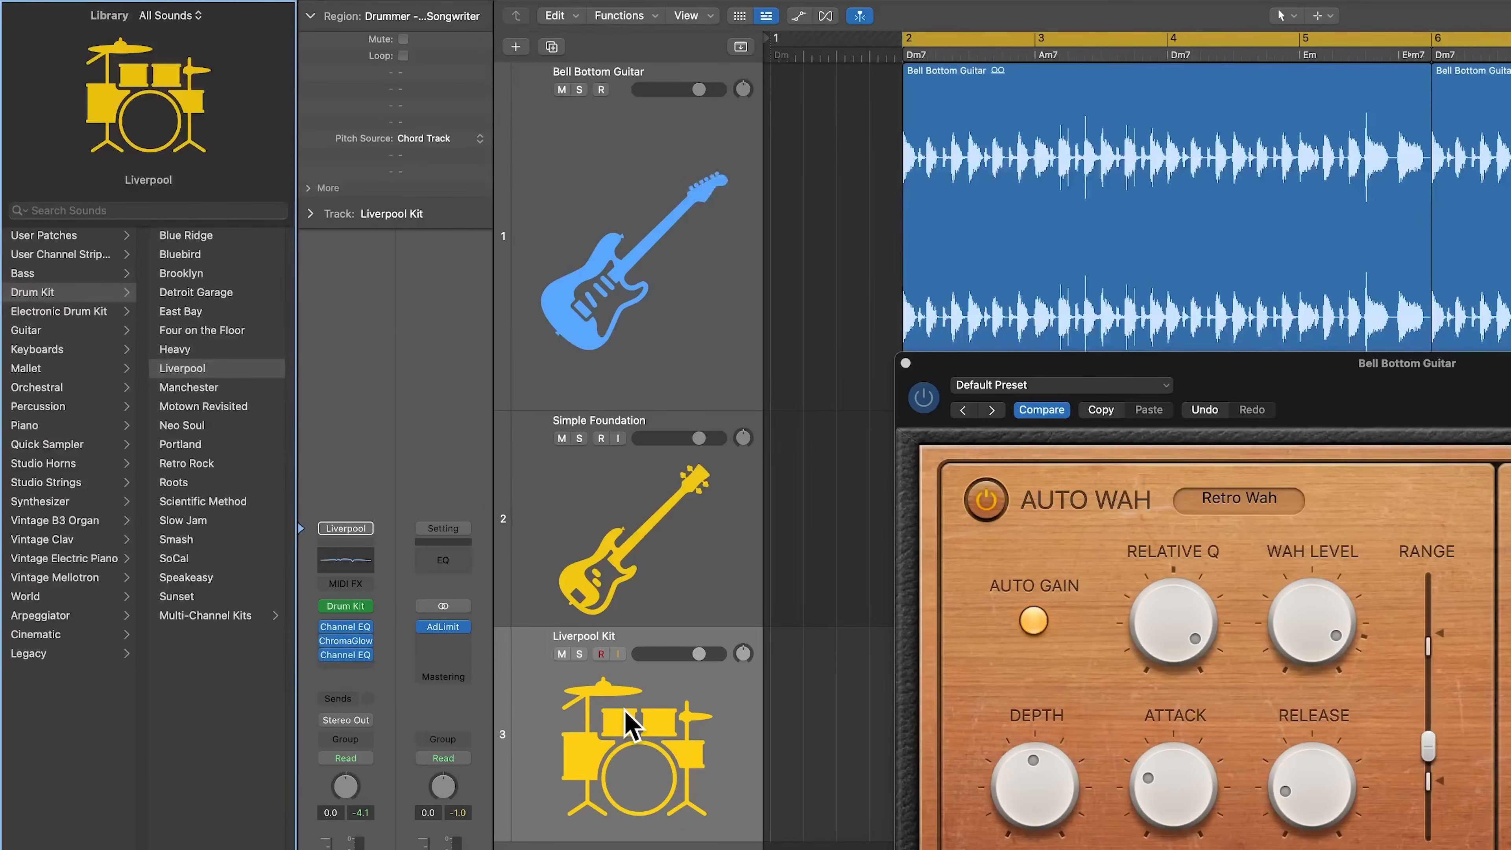
{"action": "mouse_move", "coordinate": [159, 318]}
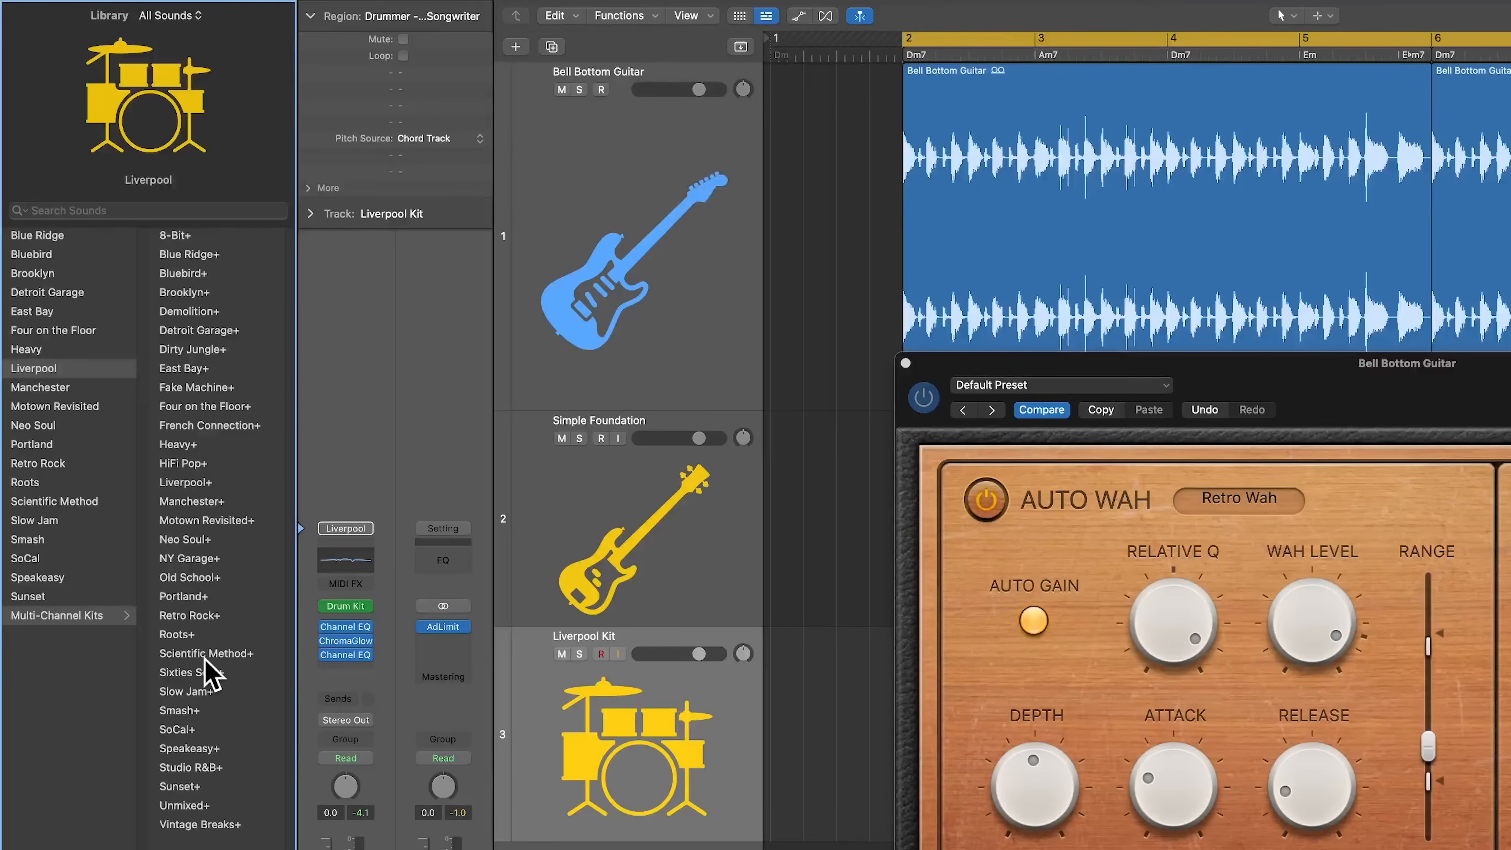
{"action": "mouse_move", "coordinate": [228, 494]}
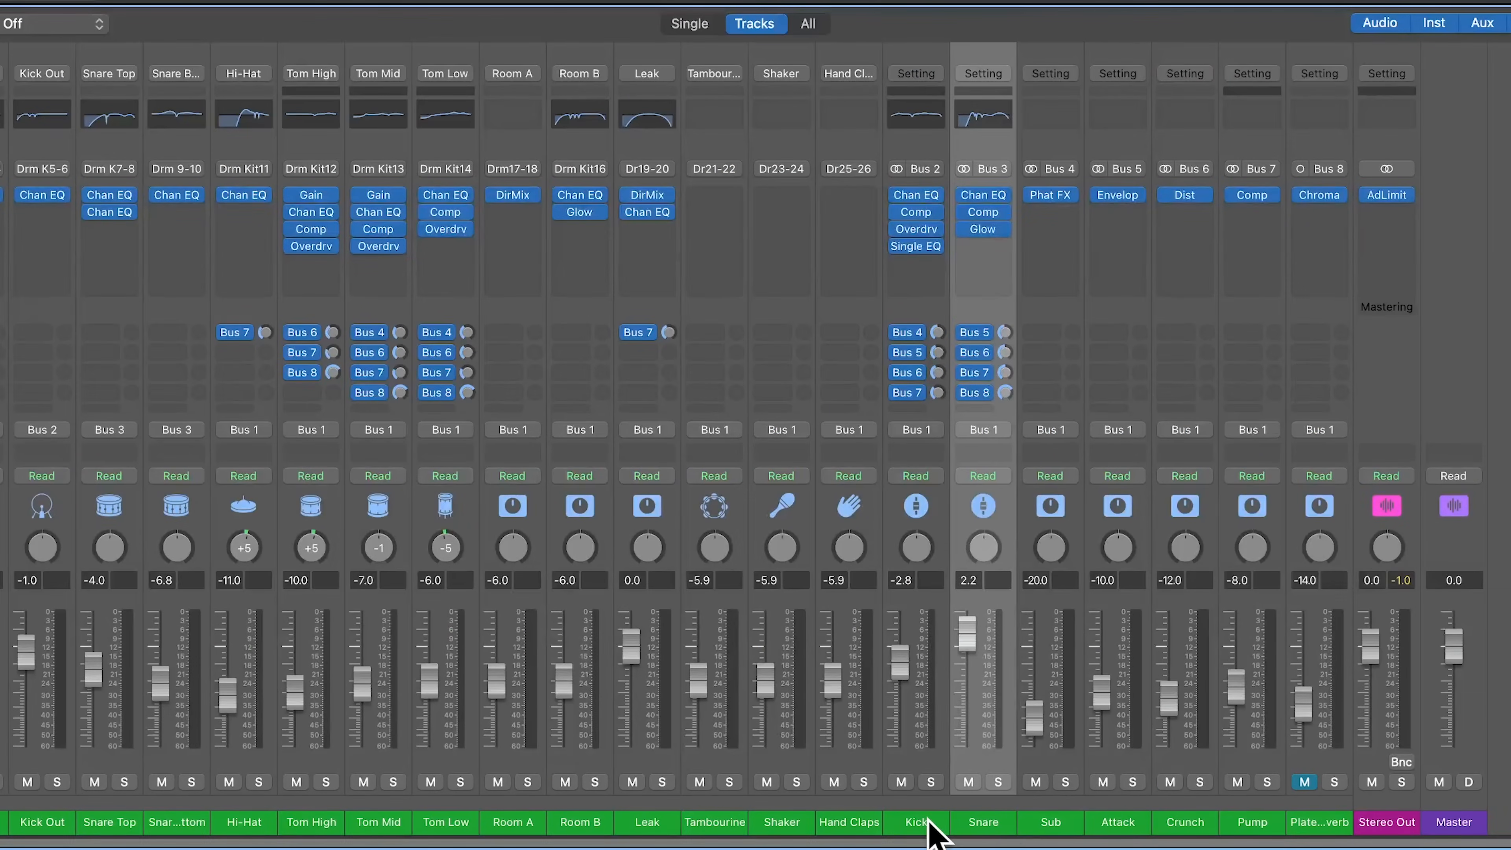
{"action": "mouse_move", "coordinate": [982, 831]}
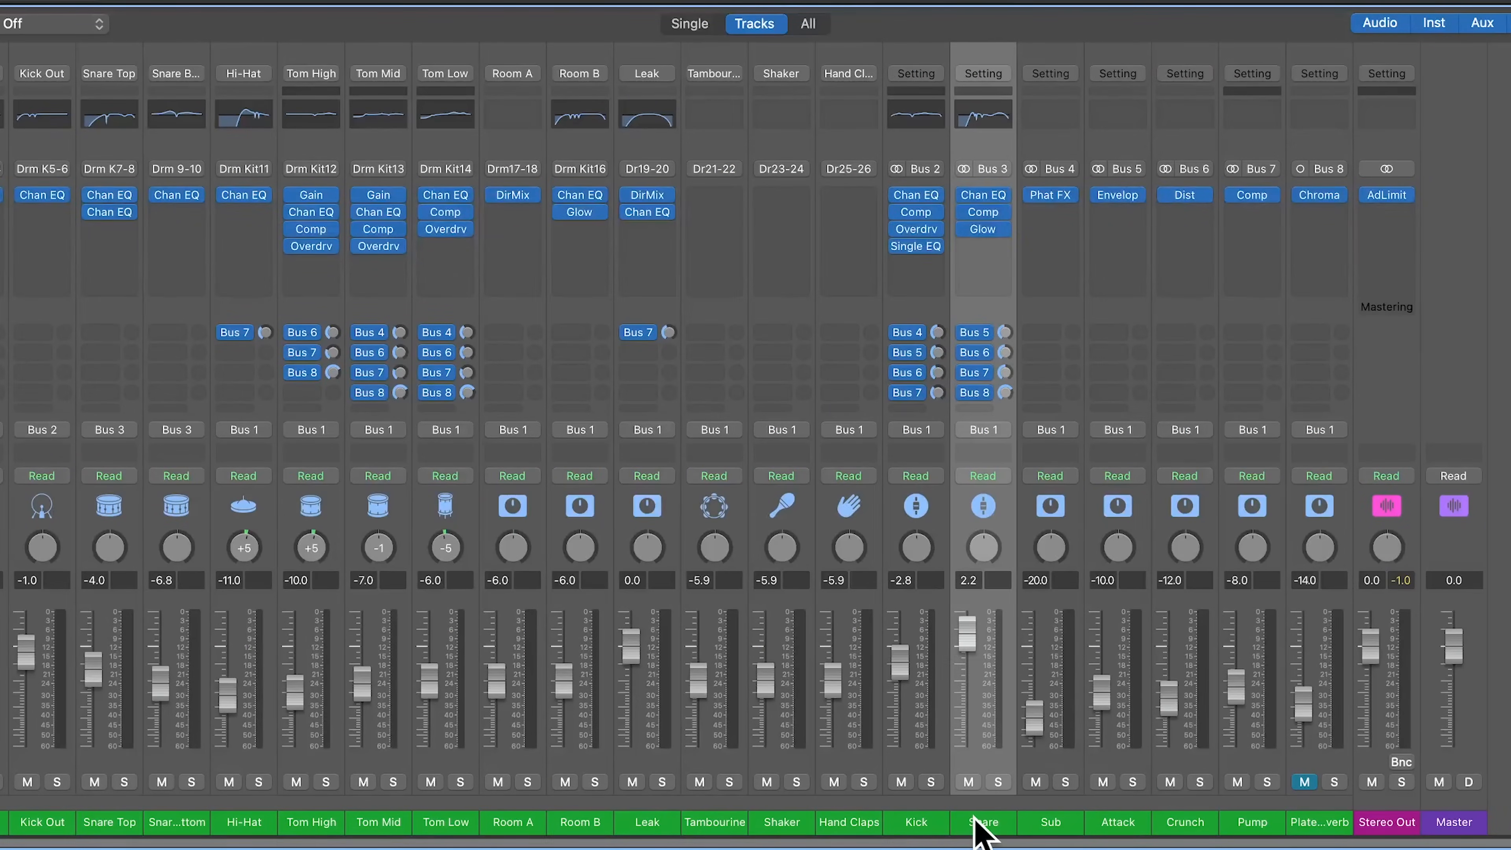
{"action": "mouse_move", "coordinate": [988, 472]}
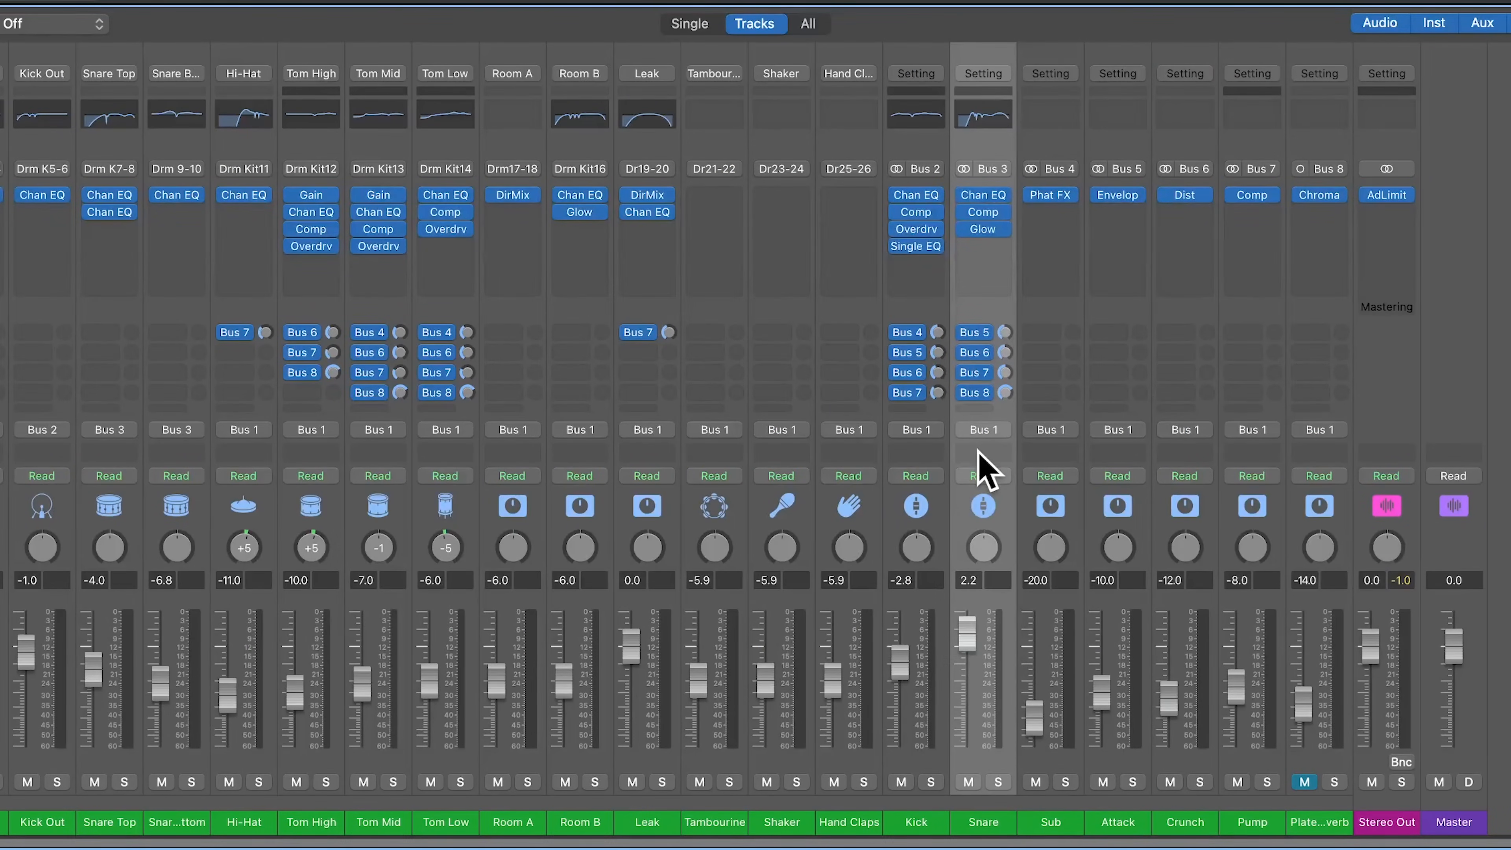
{"action": "left_click", "coordinate": [999, 781]}
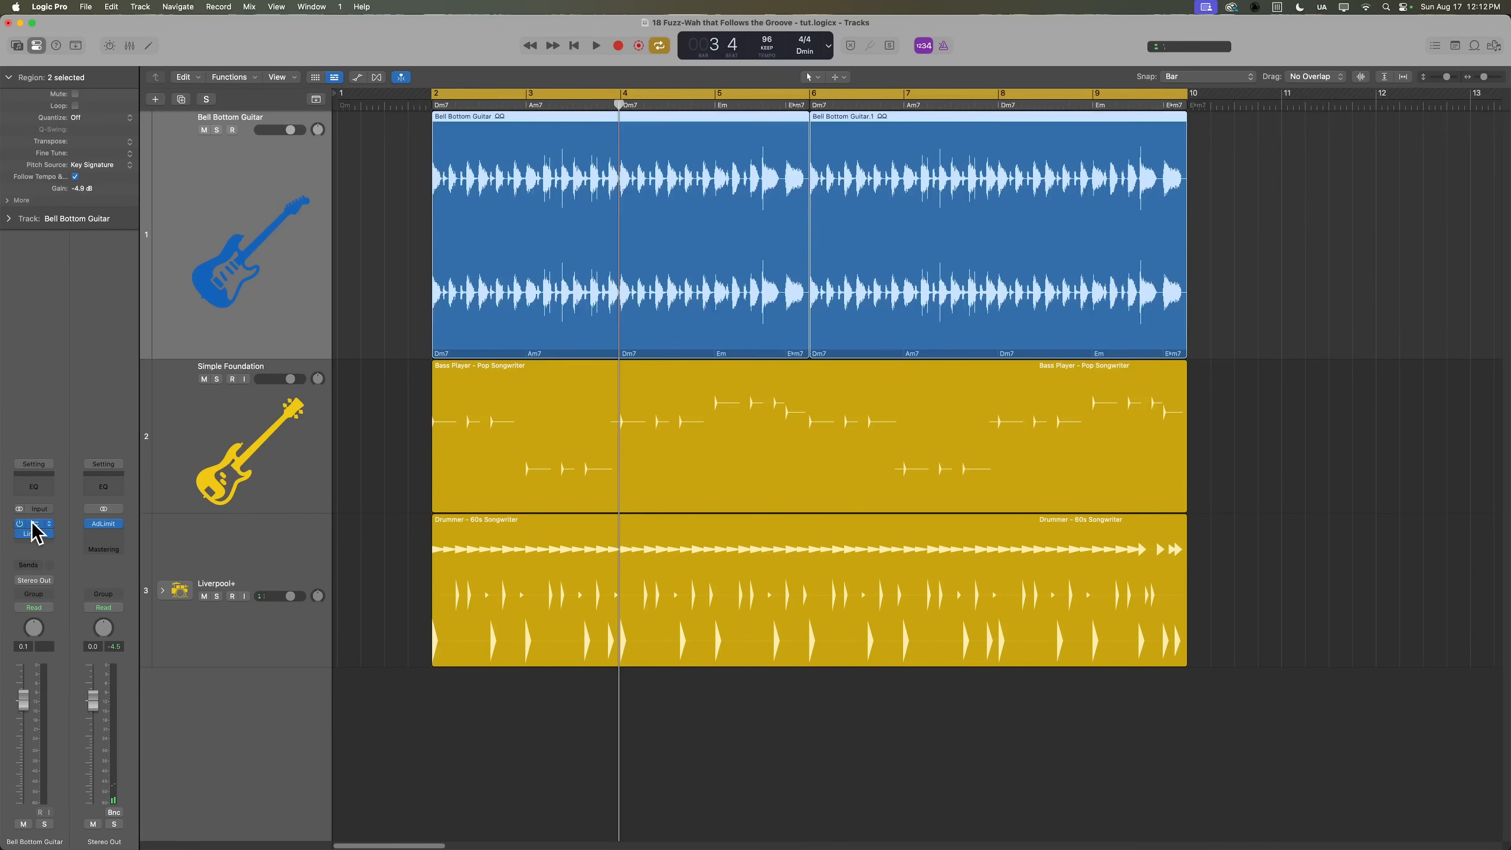
Step: Insert Fuzz-Wah on Bell Bottom Guitar, side-chain it to Bus 3 (snare bus) and adjust the Range
{"action": "left_click", "coordinate": [33, 523]}
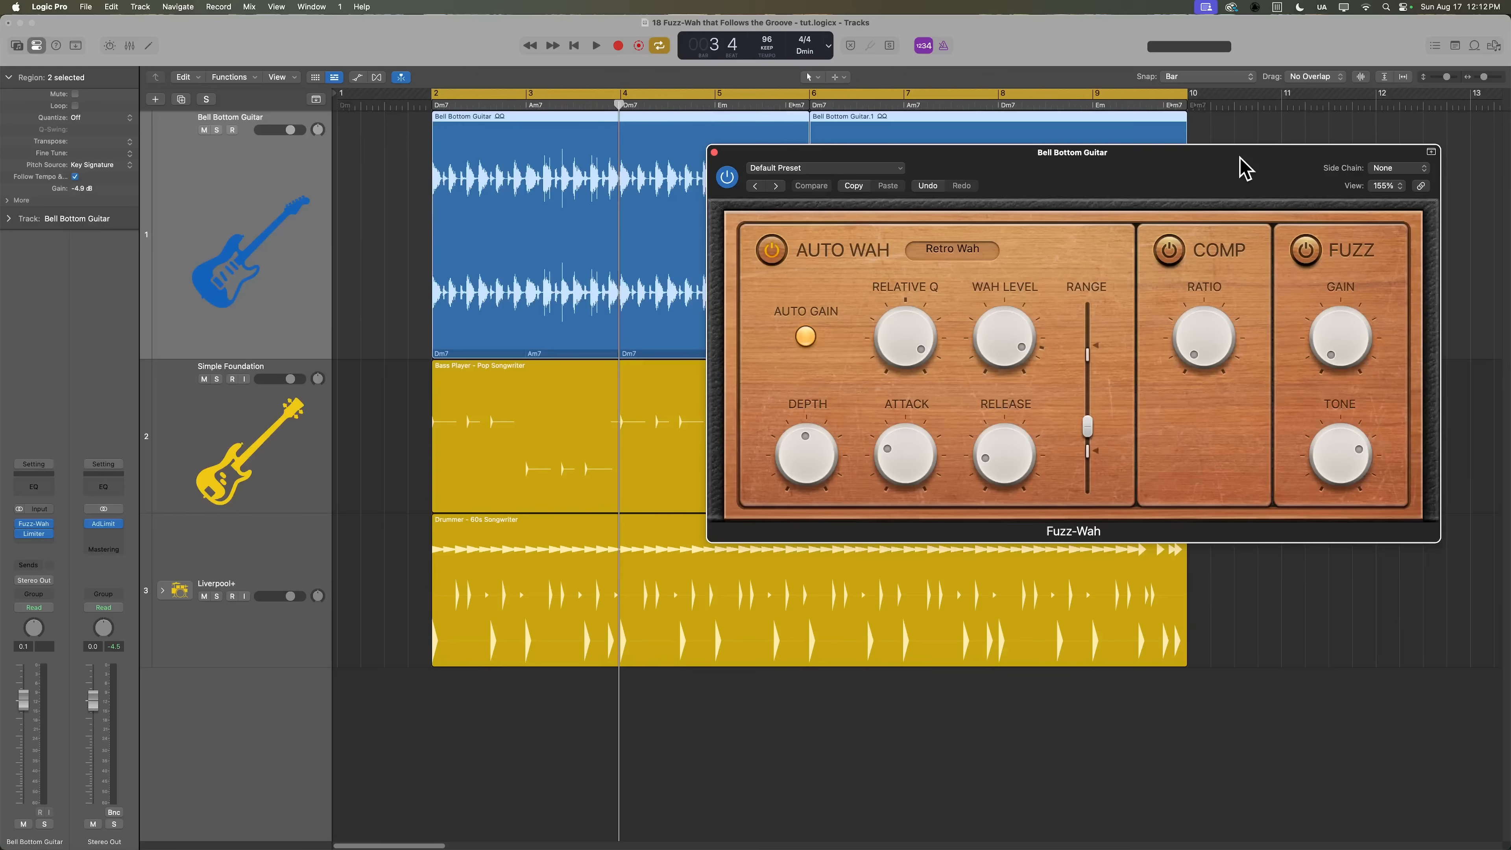
{"action": "left_click", "coordinate": [1391, 168]}
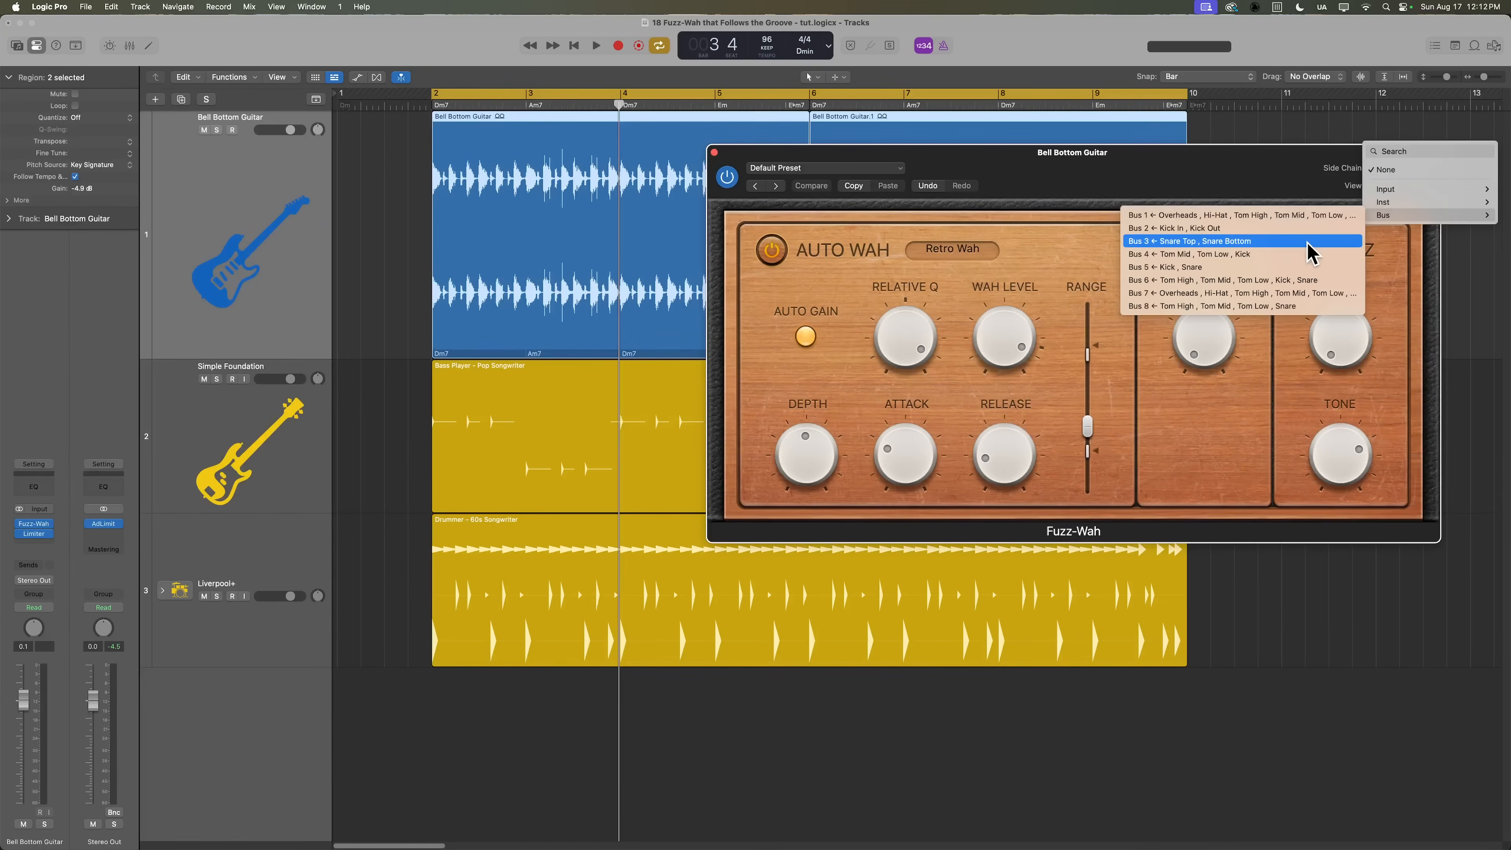
{"action": "left_click", "coordinate": [1199, 241]}
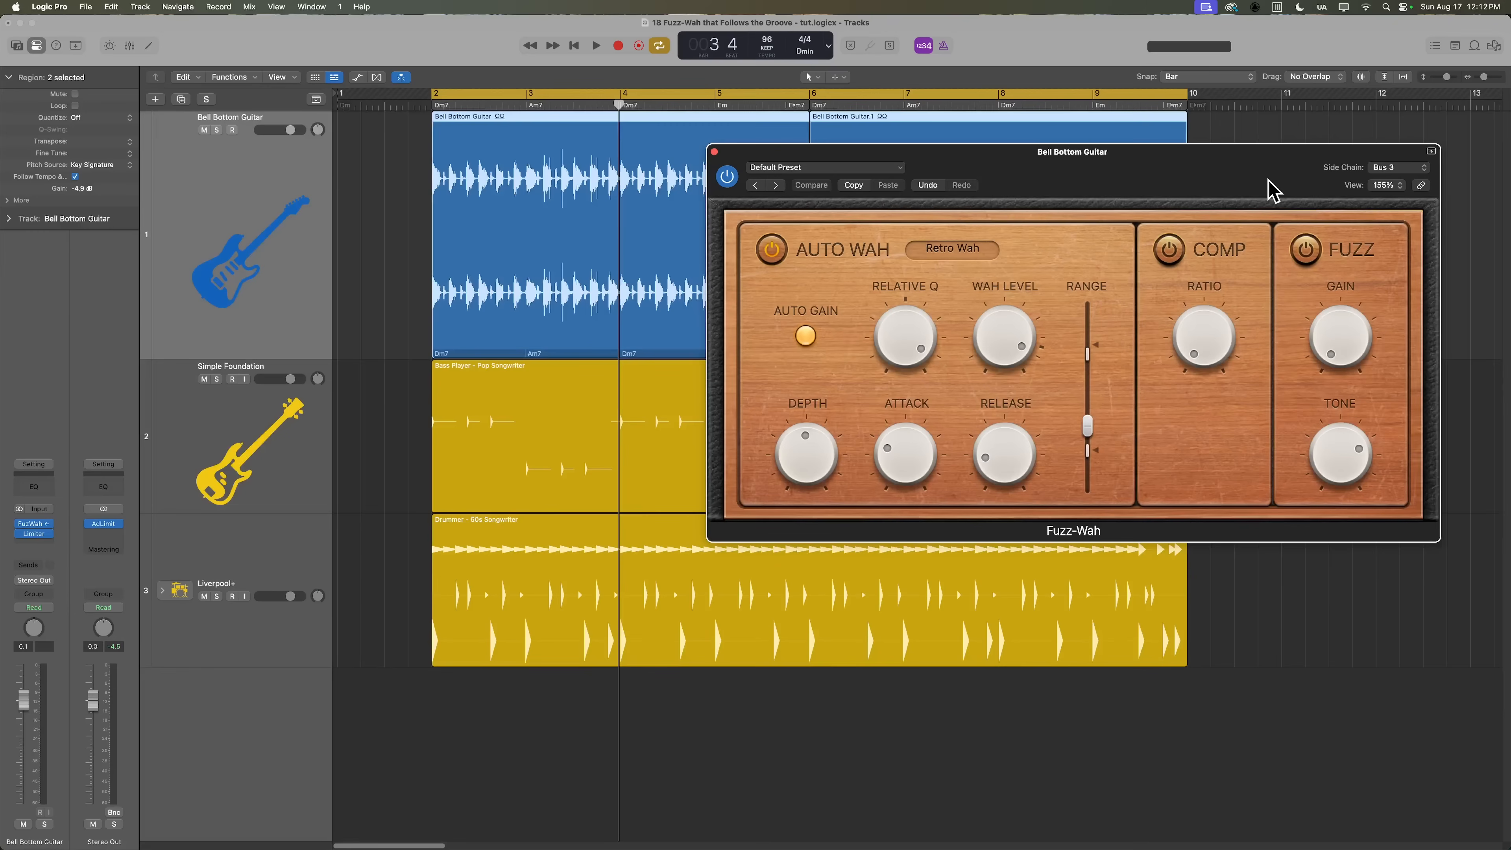
{"action": "mouse_move", "coordinate": [575, 203]}
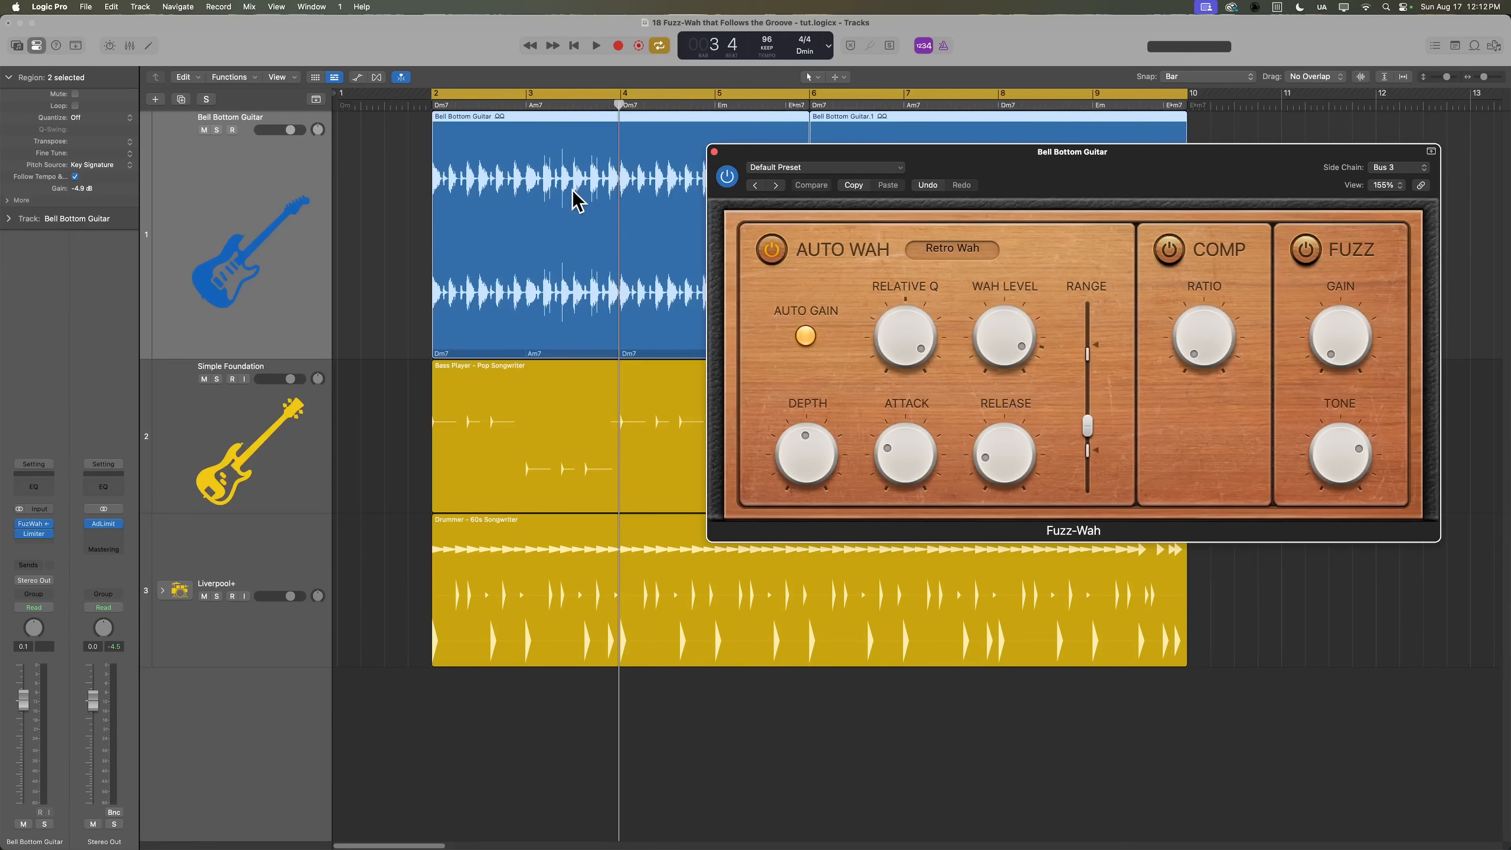
{"action": "left_click_drag", "start_coordinate": [1087, 448], "coordinate": [1087, 378]}
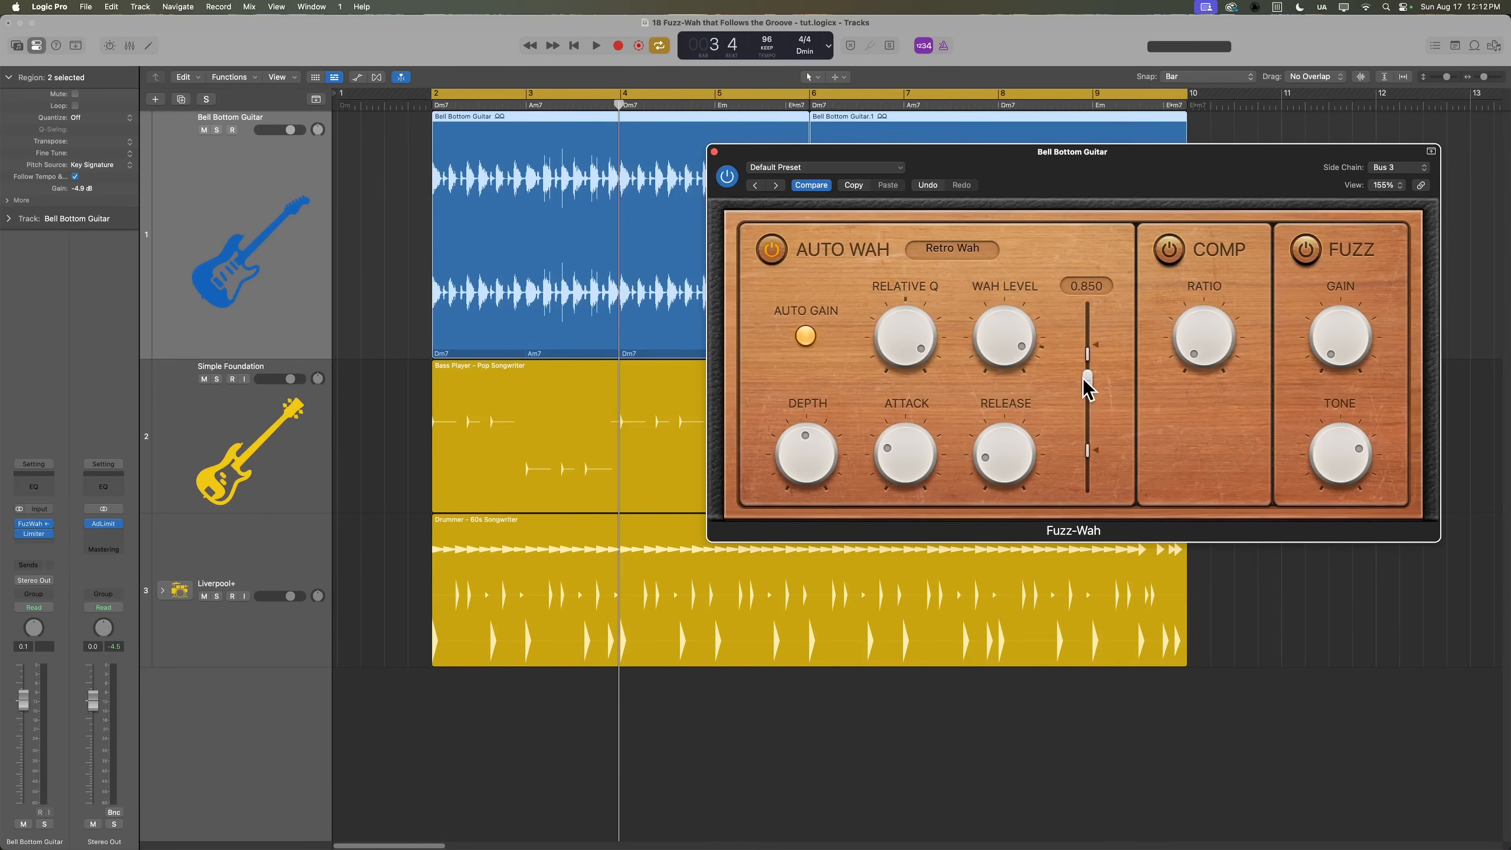
{"action": "left_click_drag", "start_coordinate": [1087, 376], "coordinate": [1087, 426]}
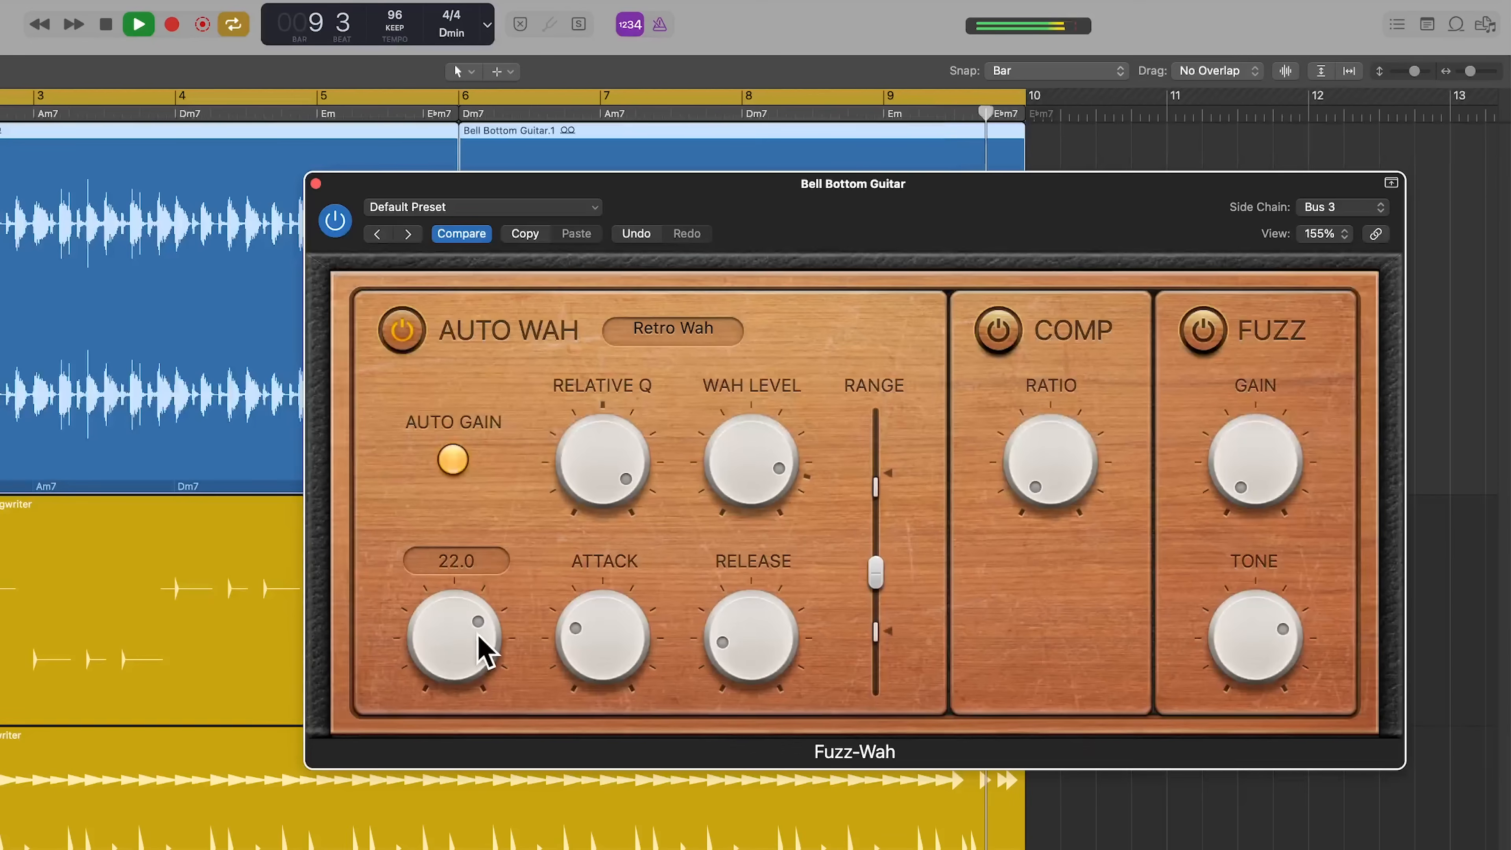
Step: Set Depth to 22.0, Attack to 320 ms and Range to 0.62 while playing back
{"action": "left_click_drag", "start_coordinate": [453, 636], "coordinate": [458, 621]}
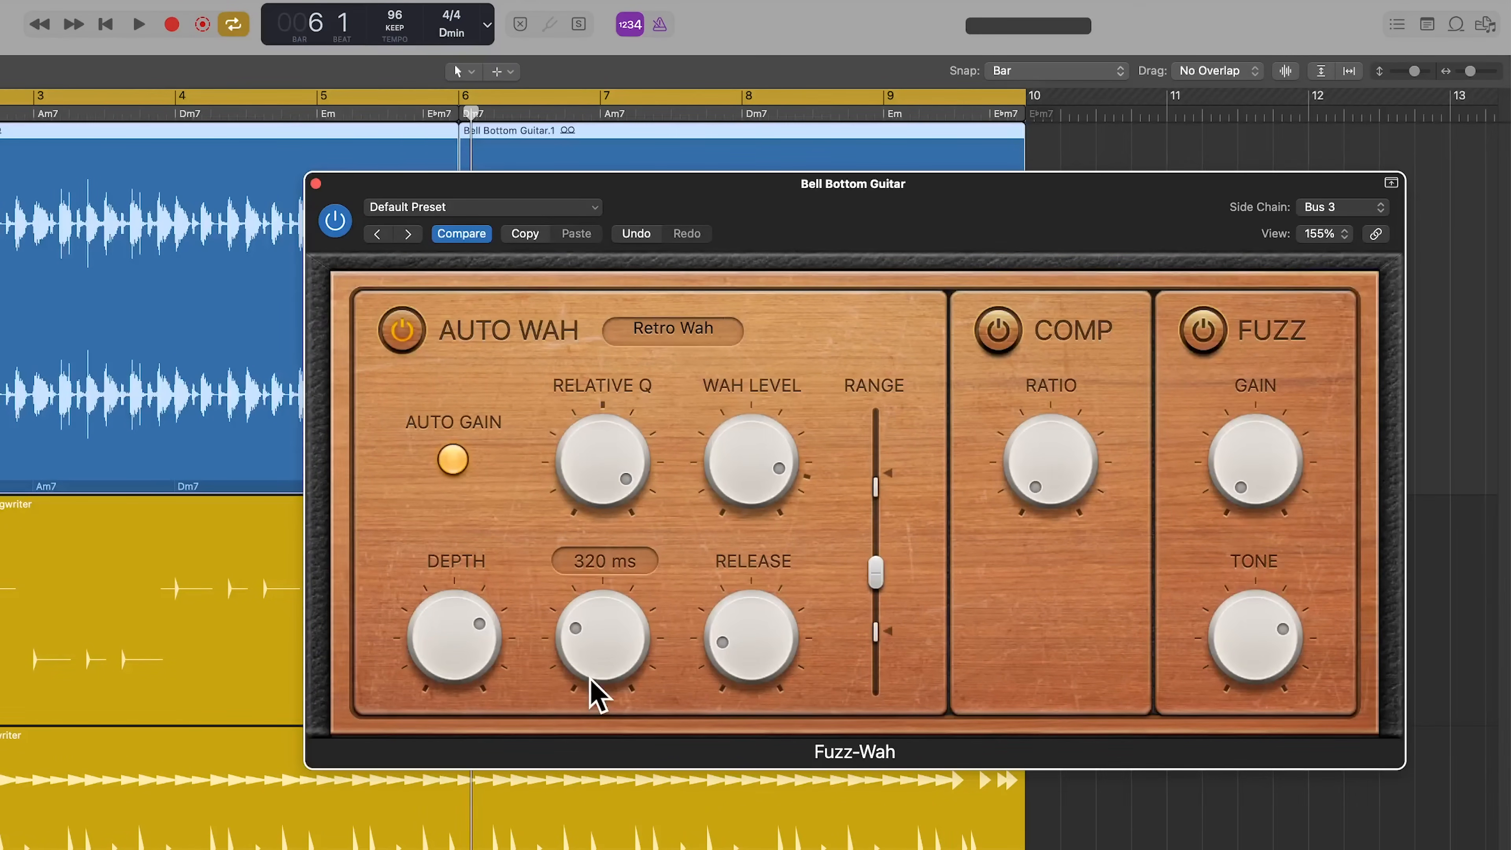
{"action": "left_click_drag", "start_coordinate": [602, 631], "coordinate": [636, 606]}
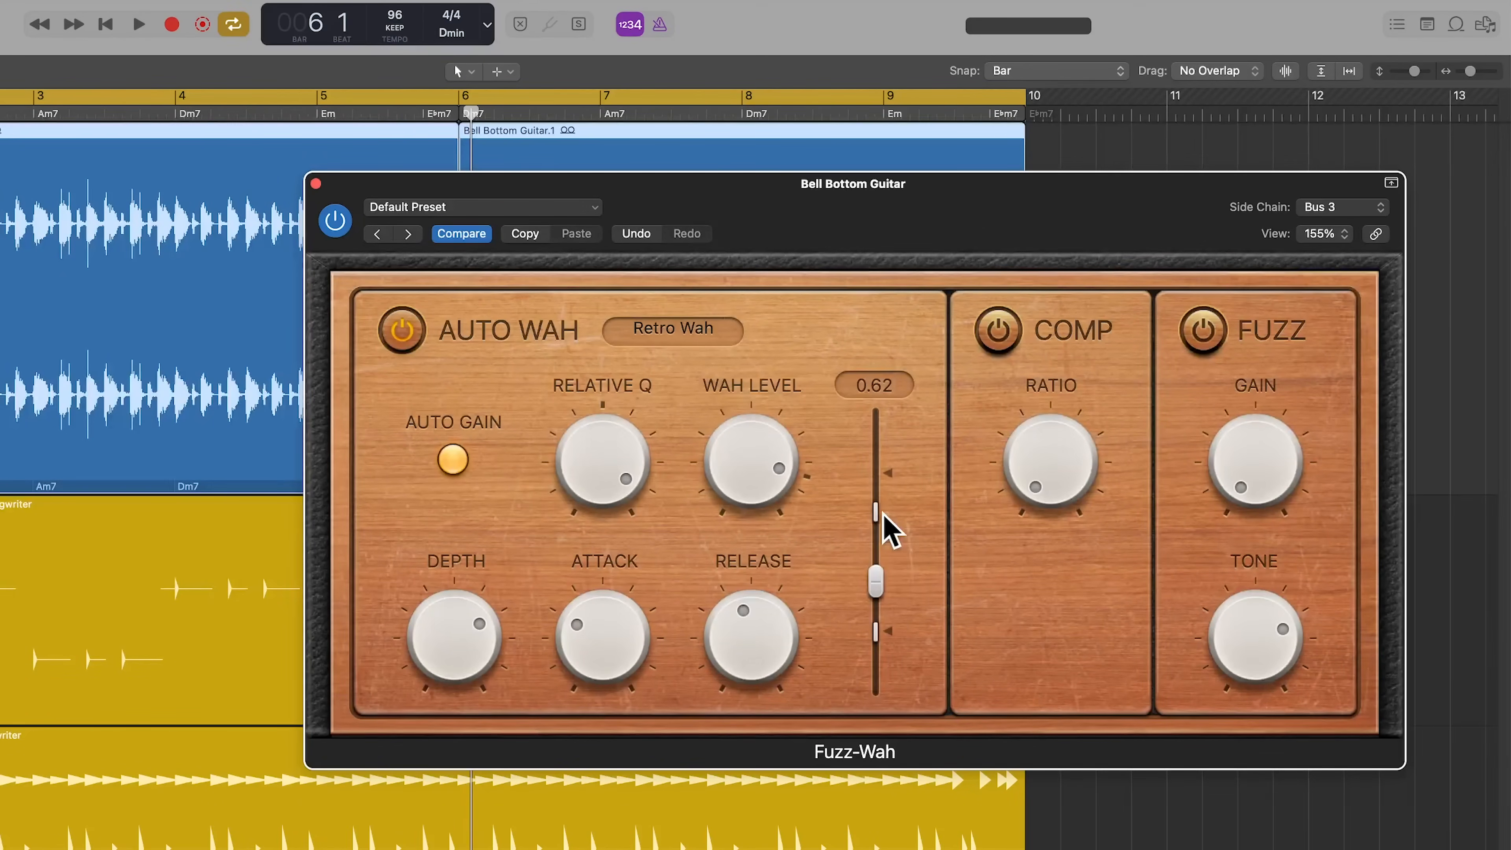
{"action": "left_click_drag", "start_coordinate": [874, 512], "coordinate": [874, 585]}
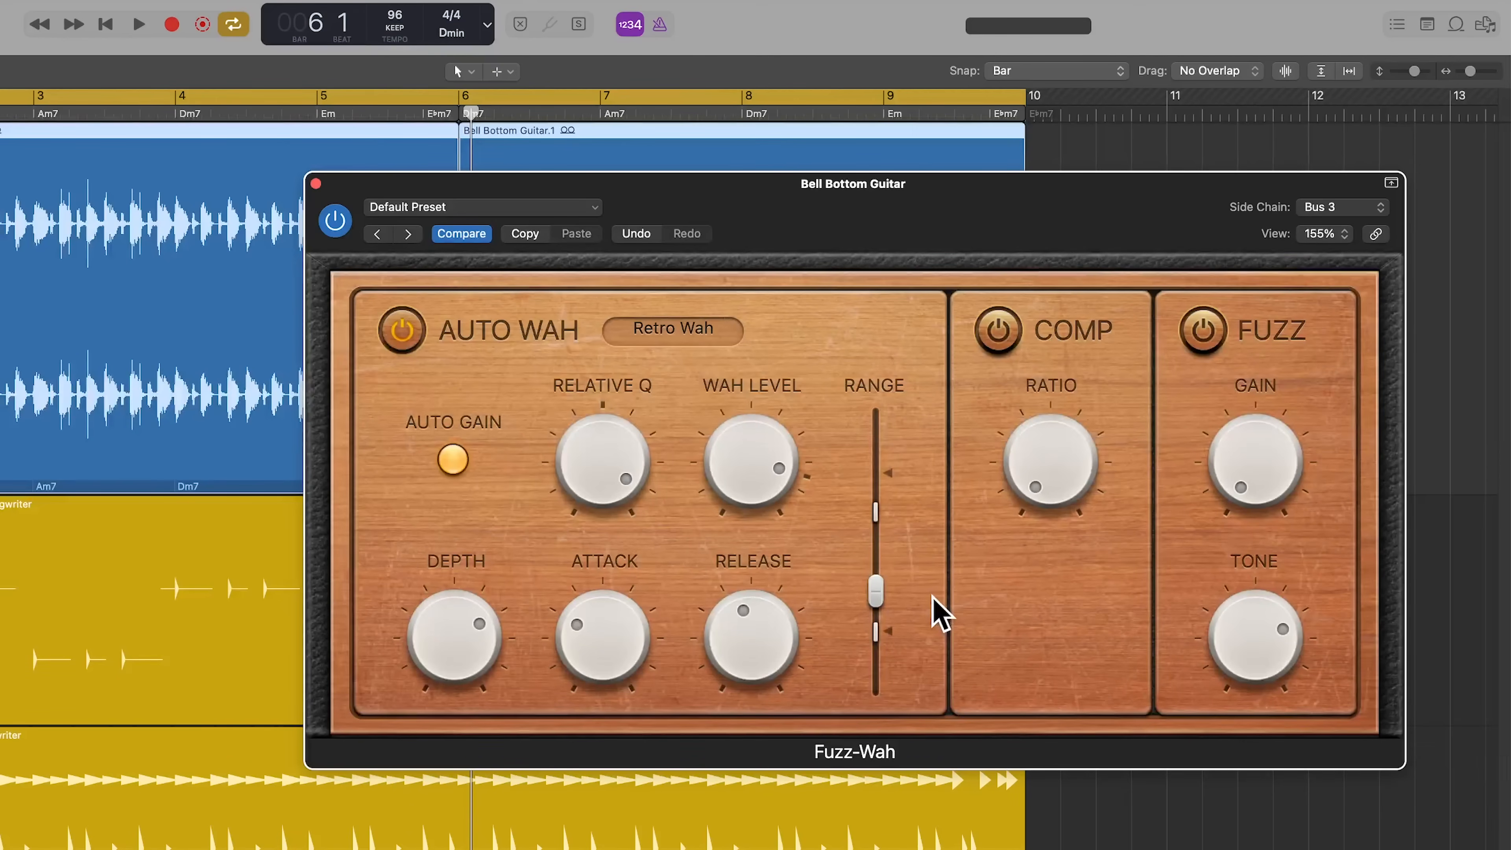
{"action": "left_click", "coordinate": [137, 24]}
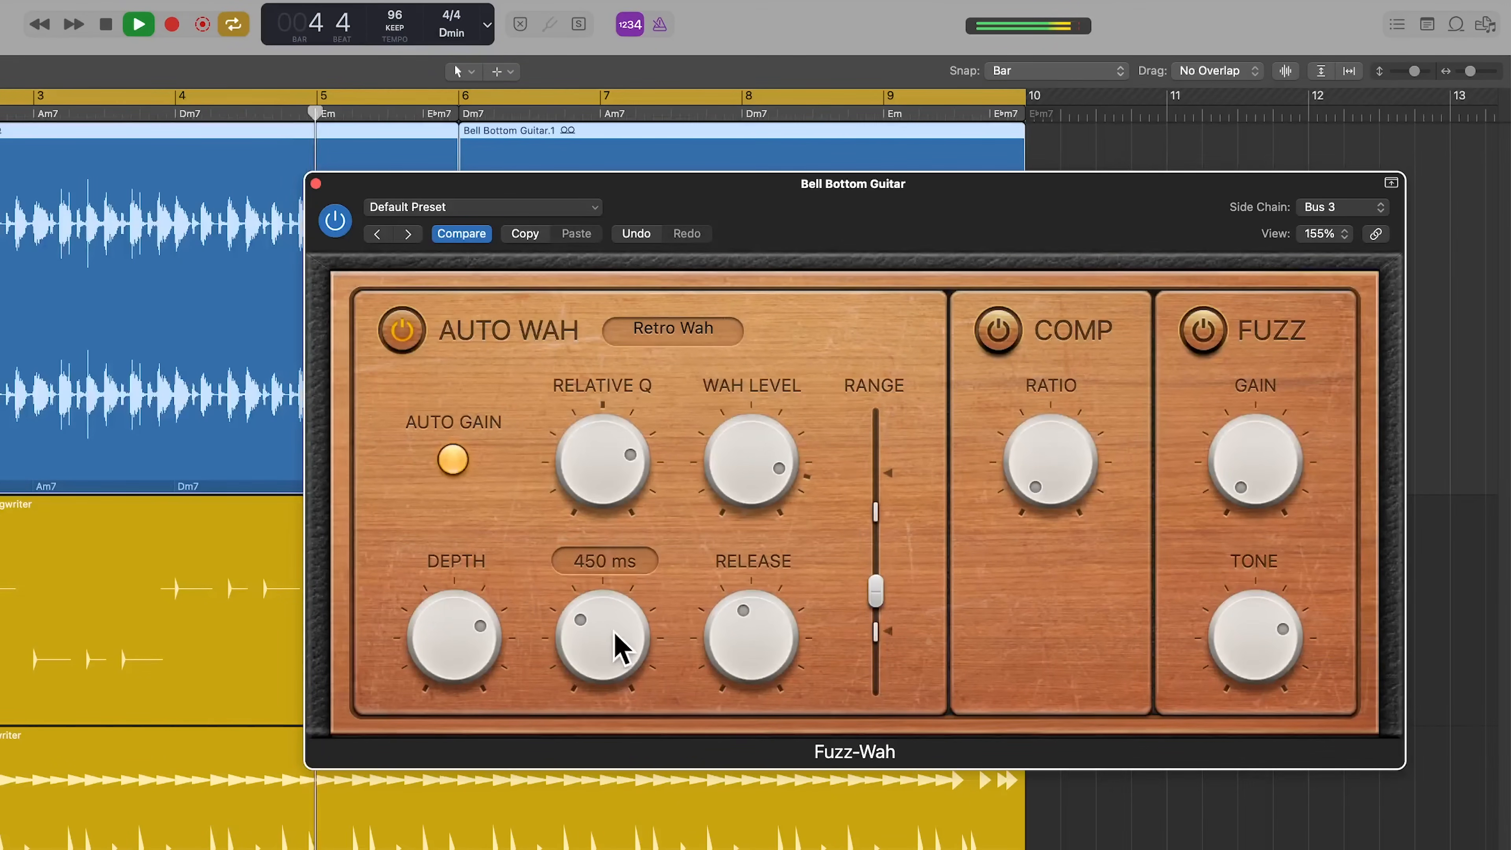
Step: Raise Attack to 450 ms, set Comp Ratio to 3.2:1 and lower Depth to 18.0
{"action": "left_click_drag", "start_coordinate": [602, 636], "coordinate": [616, 655]}
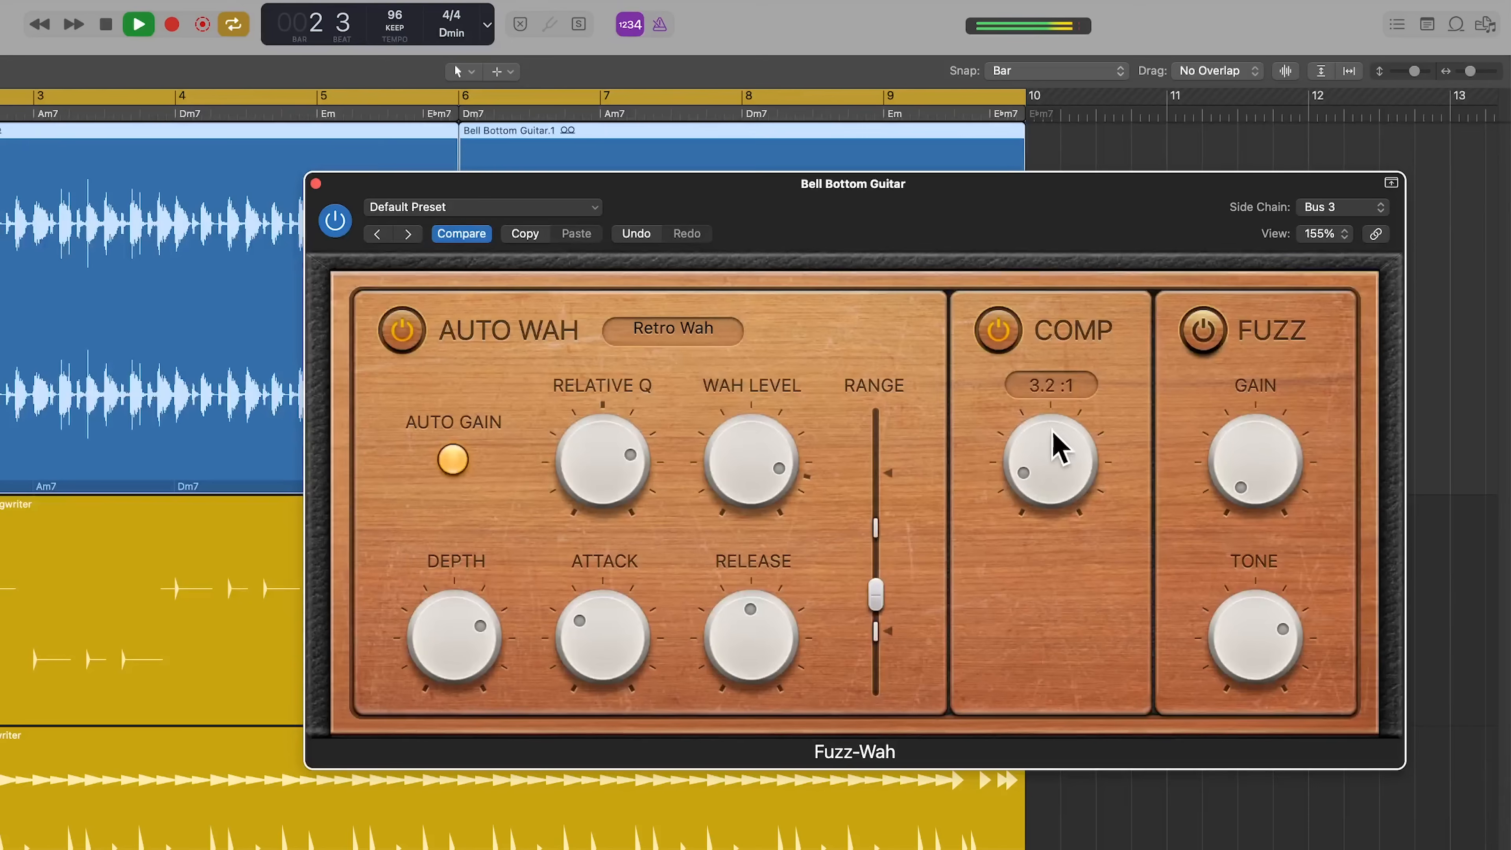
{"action": "left_click_drag", "start_coordinate": [1051, 458], "coordinate": [1052, 428]}
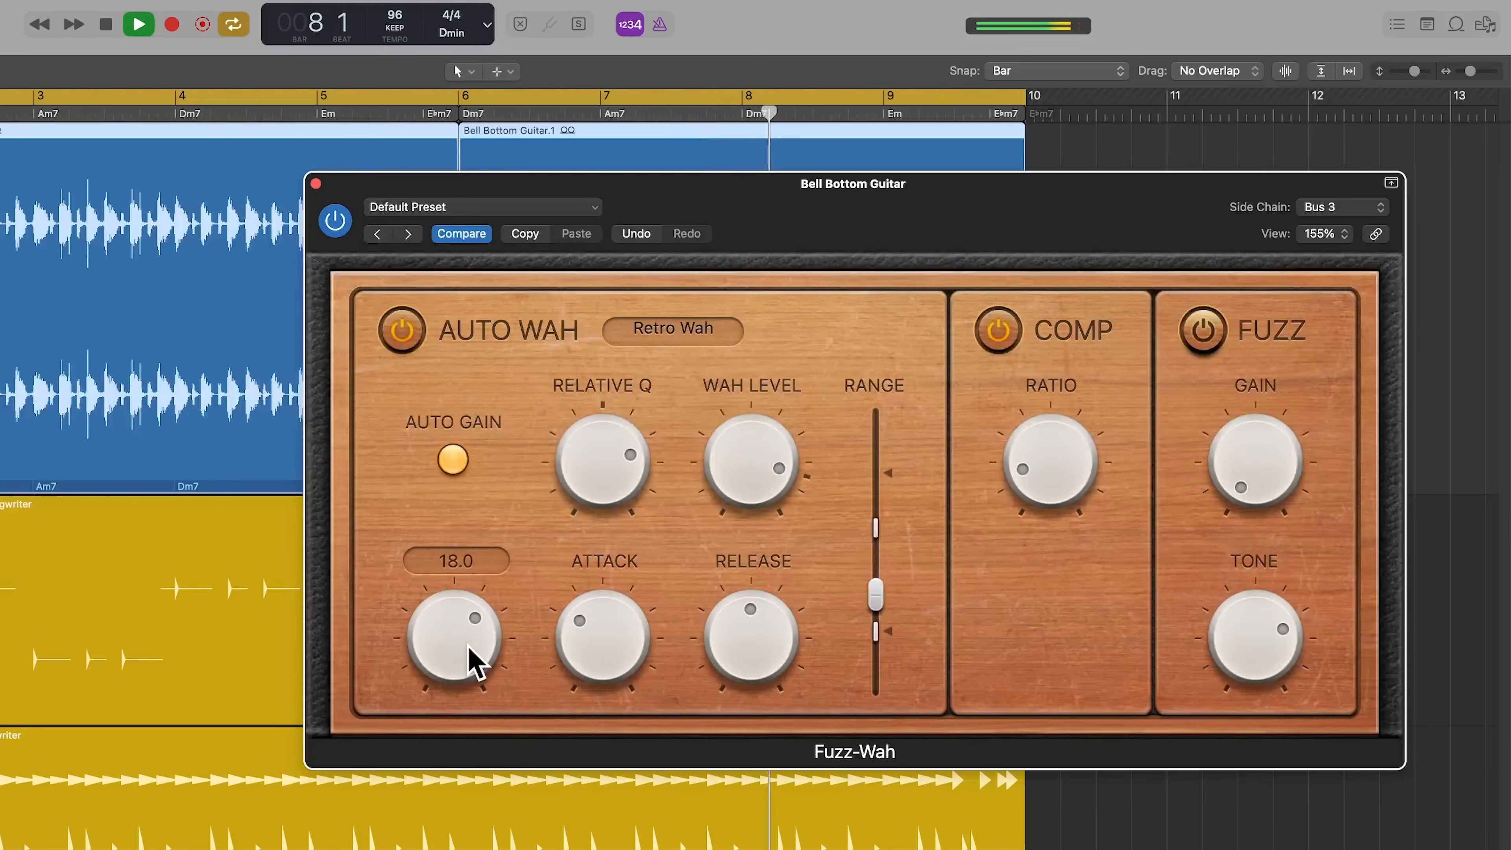
{"action": "left_click_drag", "start_coordinate": [453, 640], "coordinate": [462, 617]}
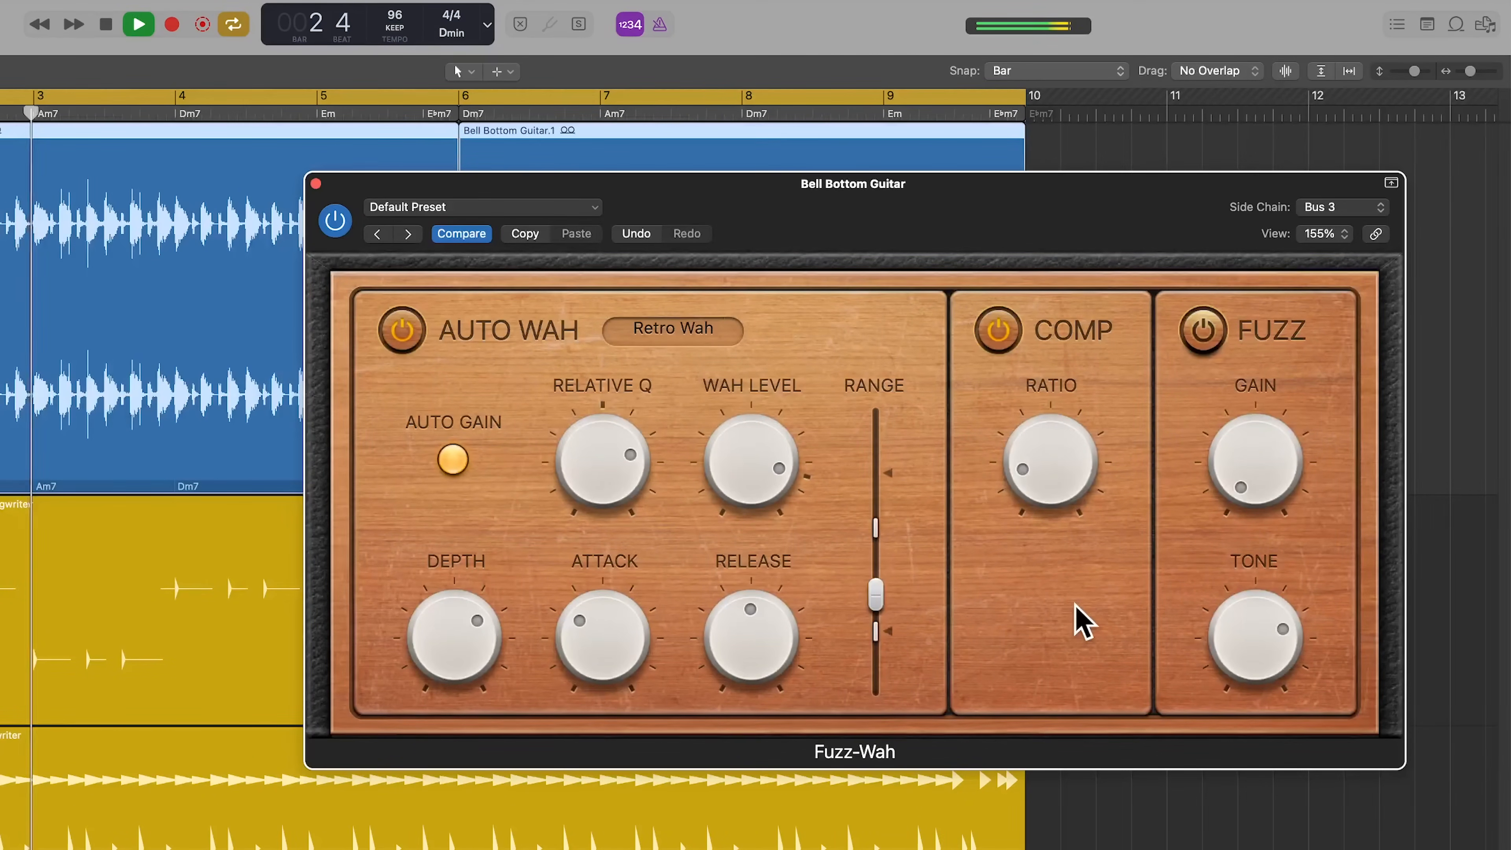
{"action": "left_click", "coordinate": [138, 24]}
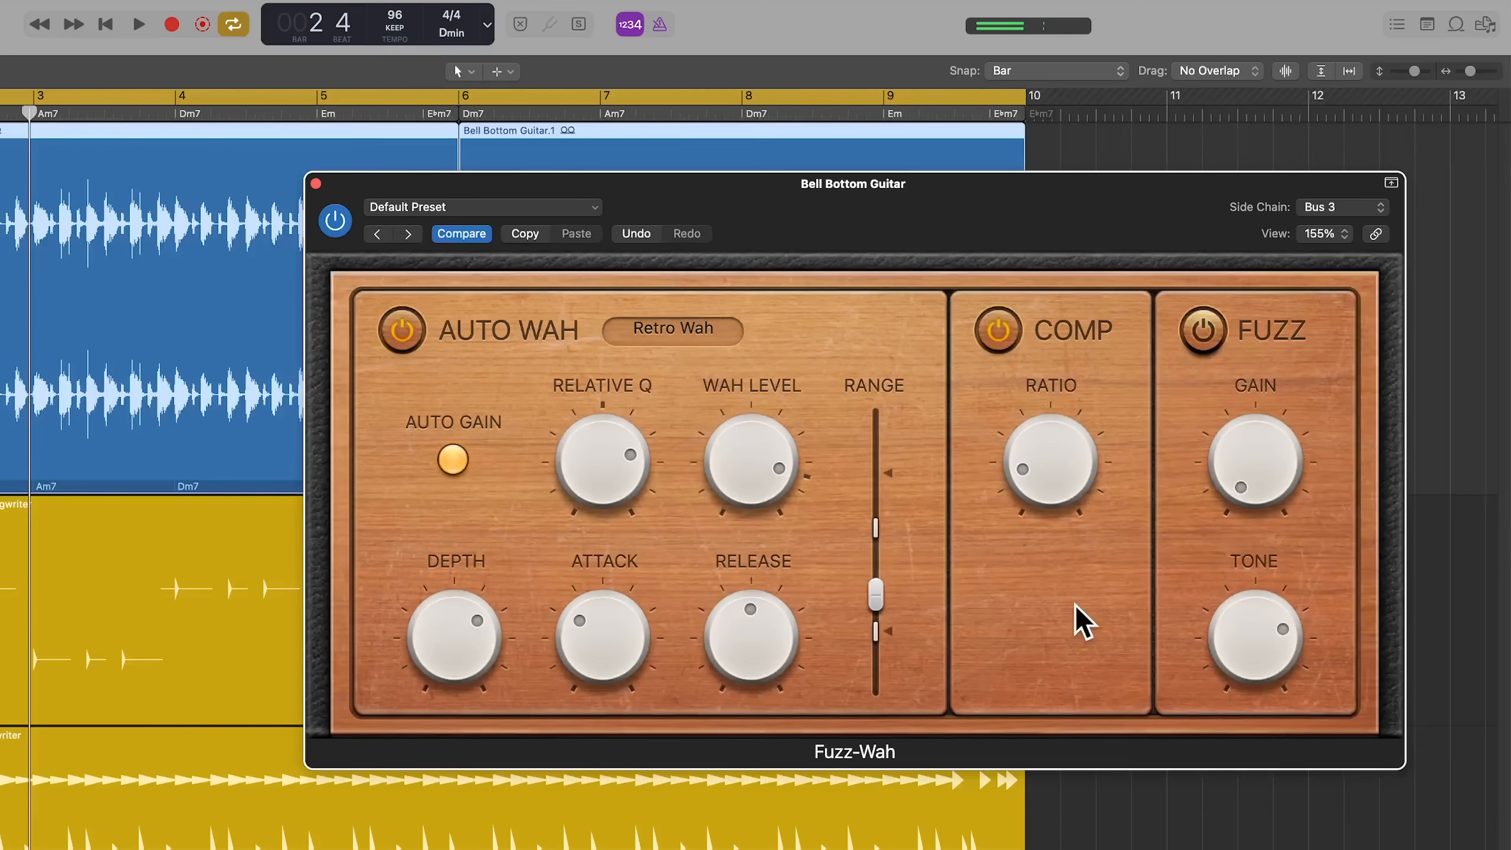
{"action": "mouse_move", "coordinate": [997, 651]}
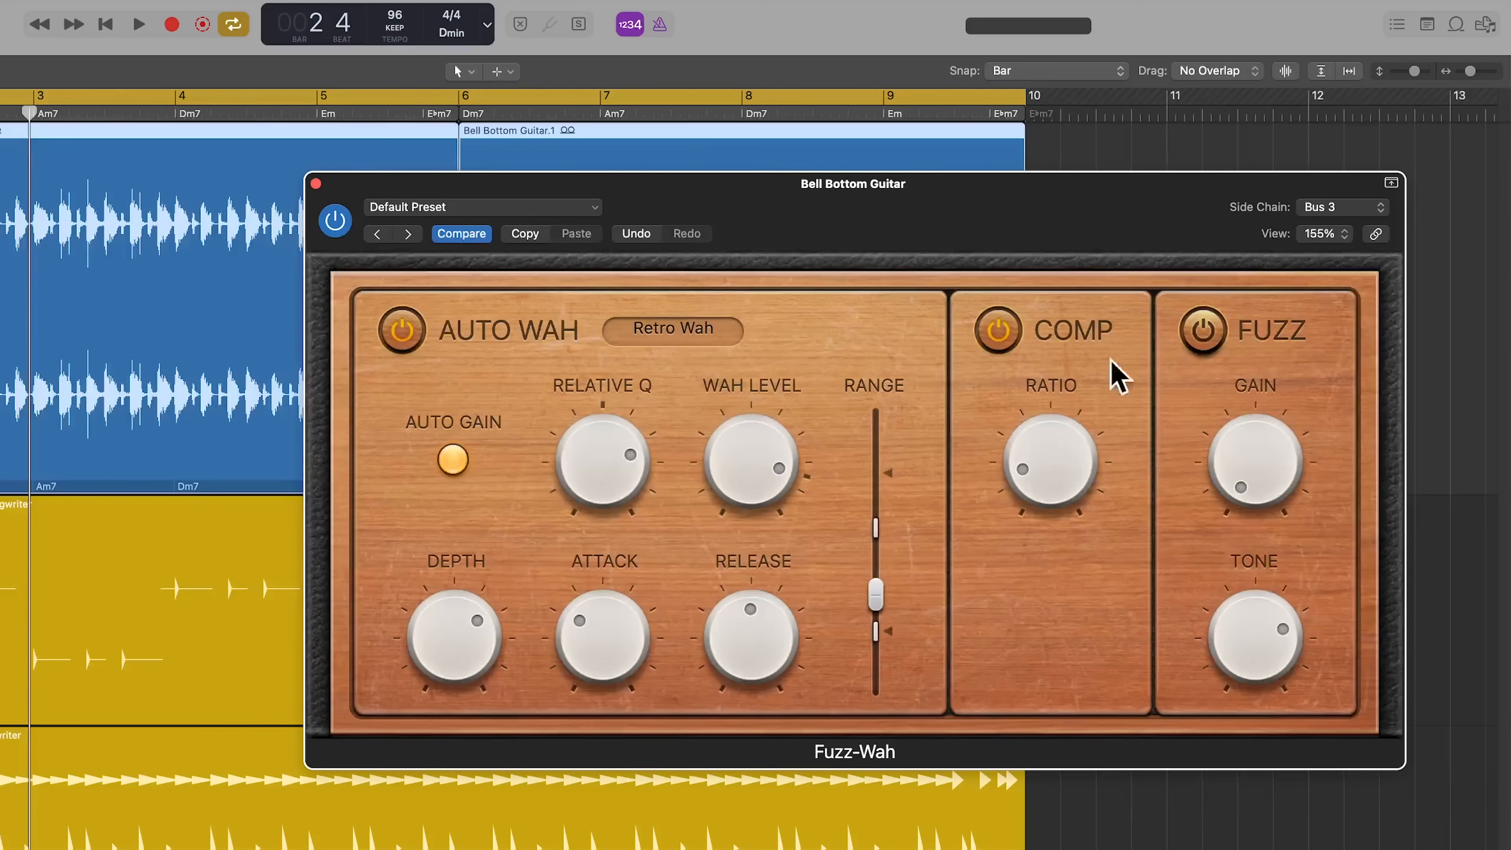
{"action": "mouse_move", "coordinate": [1069, 622]}
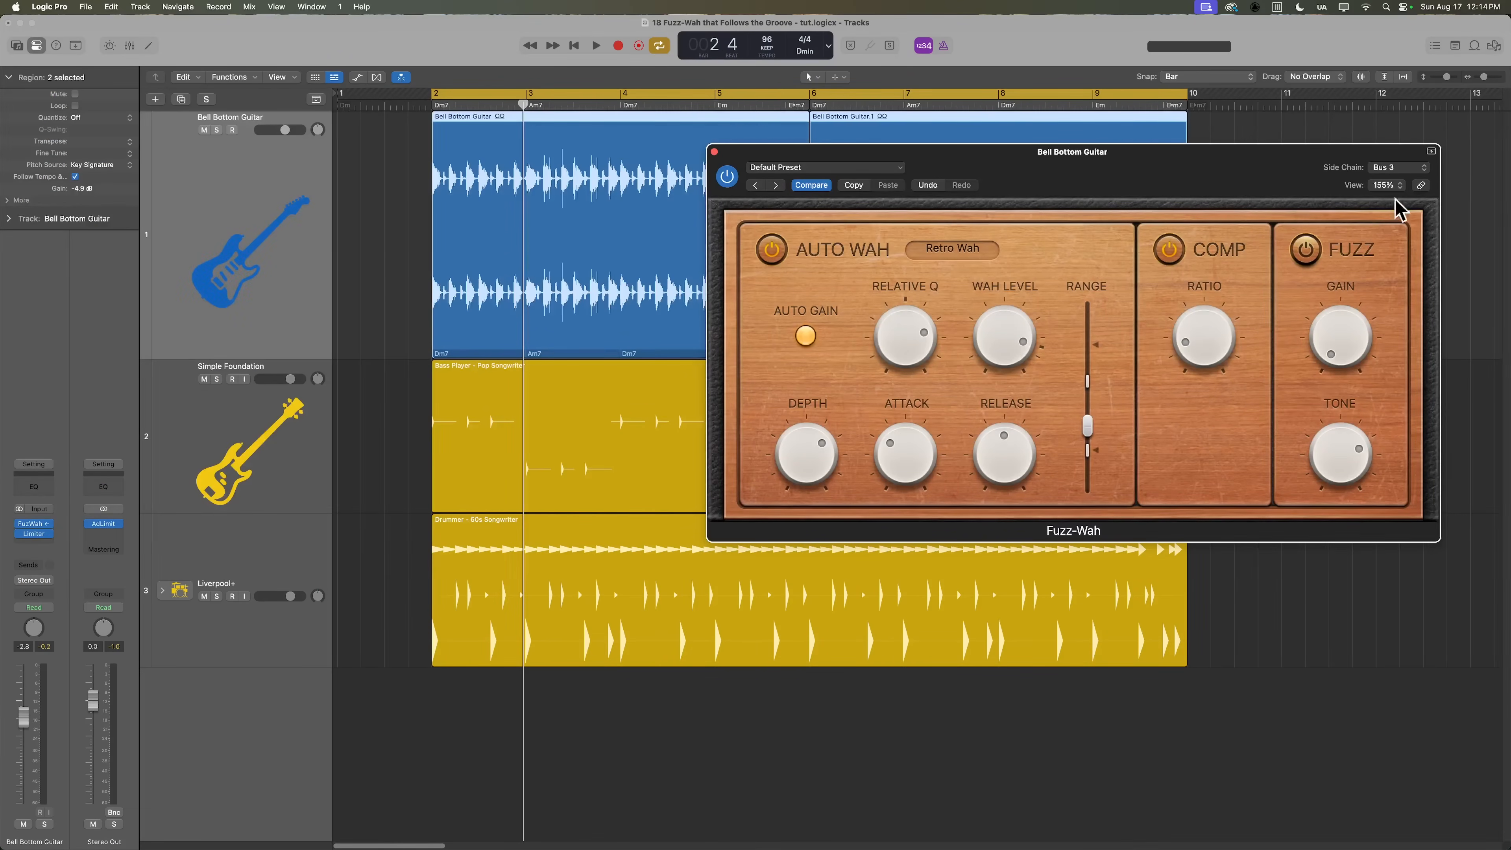
{"action": "mouse_move", "coordinate": [1408, 177]}
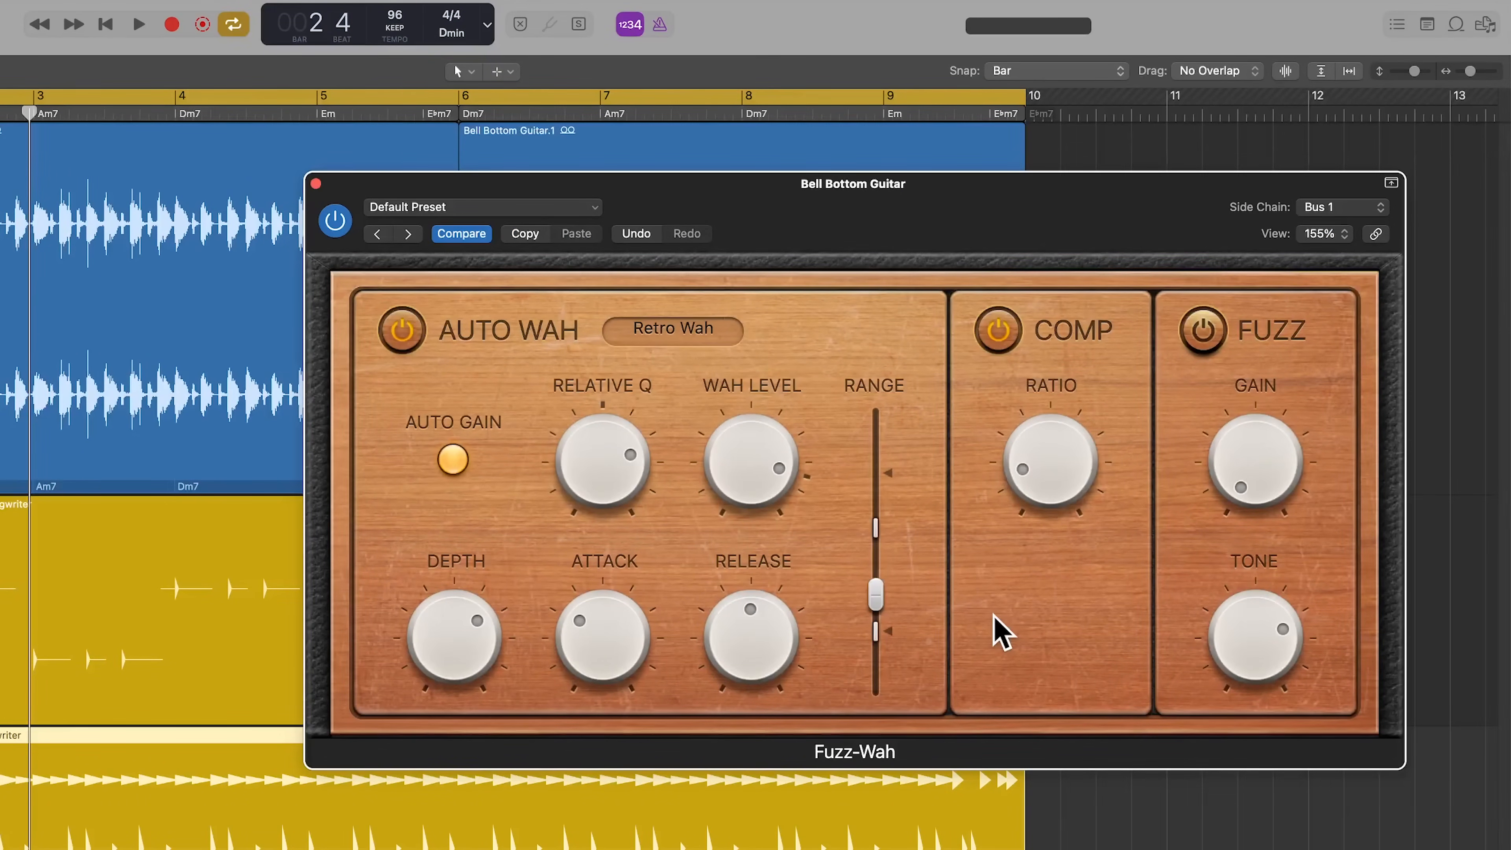
Step: With Bus 1 as side-chain, reduce Depth to 12.0 and set Range to about 0.695
{"action": "left_click", "coordinate": [137, 25]}
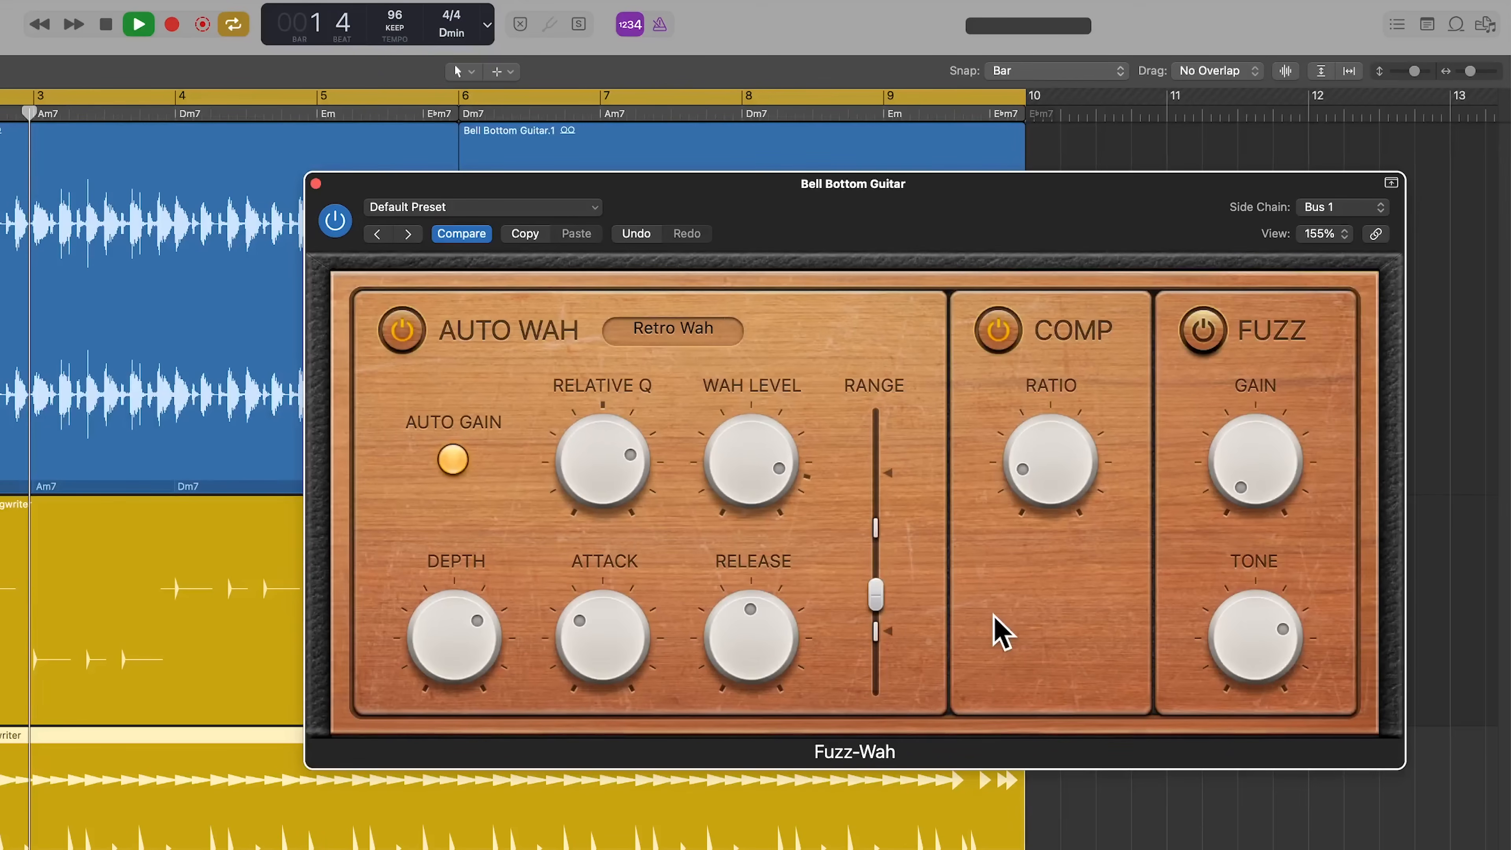
{"action": "left_click_drag", "start_coordinate": [453, 636], "coordinate": [453, 674]}
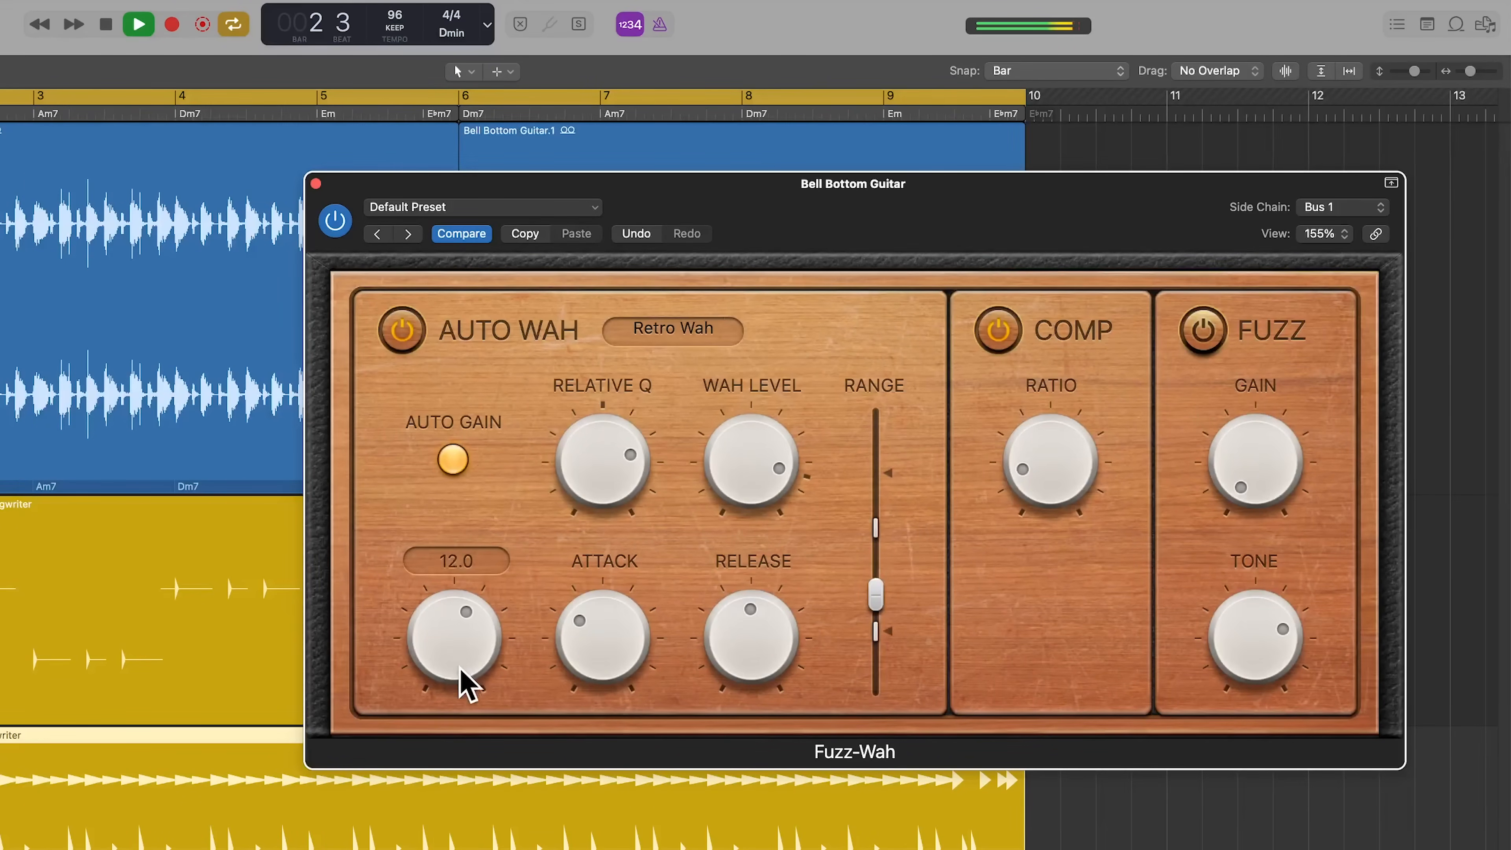
{"action": "left_click_drag", "start_coordinate": [453, 636], "coordinate": [477, 733]}
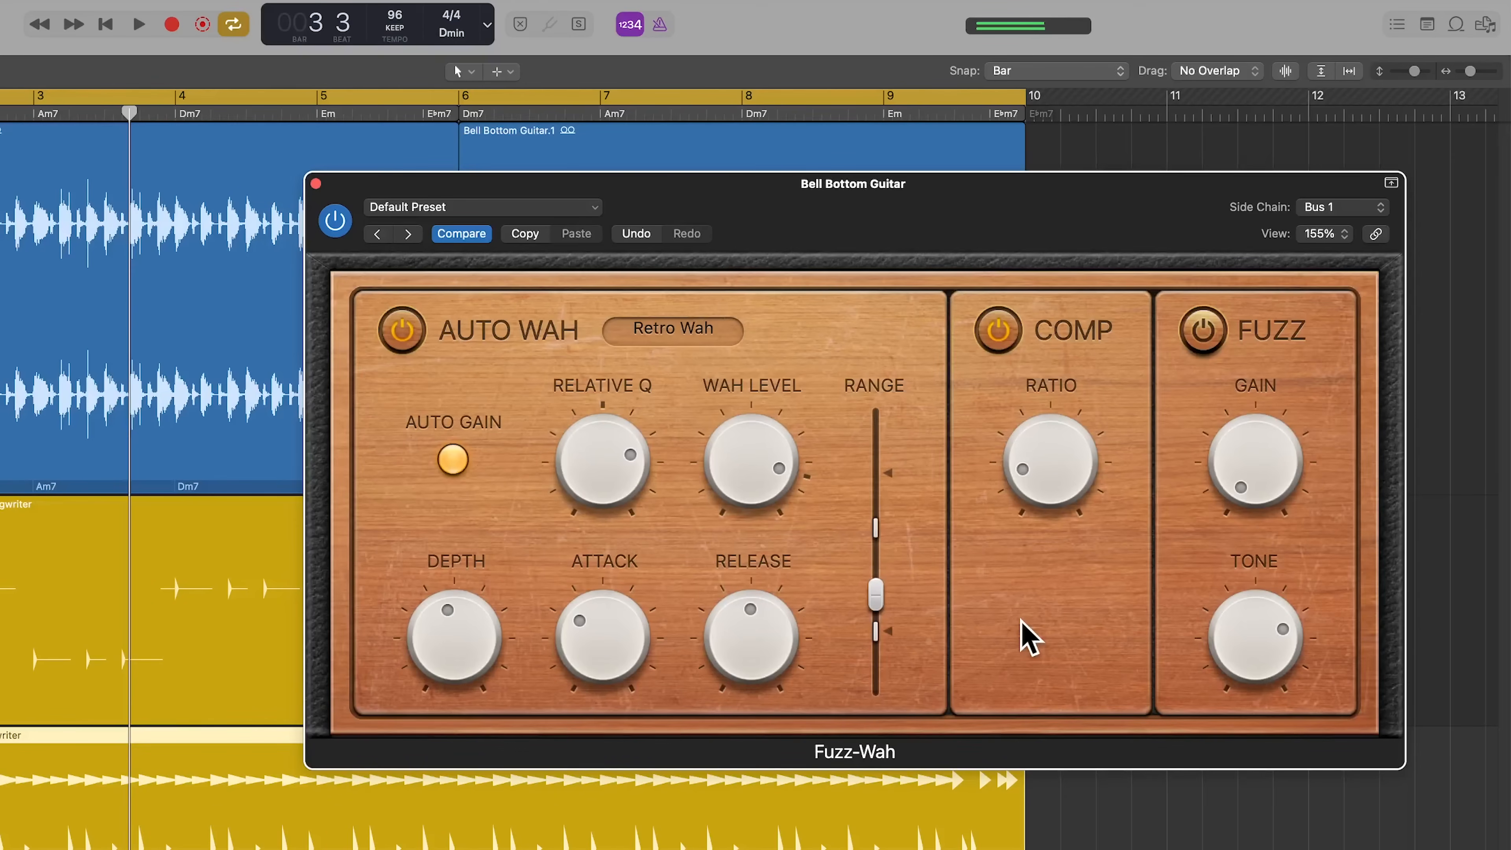
{"action": "mouse_move", "coordinate": [983, 636]}
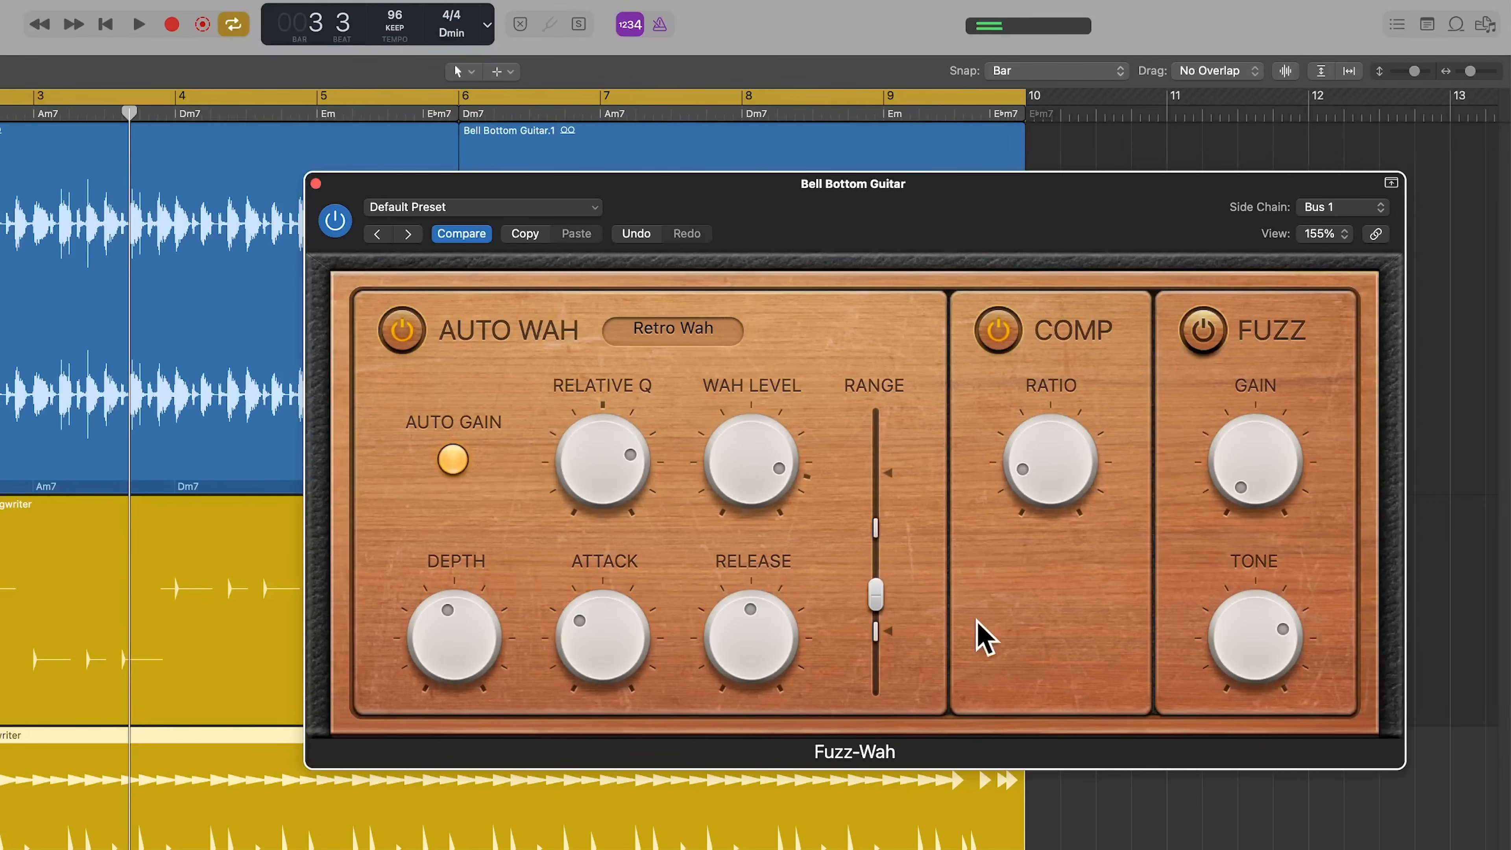
{"action": "left_click_drag", "start_coordinate": [874, 595], "coordinate": [875, 566]}
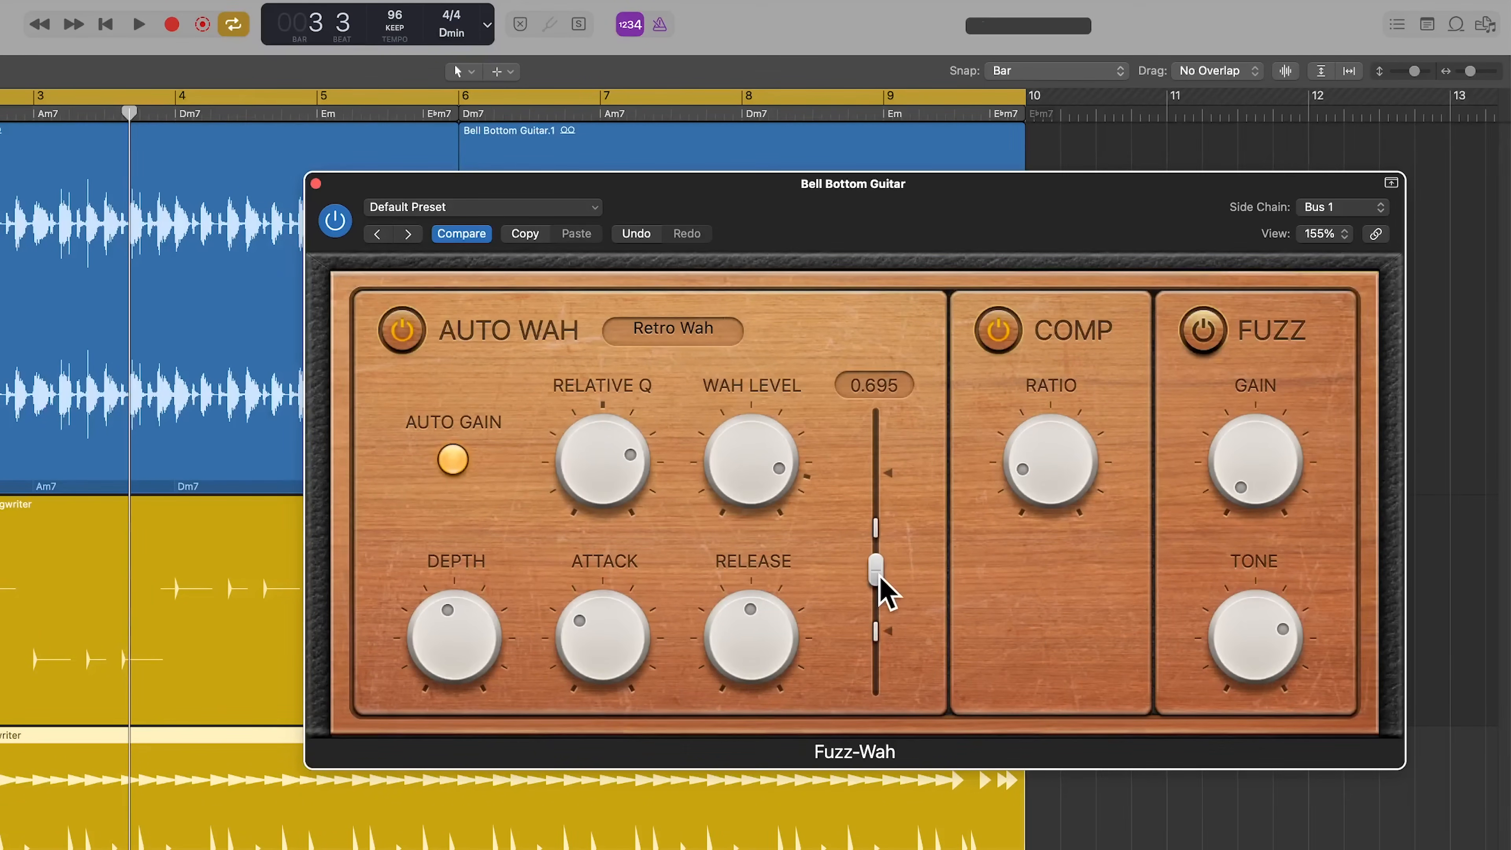
{"action": "left_click_drag", "start_coordinate": [874, 564], "coordinate": [875, 607]}
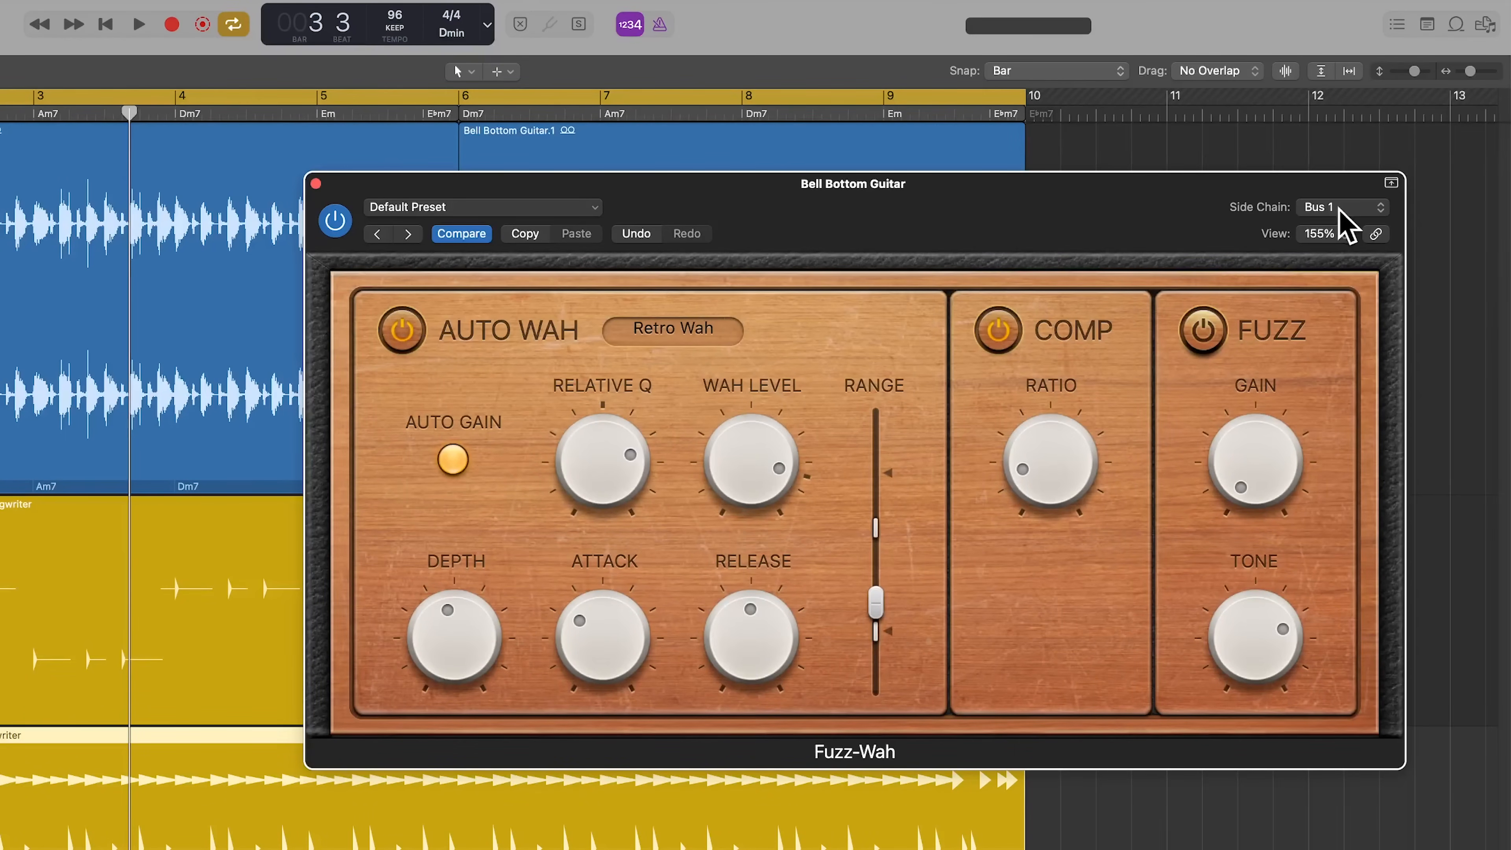
Step: Switch the Fuzz-Wah Side Chain source back to Bus 3, the snare bus
{"action": "left_click", "coordinate": [1340, 206]}
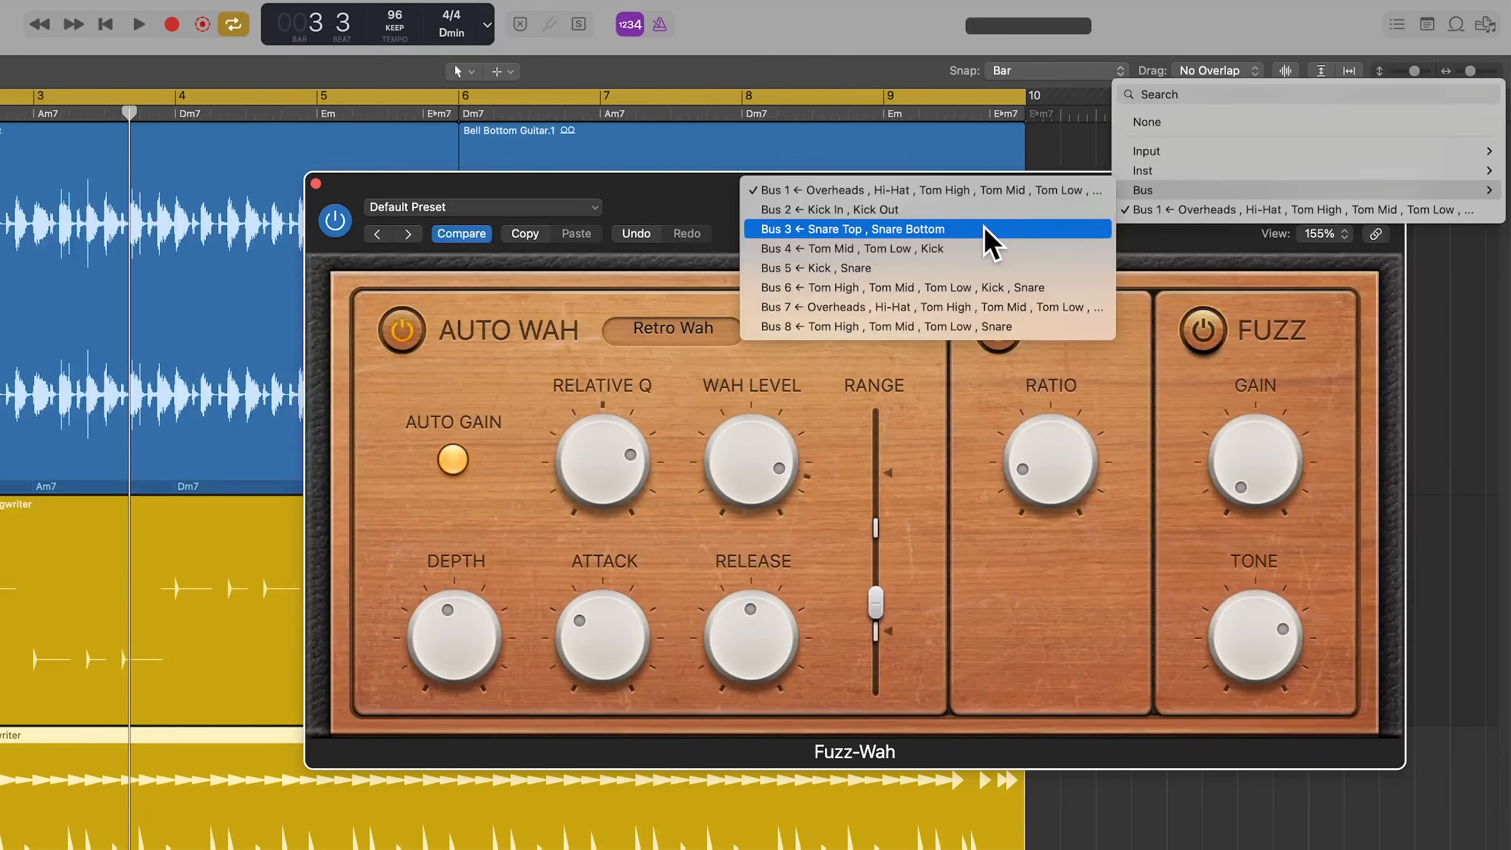
{"action": "left_click", "coordinate": [851, 228]}
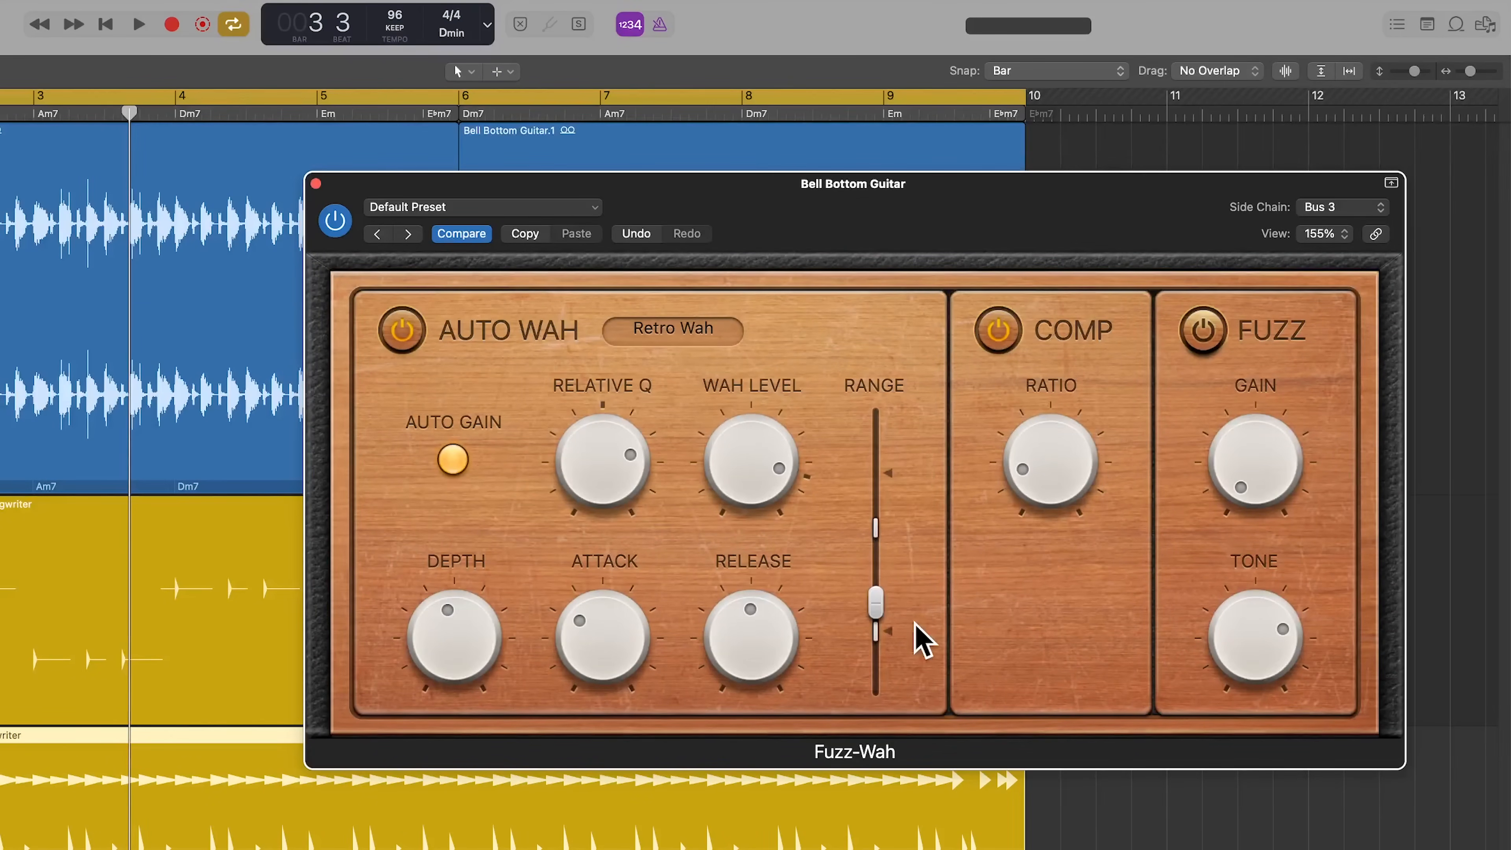